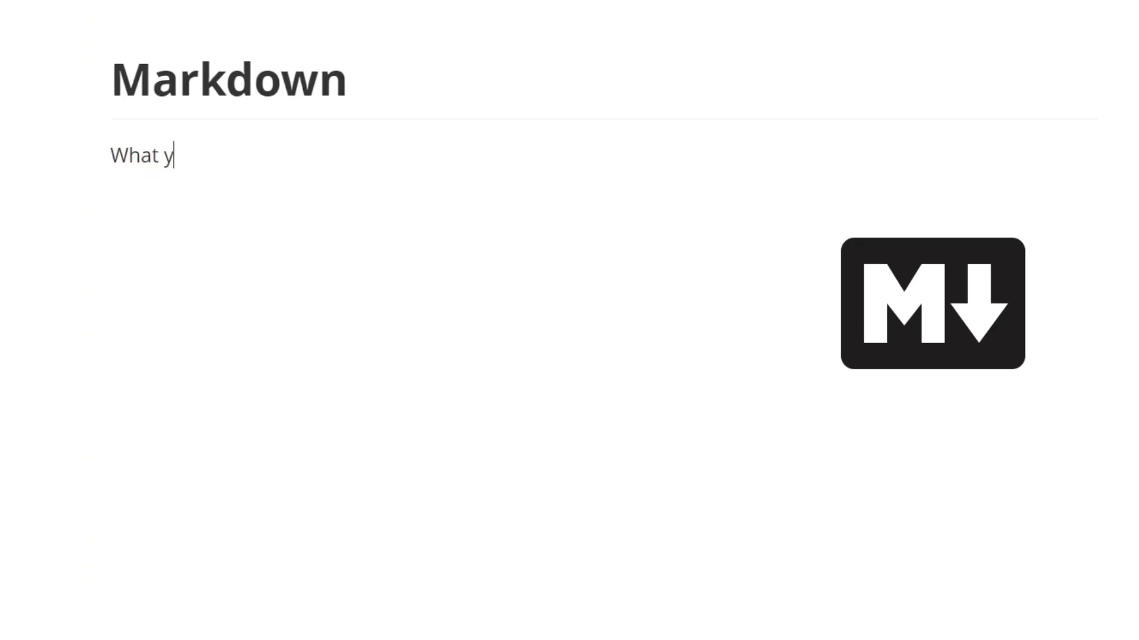
# Step: Write 'What you see is what you mean!' under the Markdown heading, then type WYSW
pyautogui.write('ou see is what')
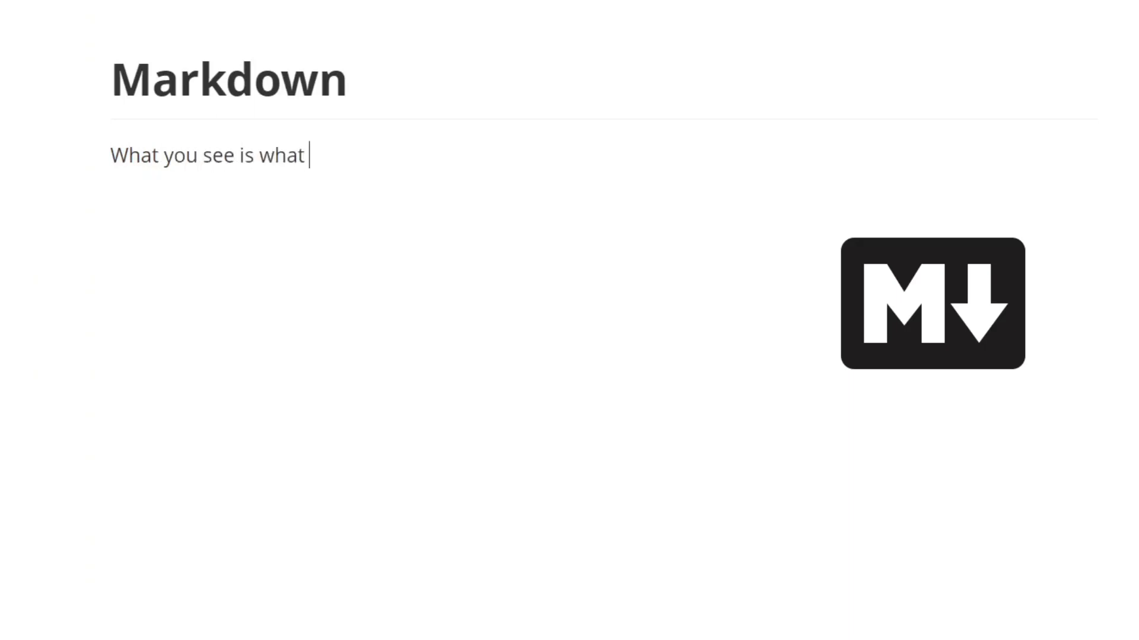
pyautogui.write('you mean')
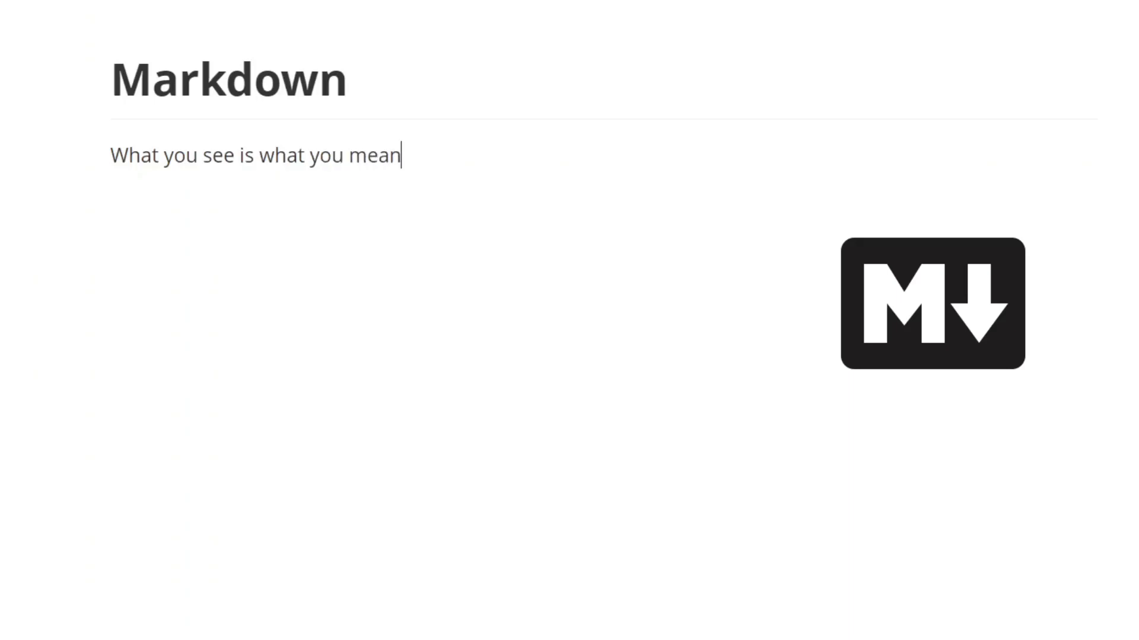
pyautogui.write('!')
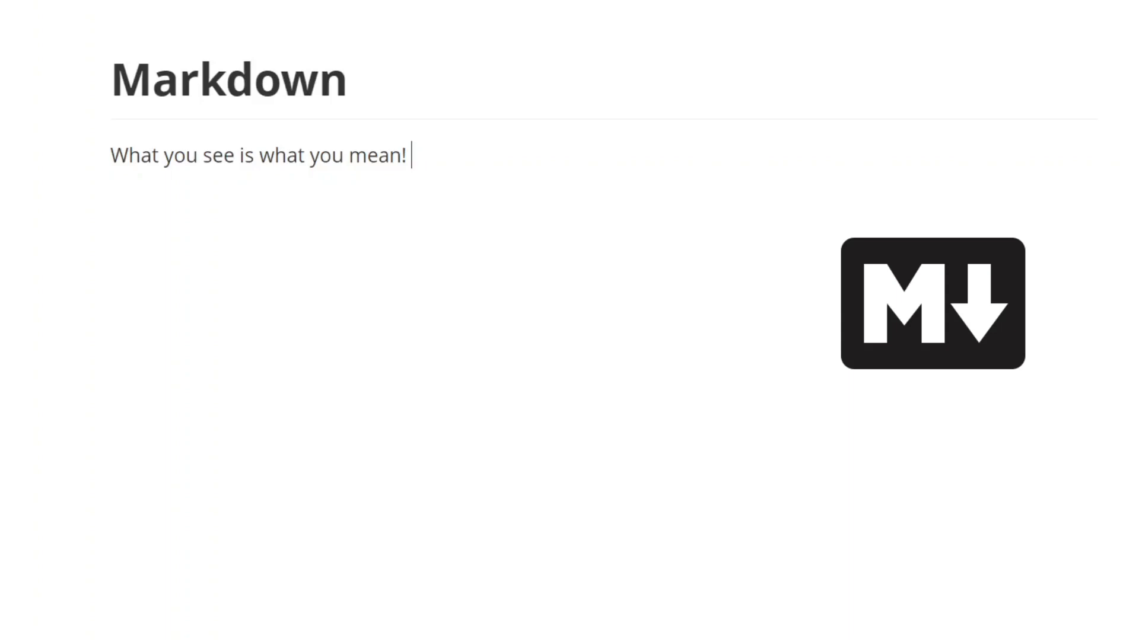
pyautogui.write('WYSW')
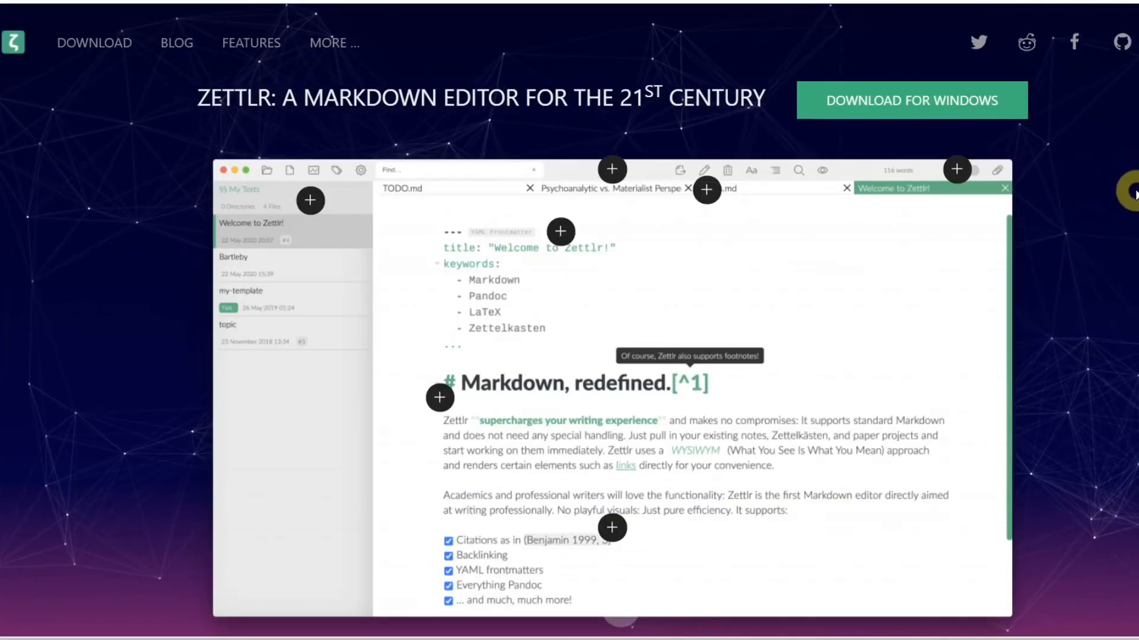
# Step: Scroll the Zettlr homepage past the feature sections, through 'Unlimited Power', to Get Started
pyautogui.scroll(-3)
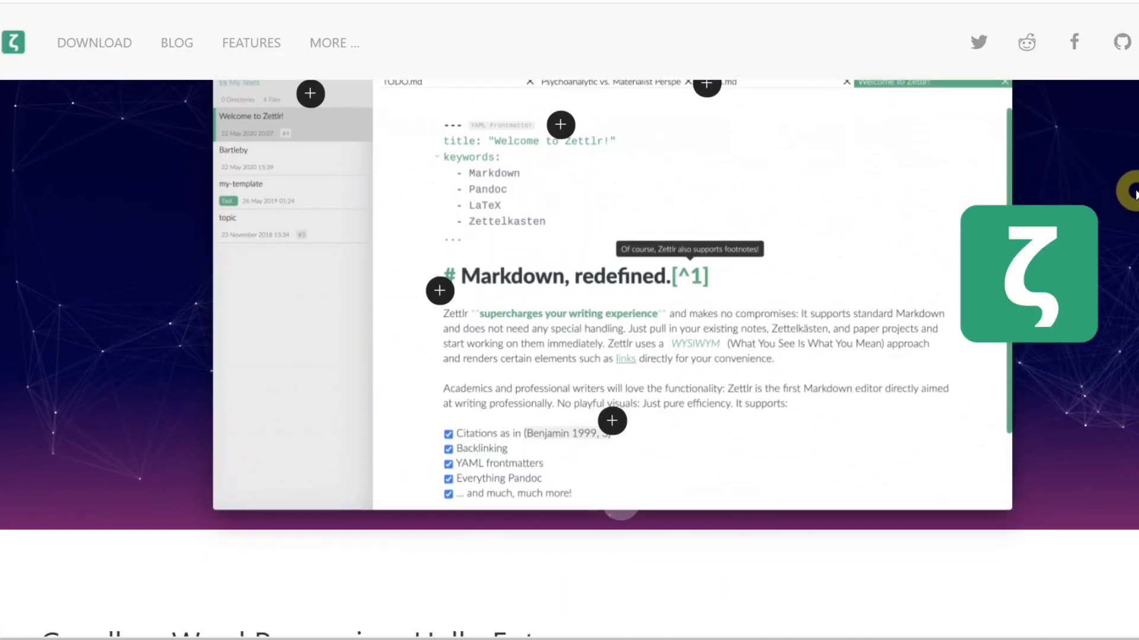
pyautogui.scroll(-3)
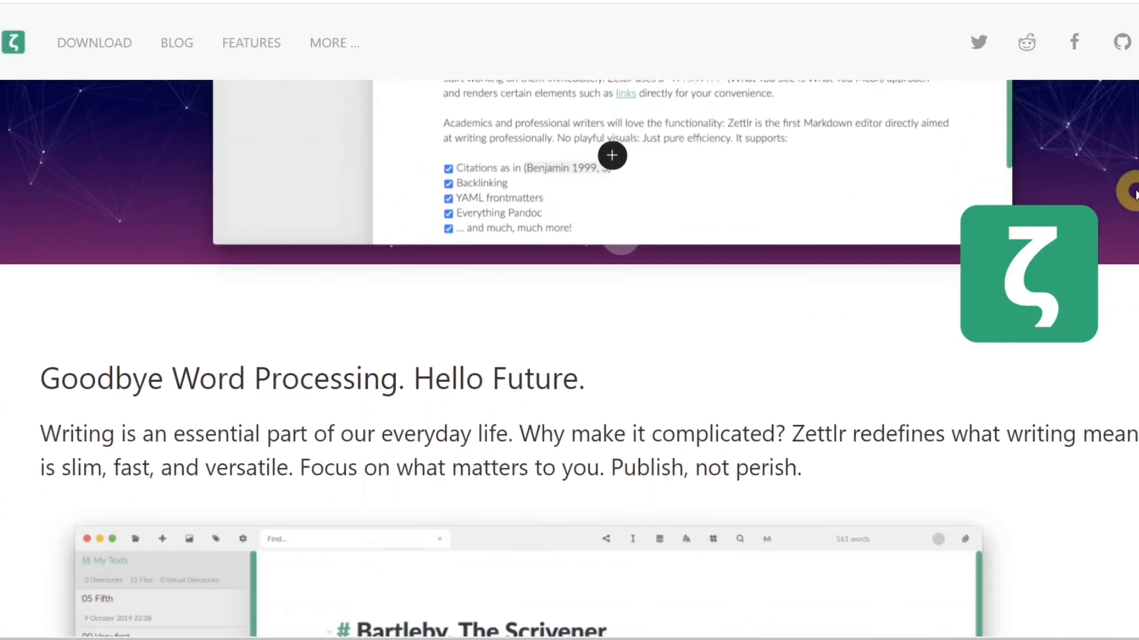
pyautogui.scroll(-3)
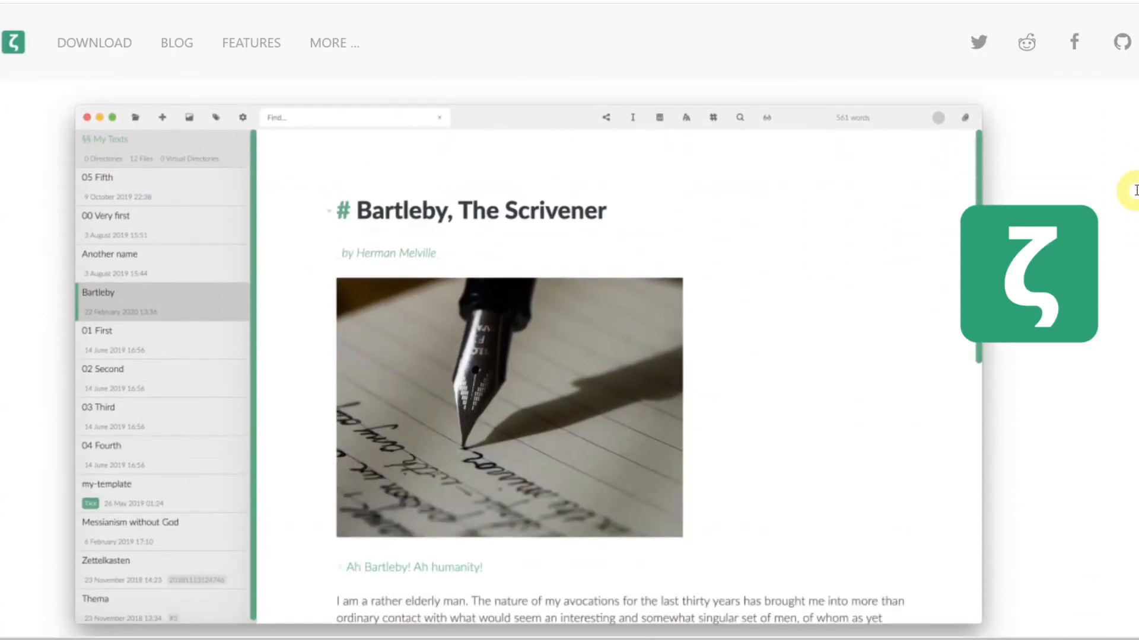
pyautogui.scroll(-3)
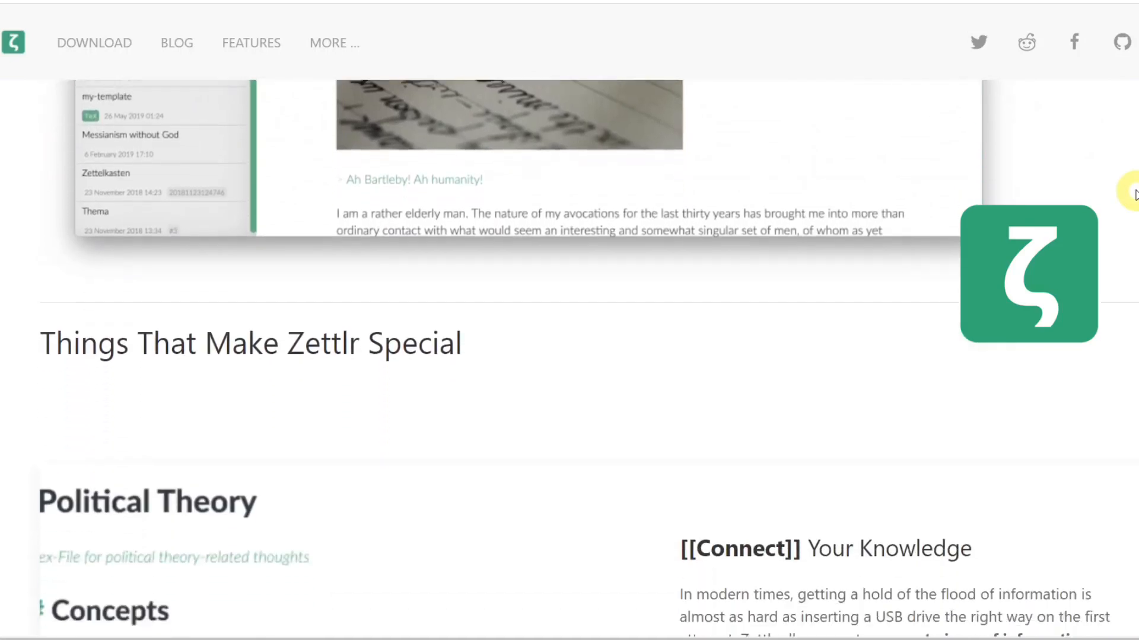
pyautogui.scroll(-3)
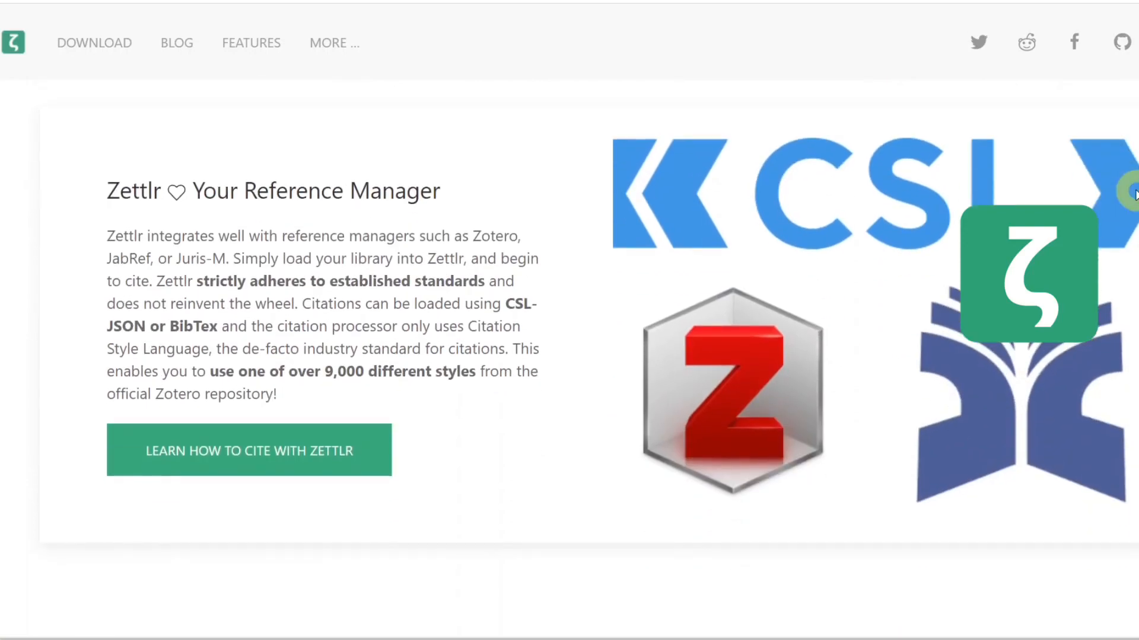
pyautogui.scroll(-3)
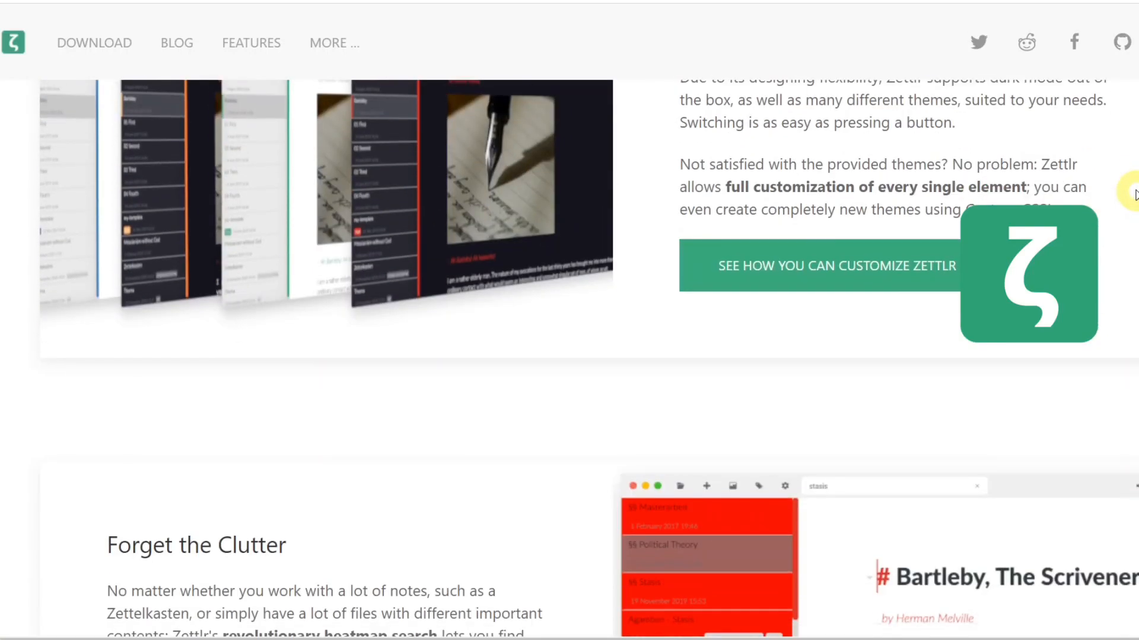
pyautogui.scroll(-3)
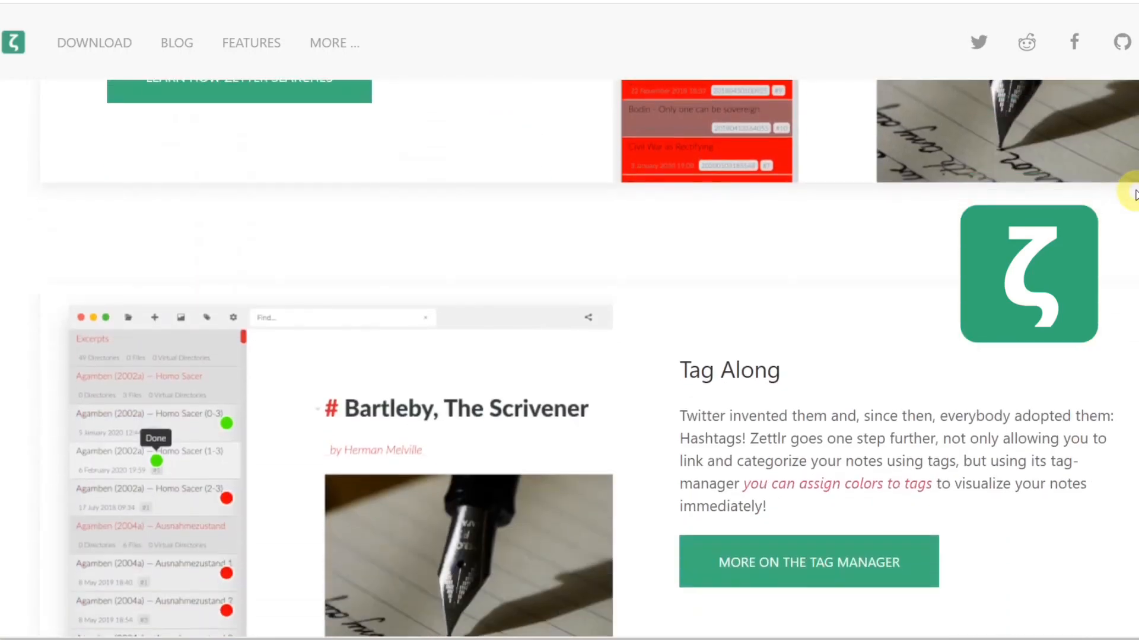
pyautogui.scroll(-3)
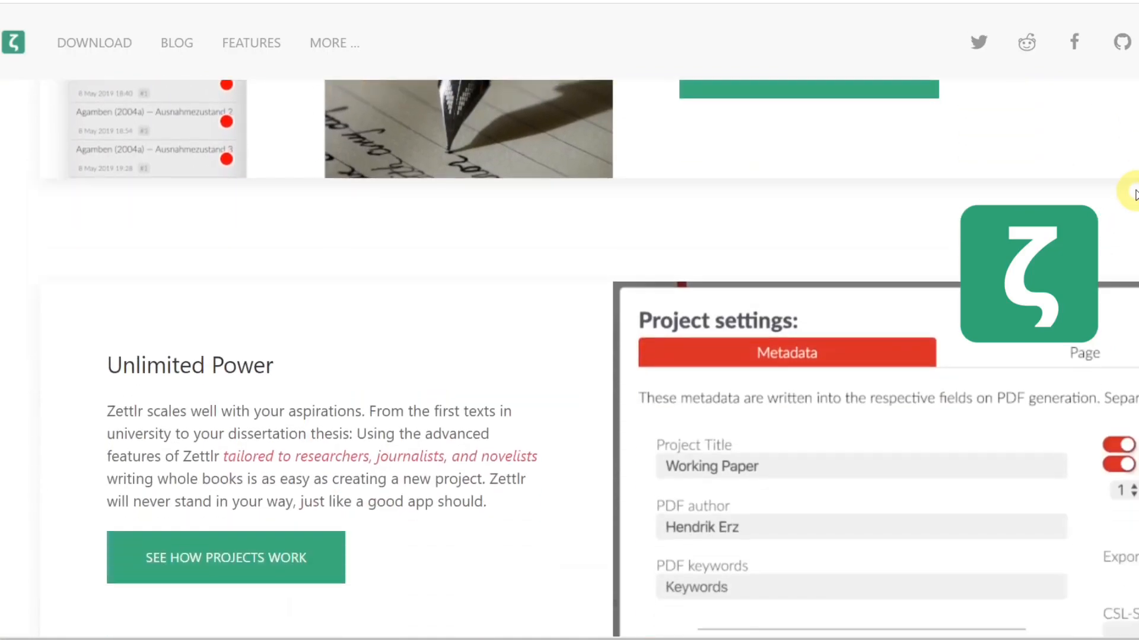
pyautogui.scroll(-3)
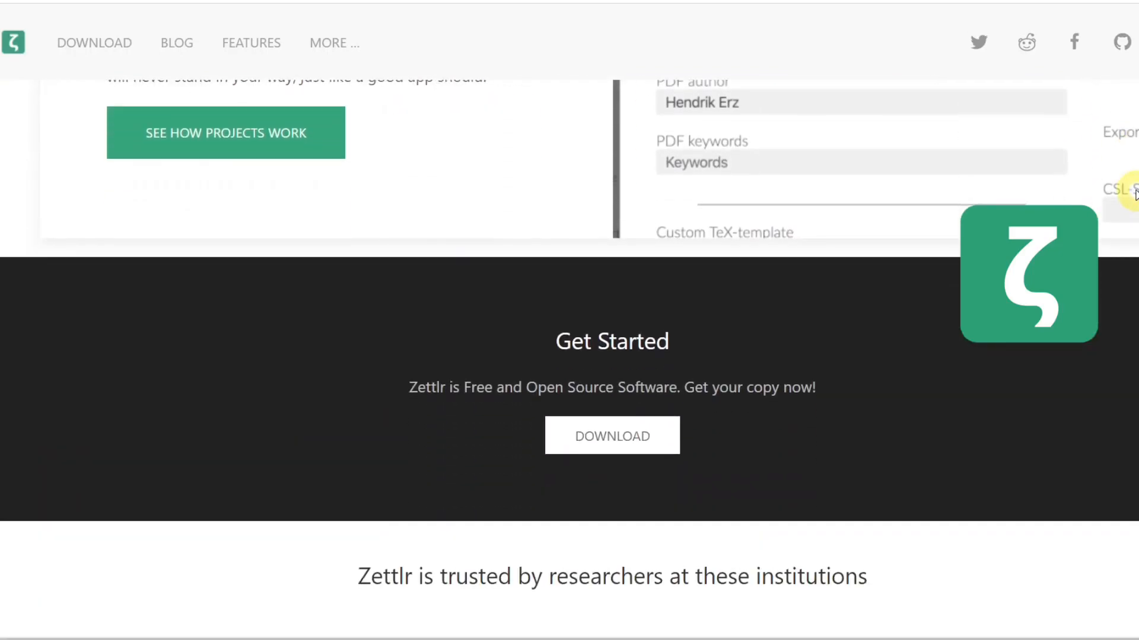
# Step: Try creating a new directory from the app's File menu
pyautogui.click(29, 24)
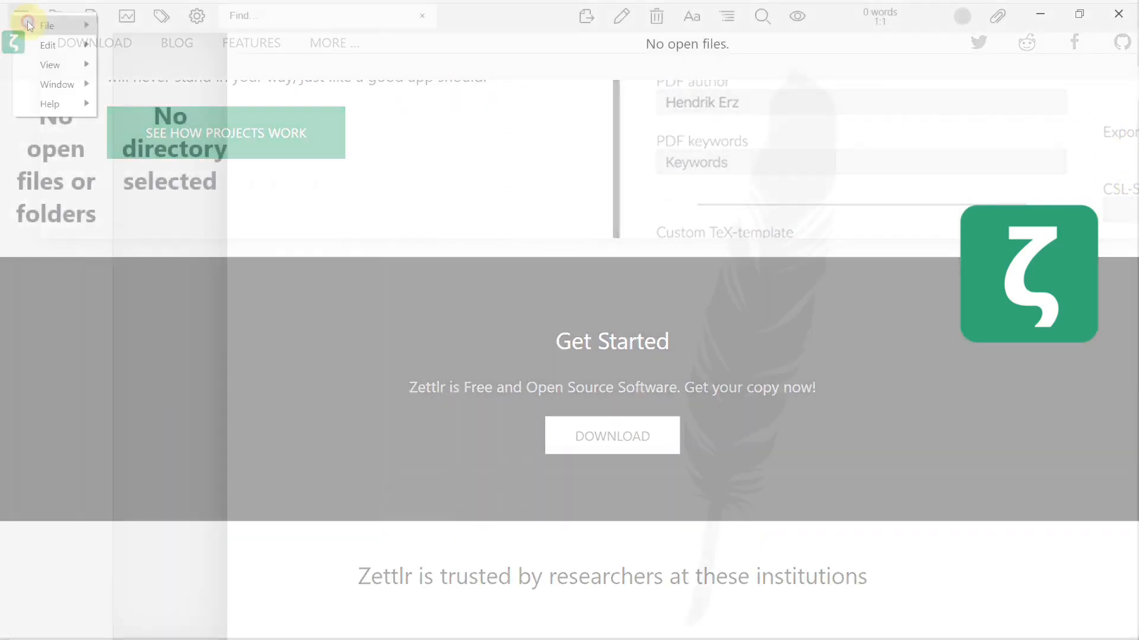
pyautogui.click(47, 26)
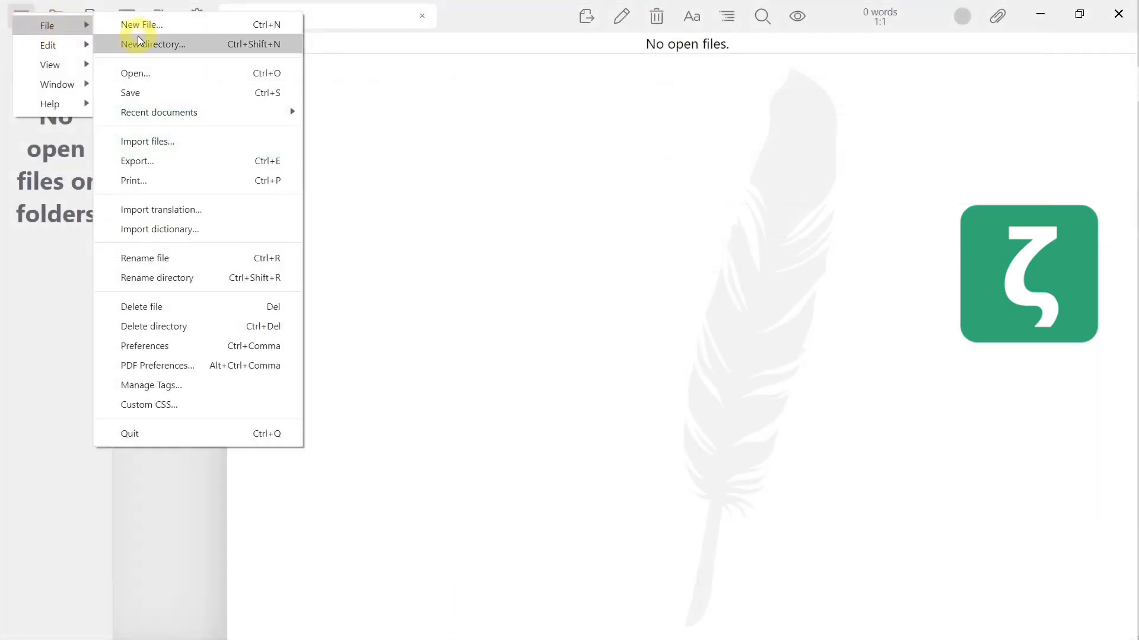
pyautogui.click(153, 45)
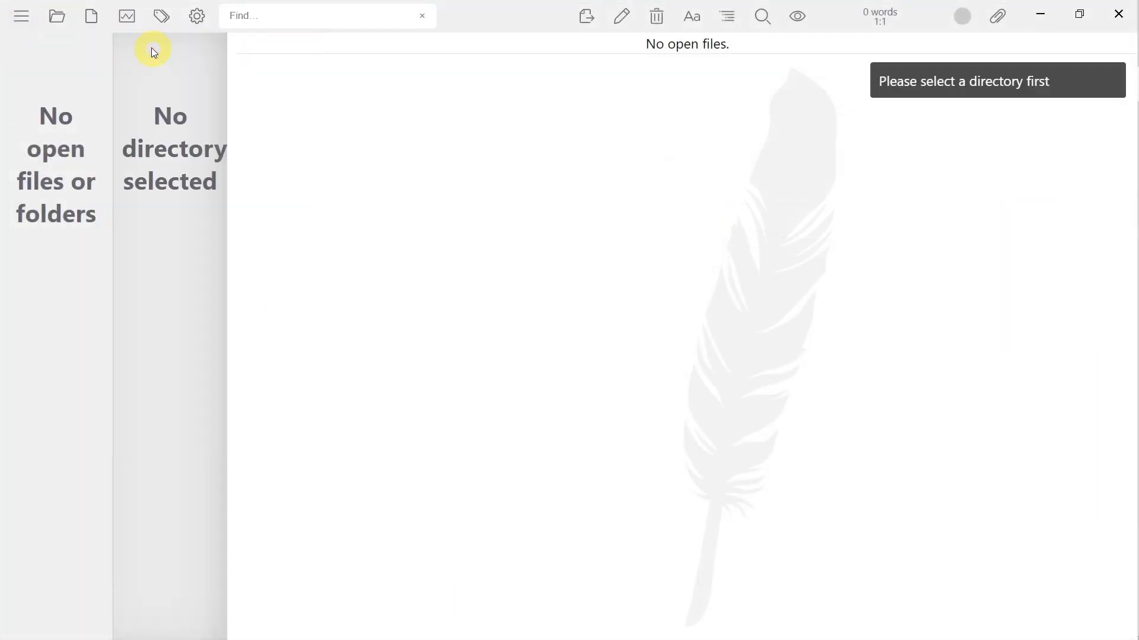
pyautogui.moveTo(132, 85)
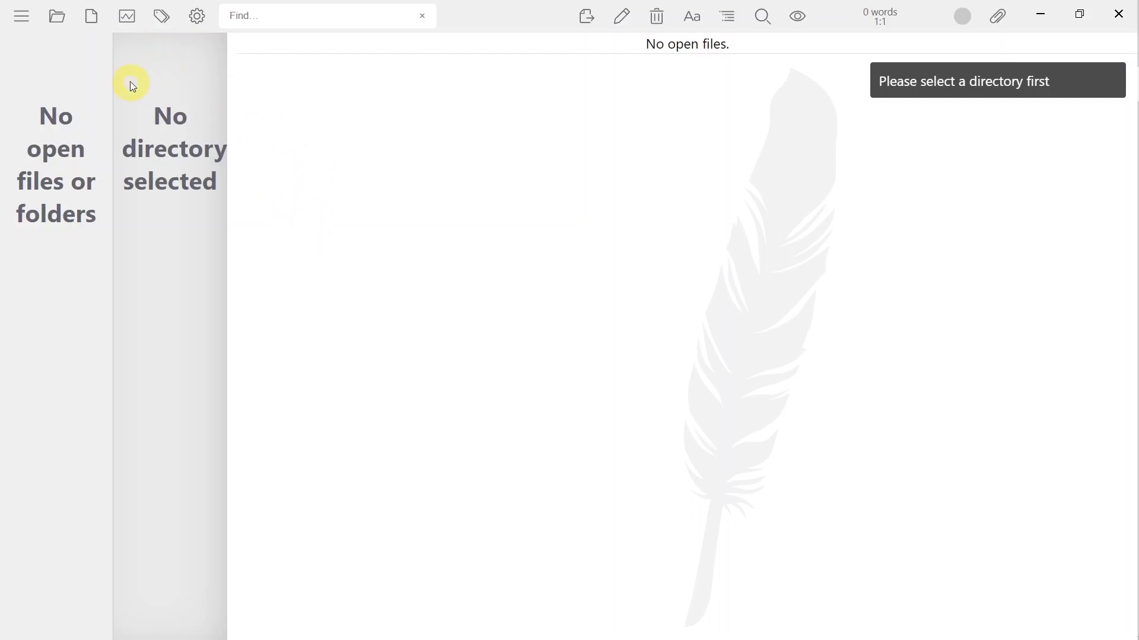
# Step: Open the Dropbox 'Zettlr' folder as the workspace and show its empty contents
pyautogui.click(22, 16)
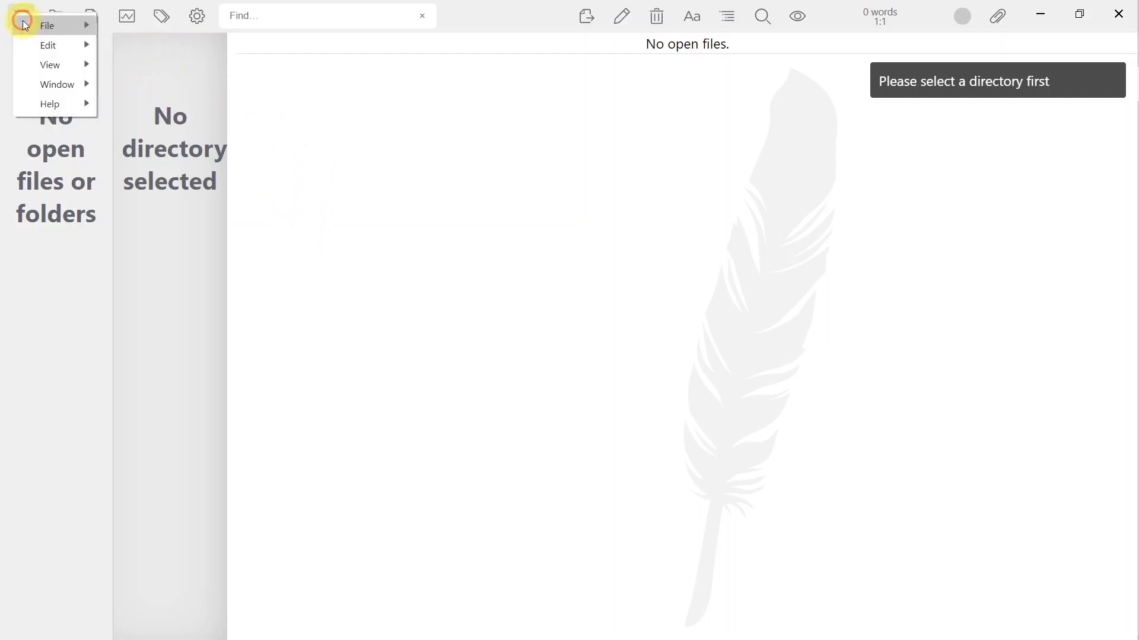
pyautogui.click(47, 25)
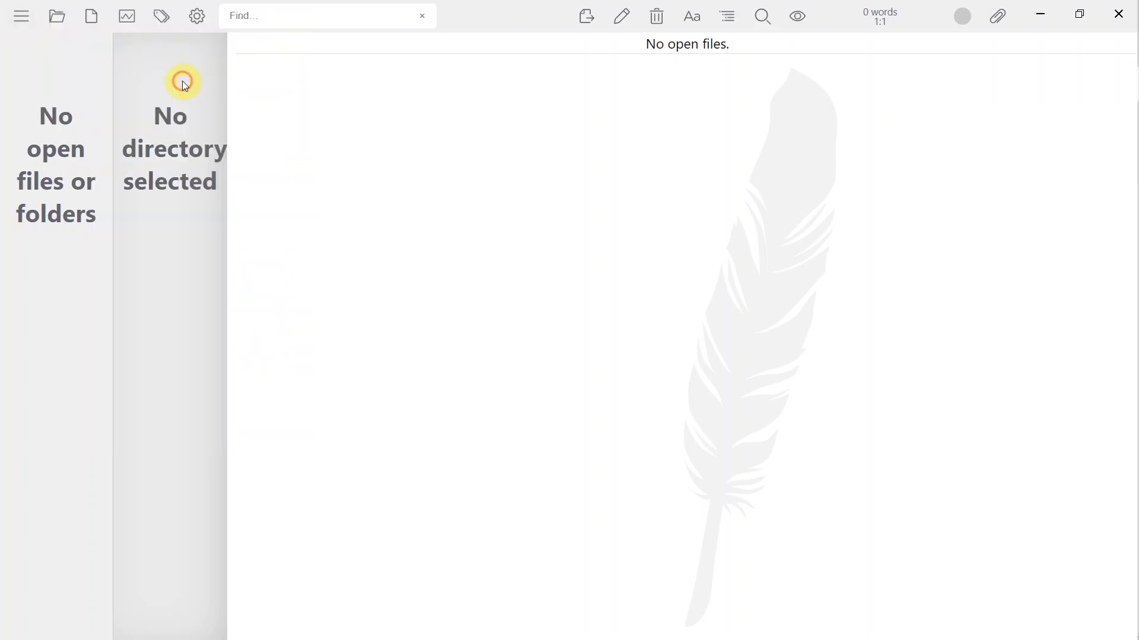
pyautogui.click(57, 16)
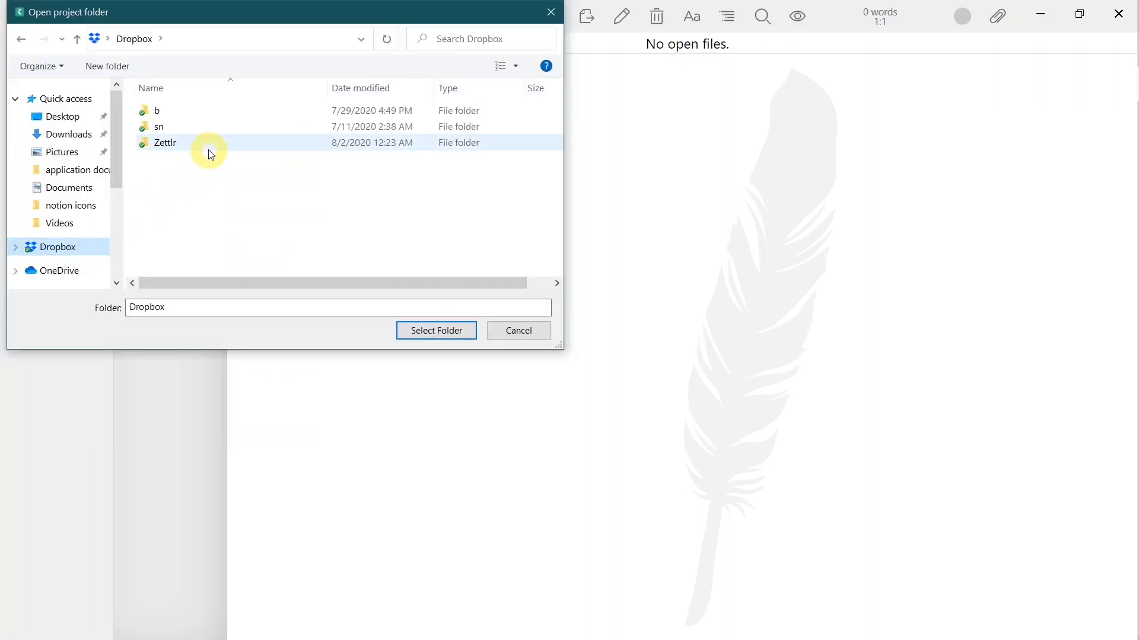
pyautogui.click(166, 142)
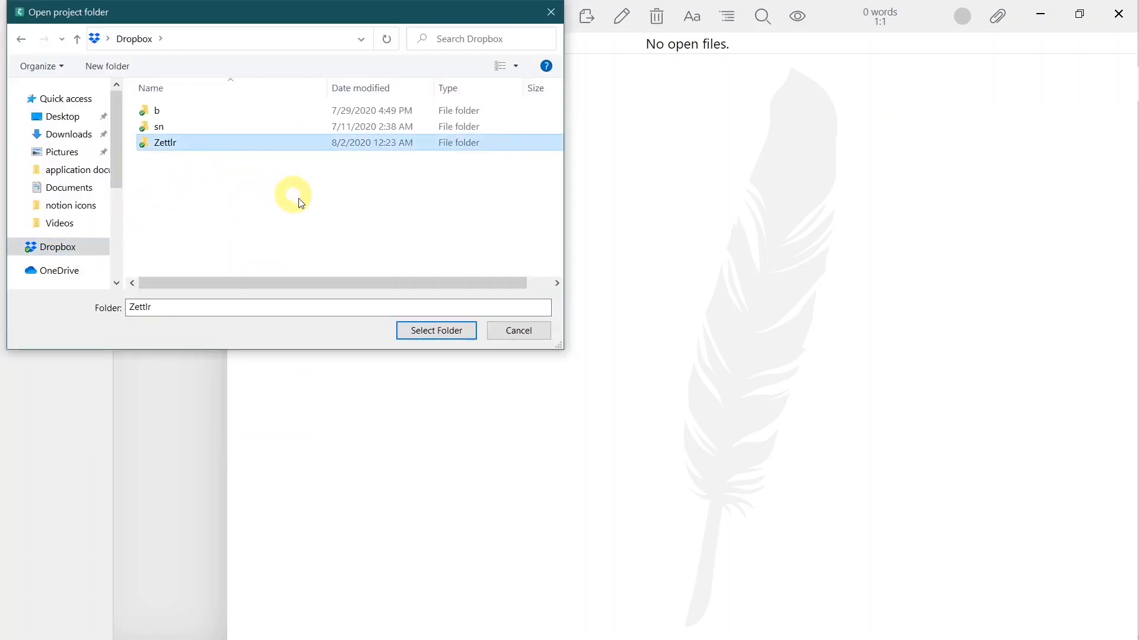
pyautogui.click(436, 330)
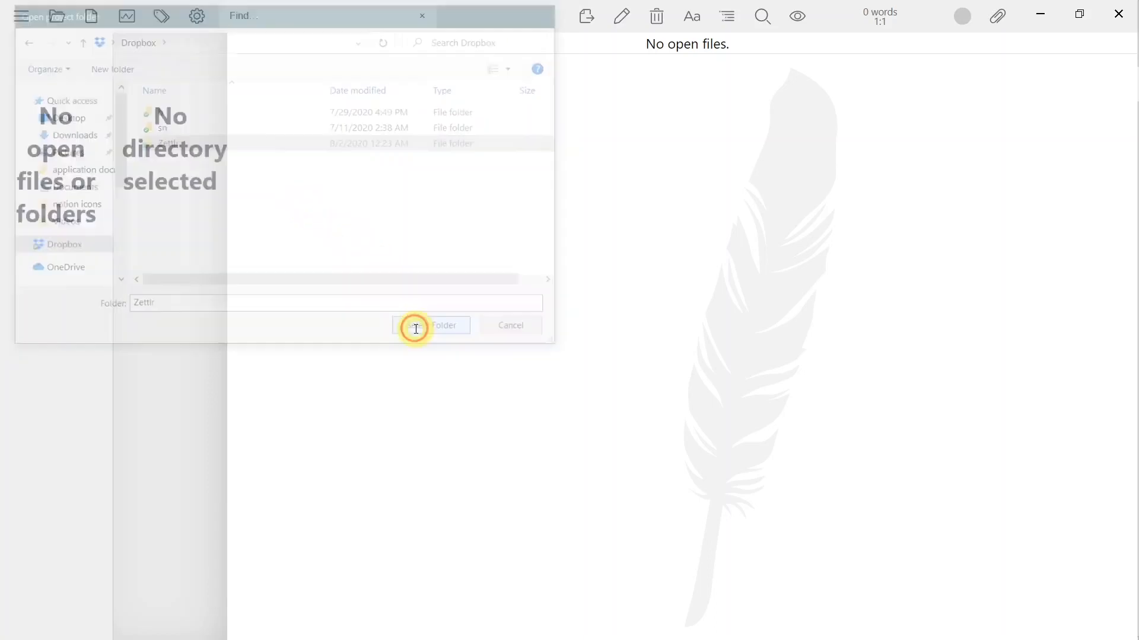
pyautogui.click(431, 326)
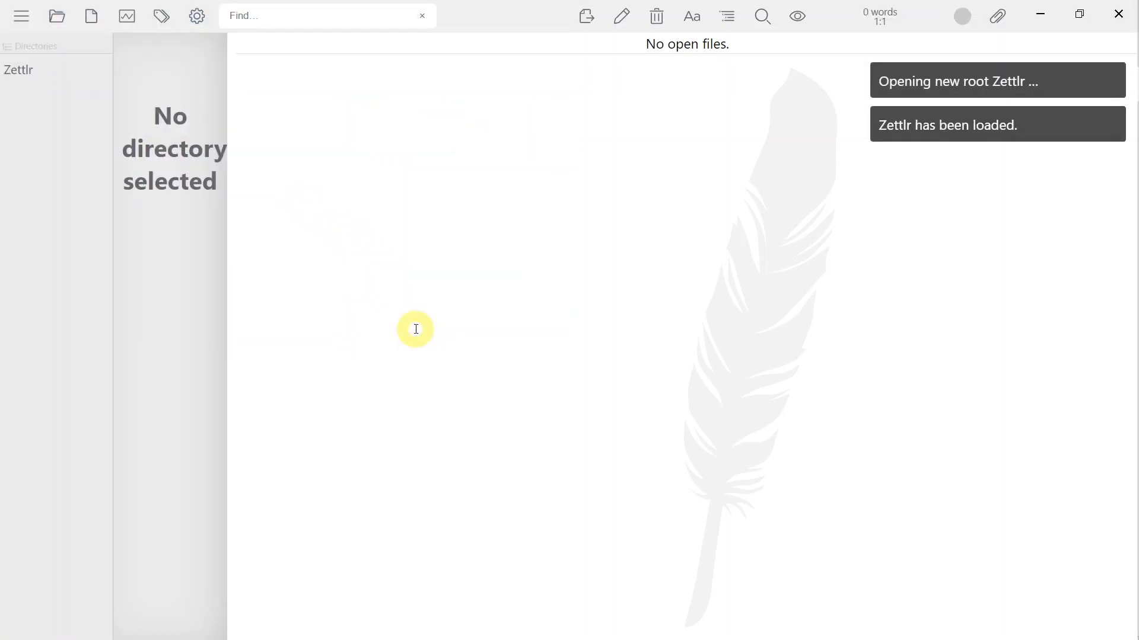
pyautogui.moveTo(310, 263)
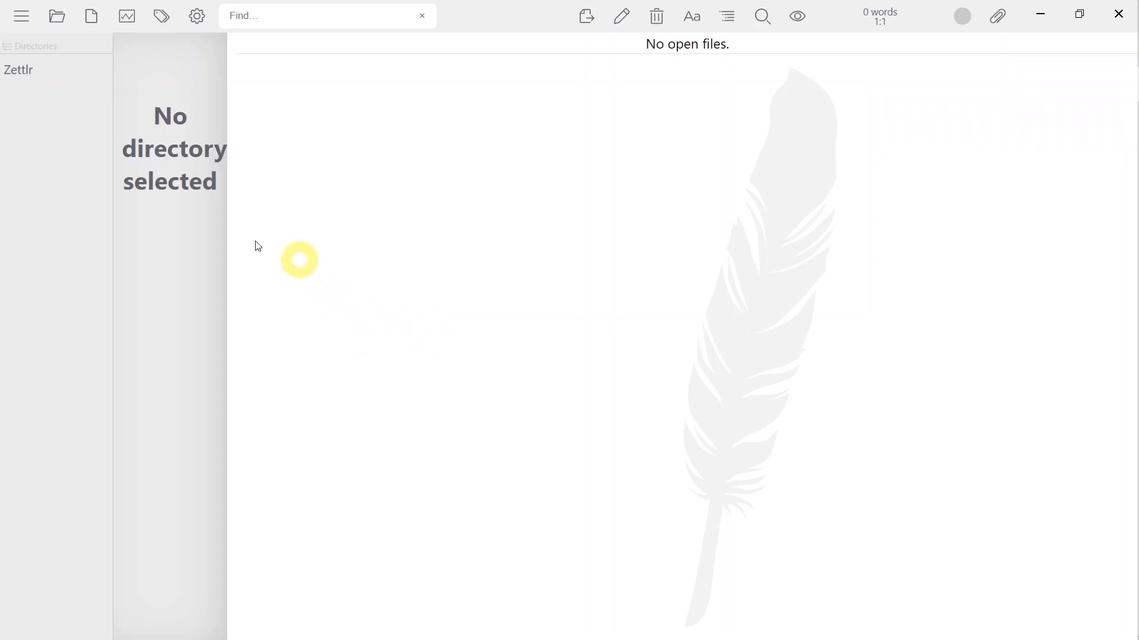
pyautogui.click(19, 70)
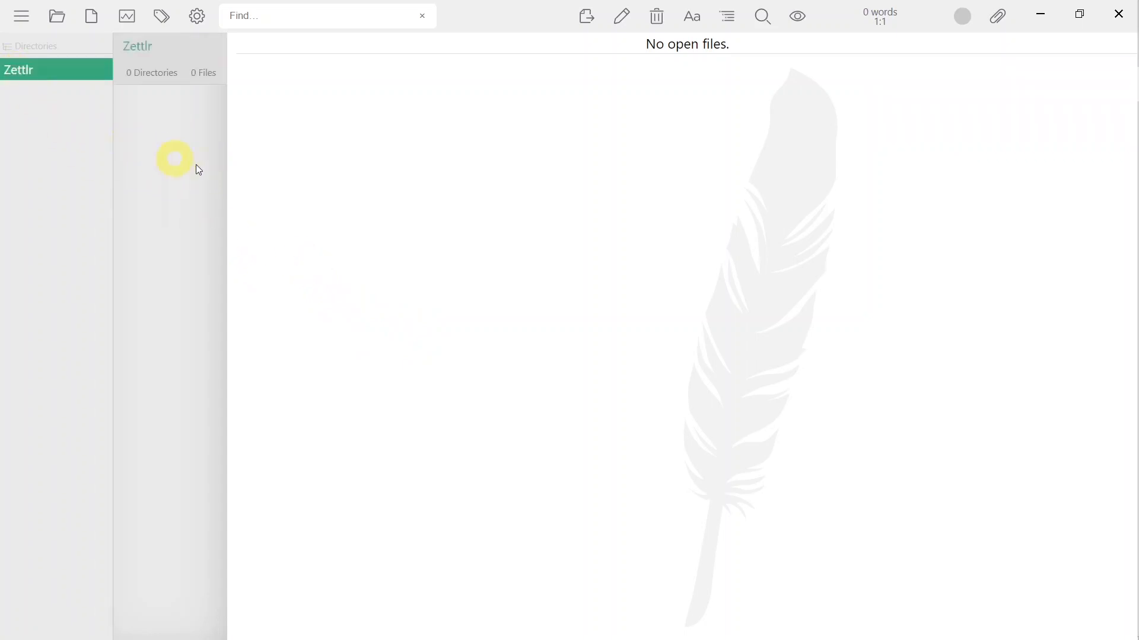
pyautogui.moveTo(295, 220)
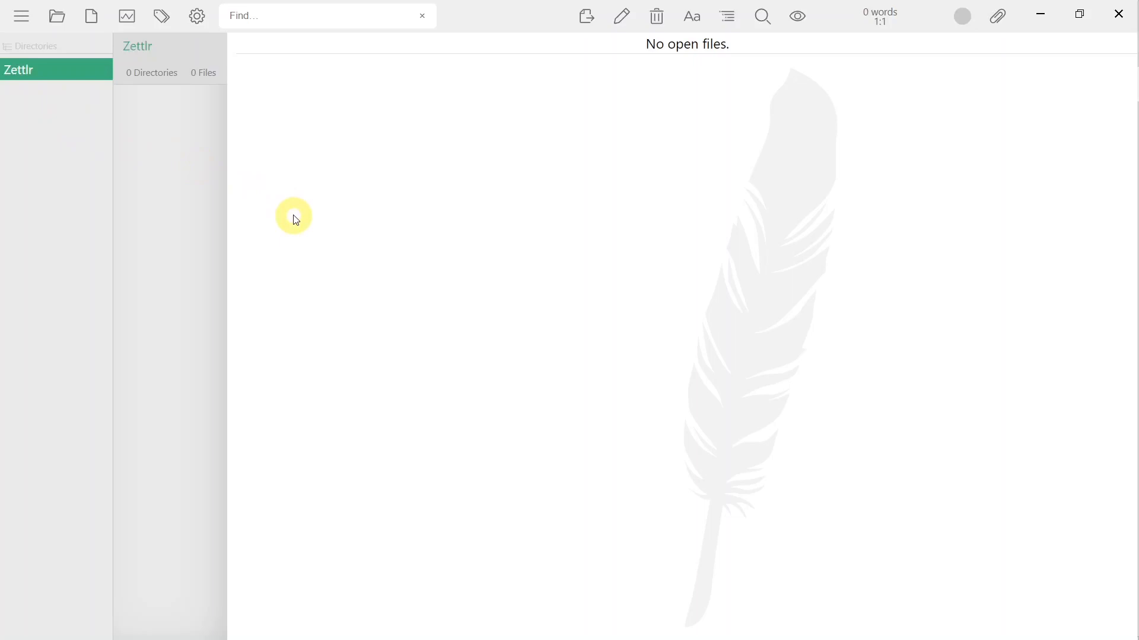
# Step: Create 'Tutorial document.md' with Headers, subheading1 and sub-subheading headings
pyautogui.click(91, 16)
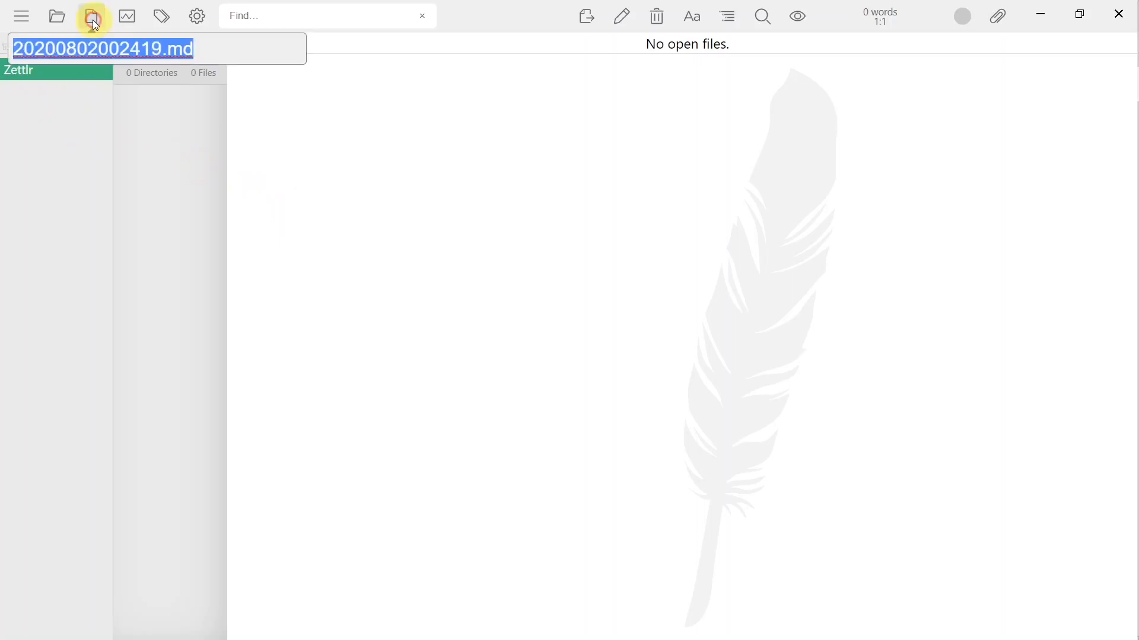
pyautogui.write('Tutori')
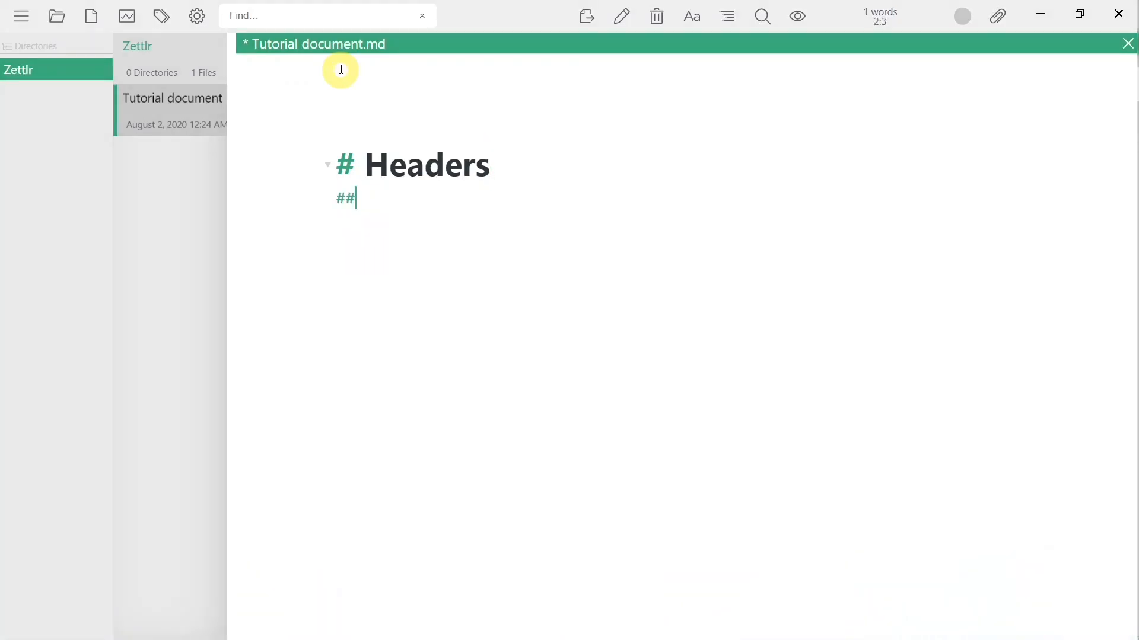
pyautogui.write('subhe')
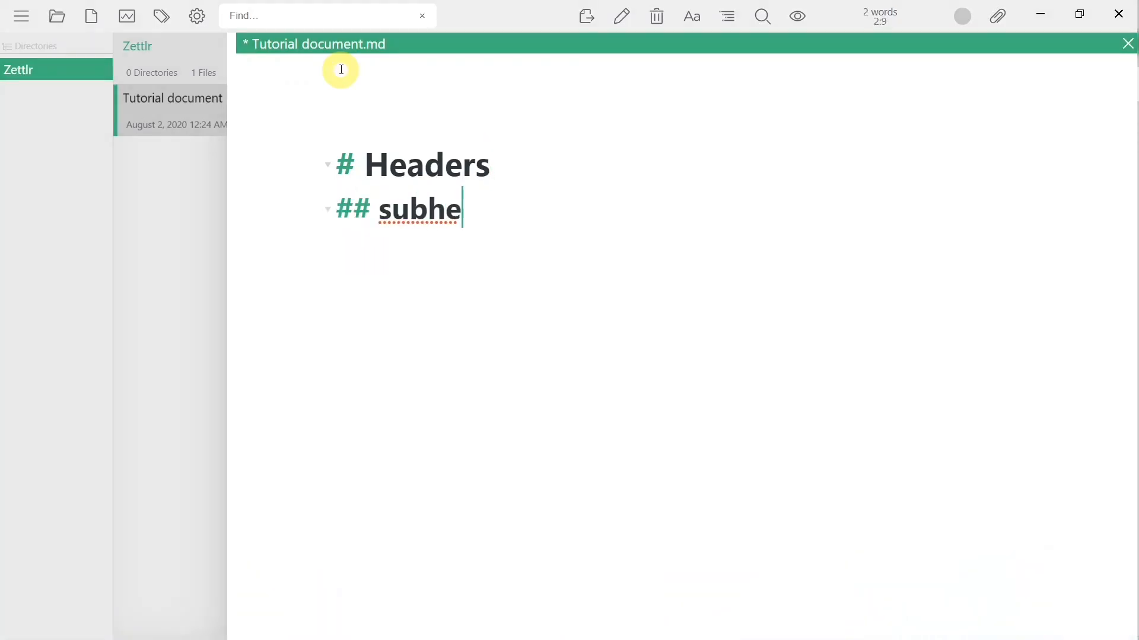
pyautogui.write('ading1')
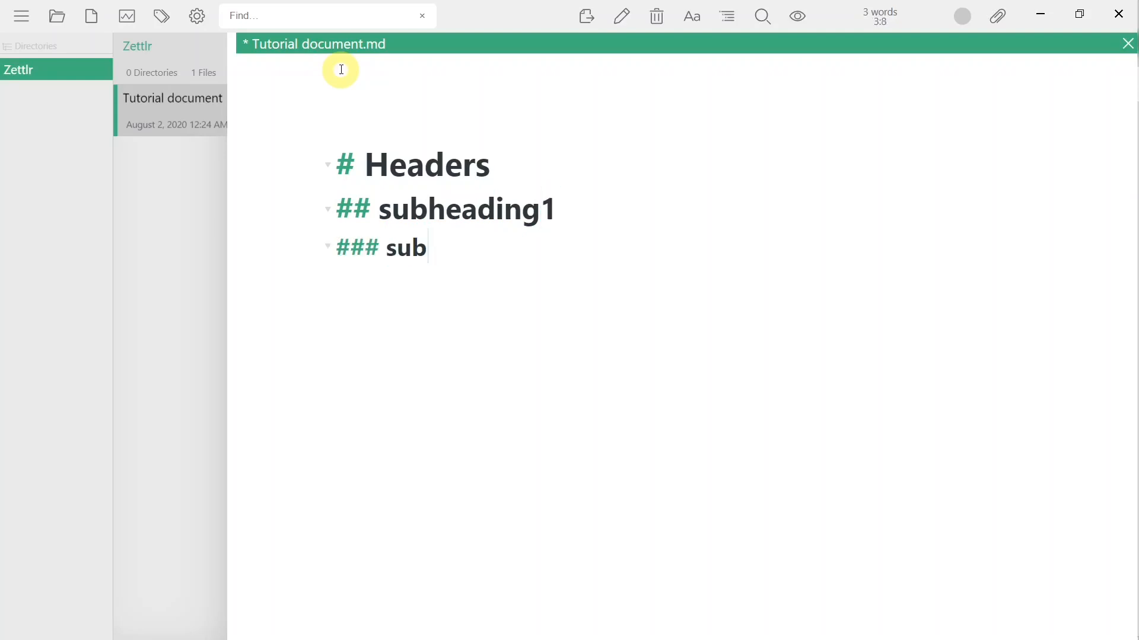
pyautogui.write('-subheading')
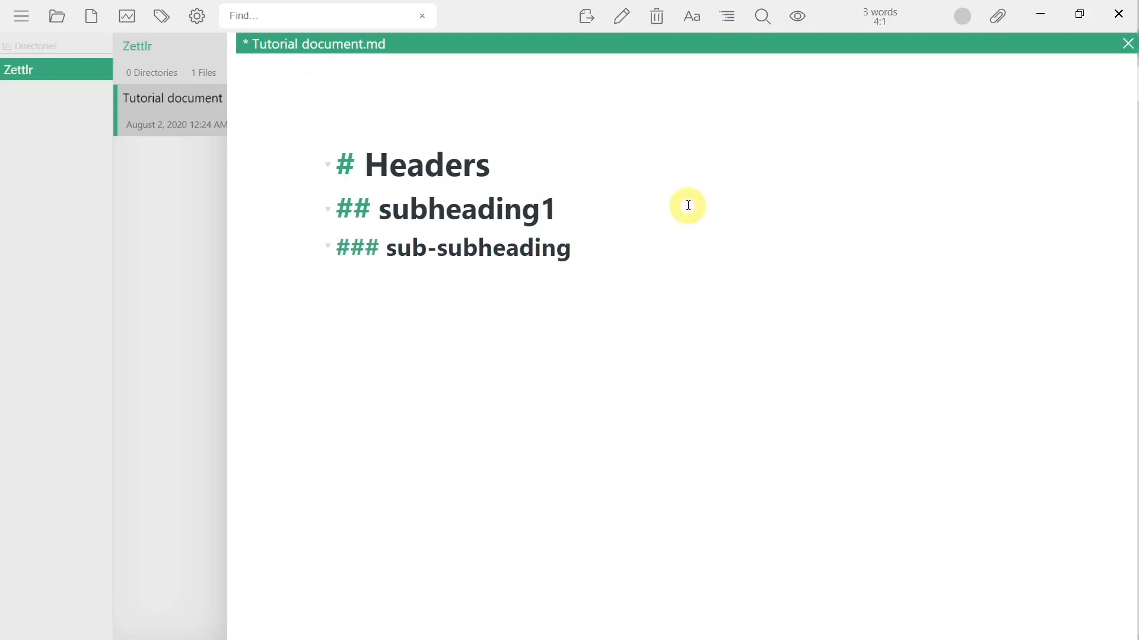
# Step: Add the lines 'Add text' and 'then collapse', and fold the subheading1 section
pyautogui.write('Add text')
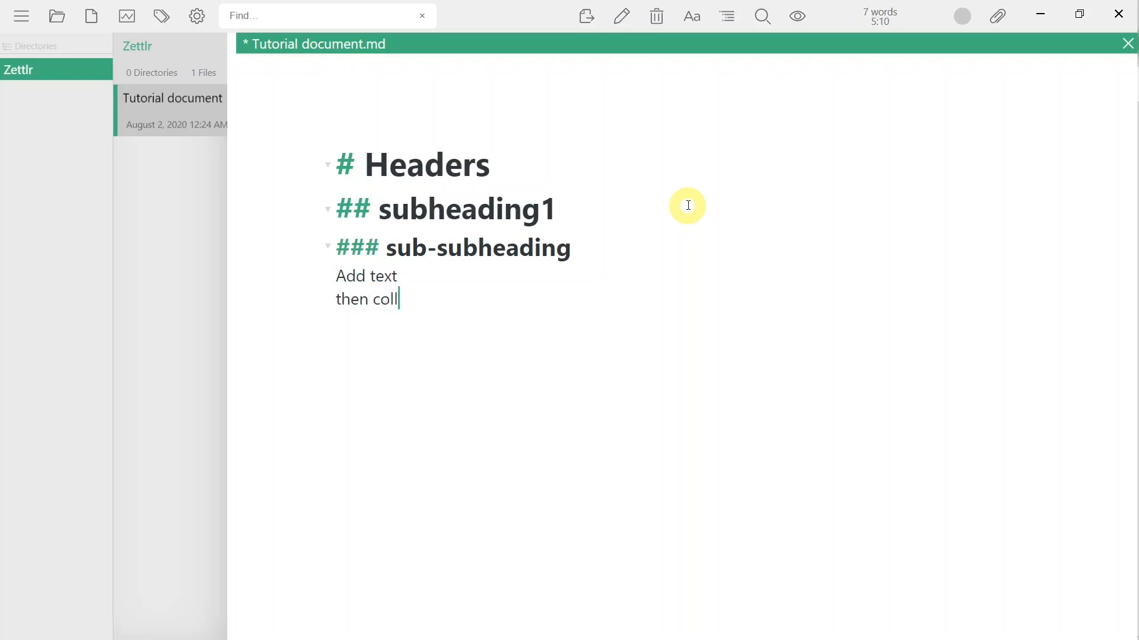
pyautogui.write('apse')
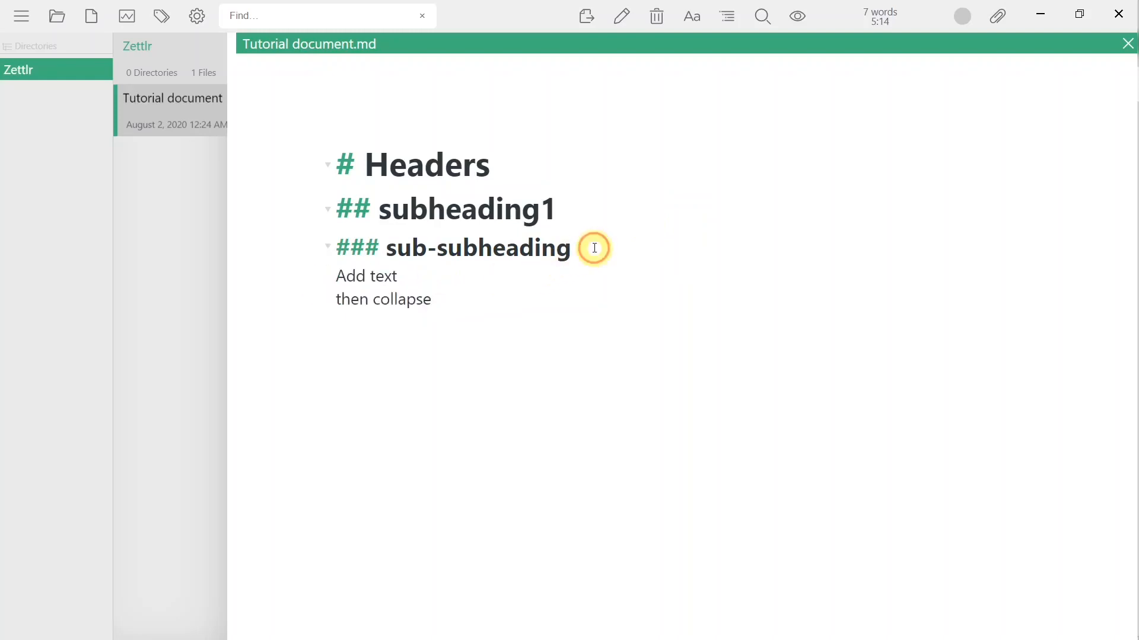
pyautogui.click(327, 173)
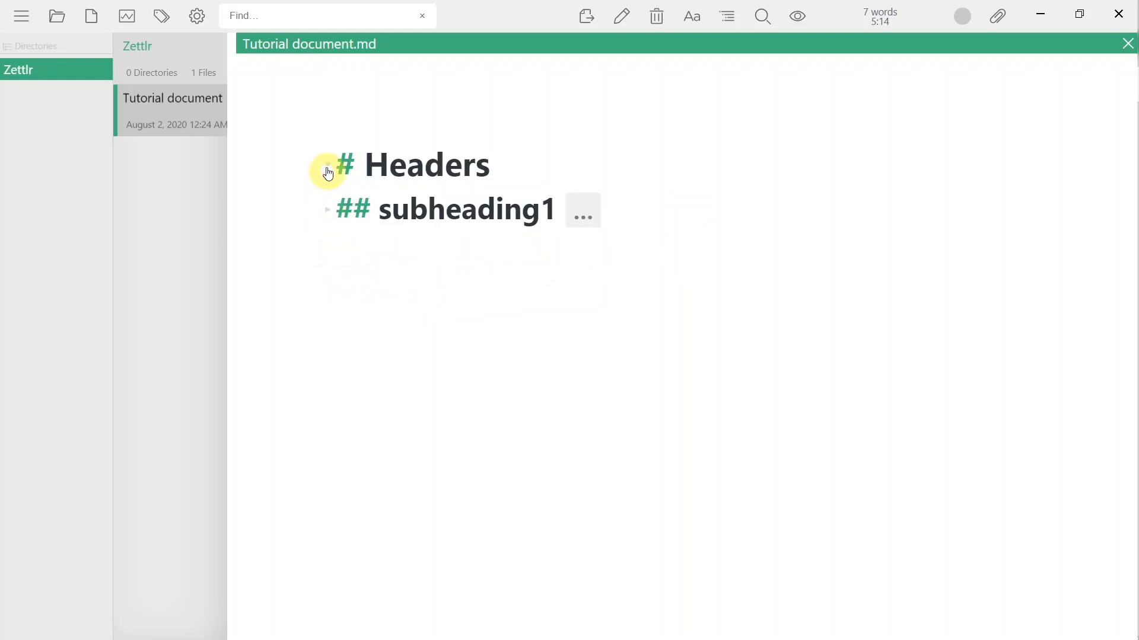
pyautogui.click(582, 210)
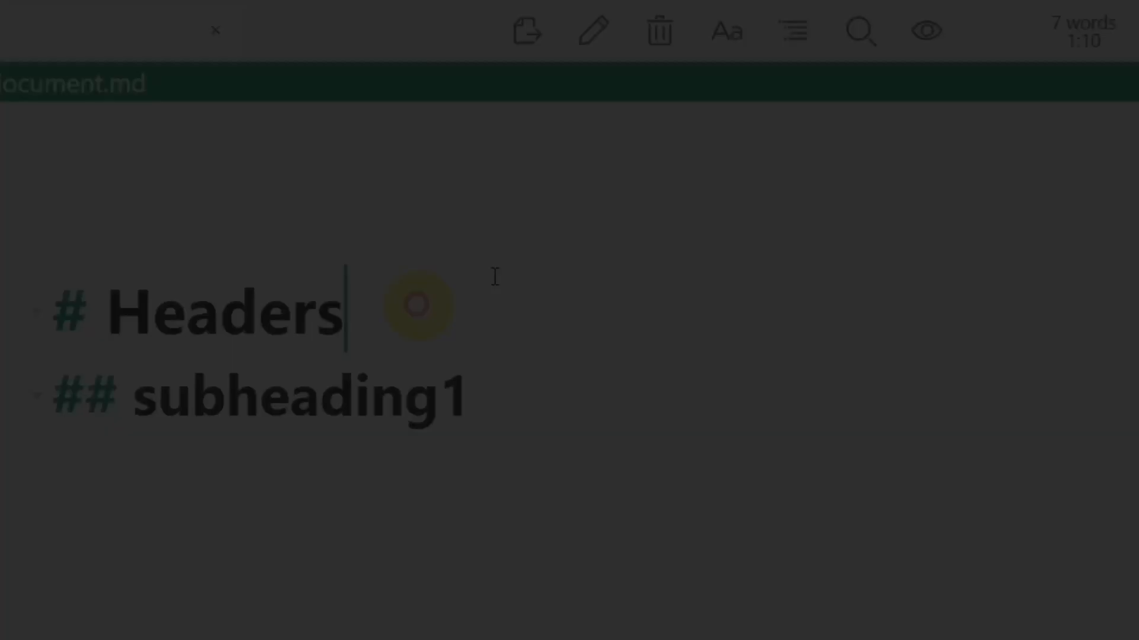
pyautogui.click(792, 31)
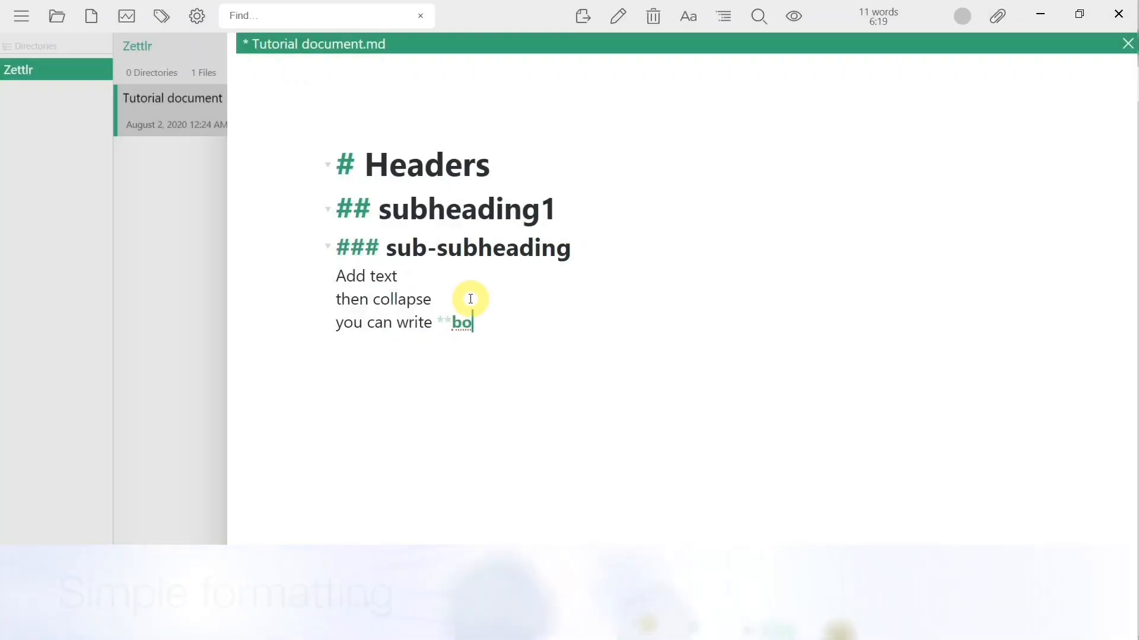
# Step: Add bold, italicized and bold-italic text, a Bullet lists heading with items 1–3, and fold sub-subheading
pyautogui.write('ld** text')
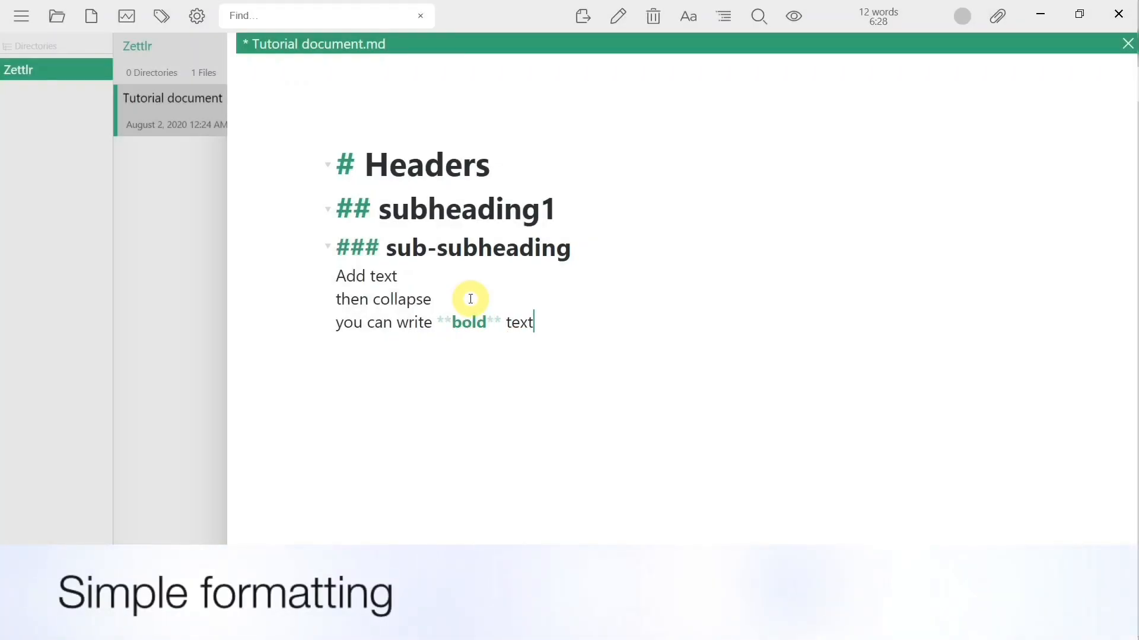
pyautogui.write('or *')
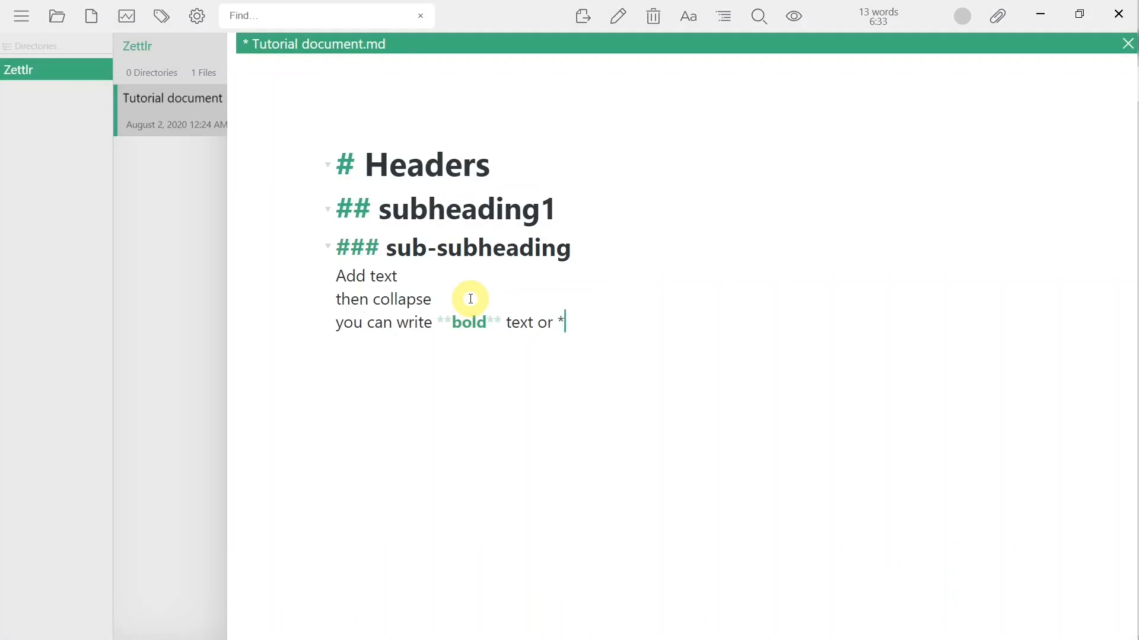
pyautogui.write('italiciz')
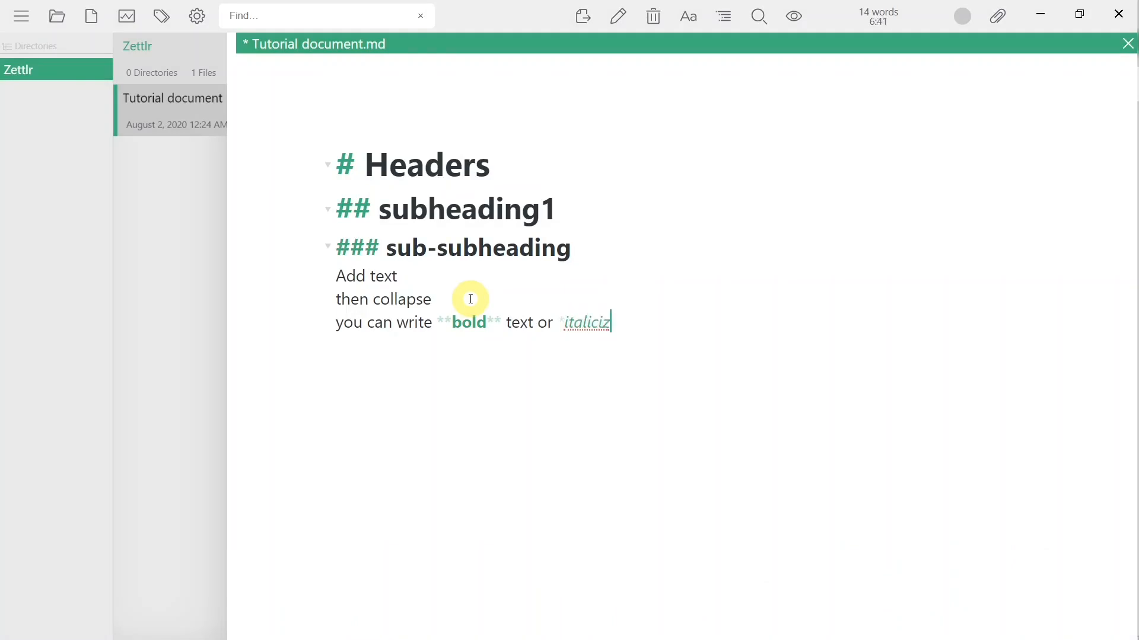
pyautogui.write('ed*')
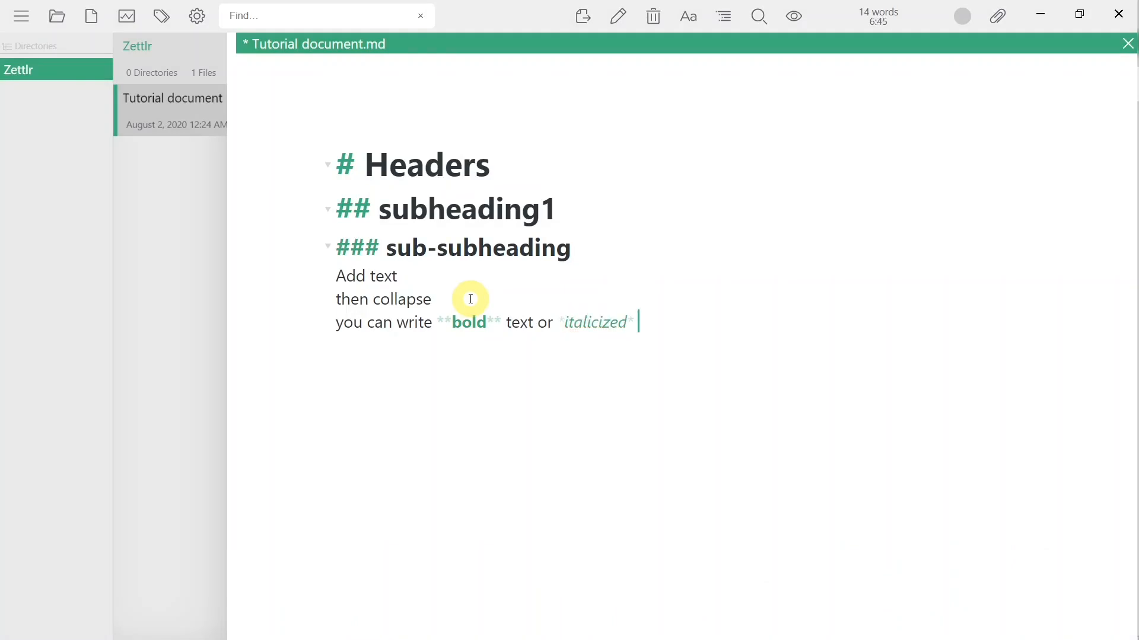
pyautogui.write('or both')
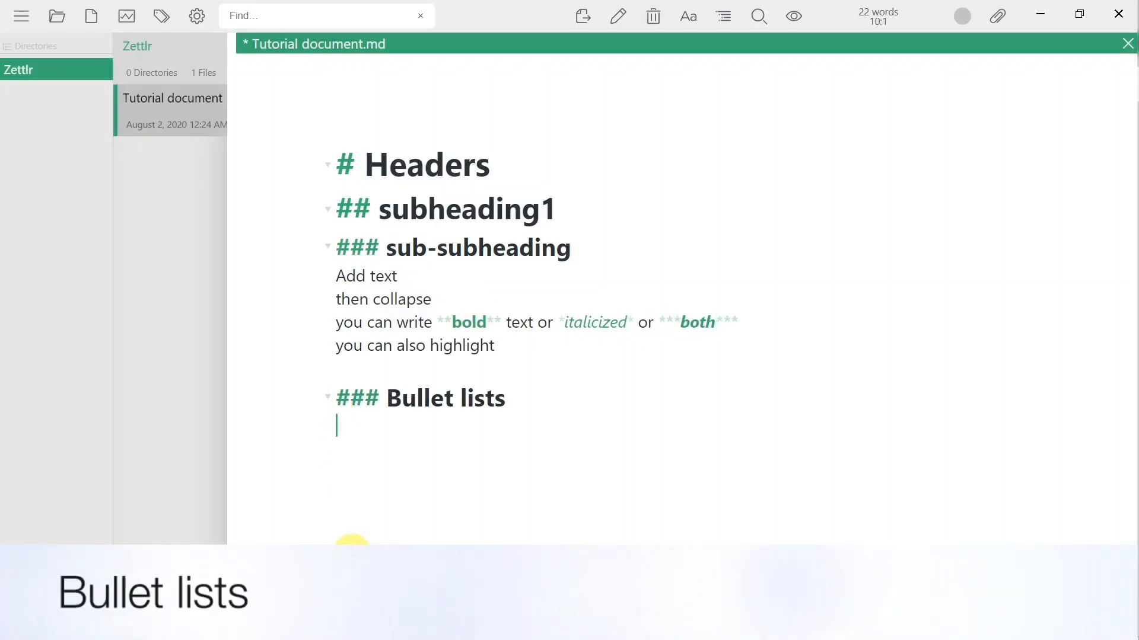
pyautogui.write('*')
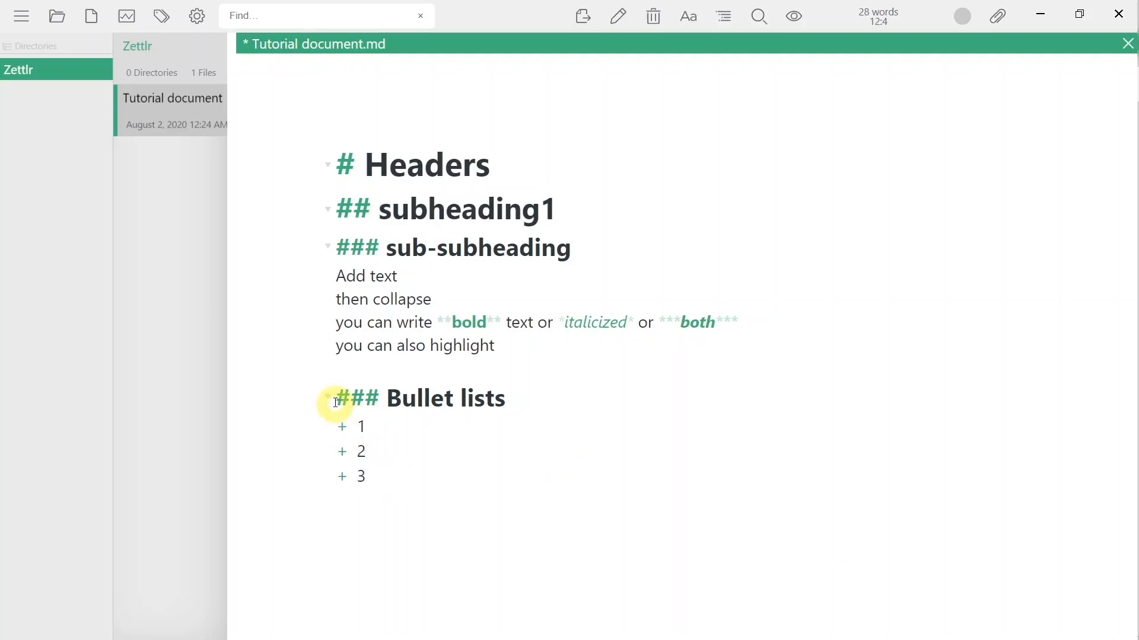
pyautogui.click(327, 248)
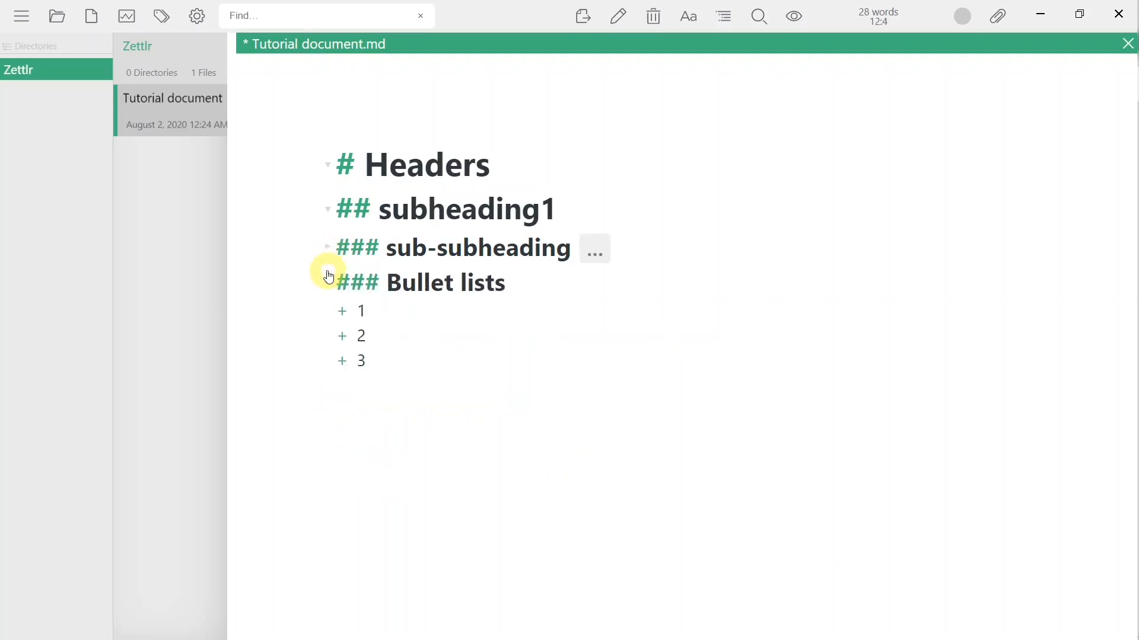
# Step: Add a '### URL links' heading and insert an empty link template below it
pyautogui.write('### URL')
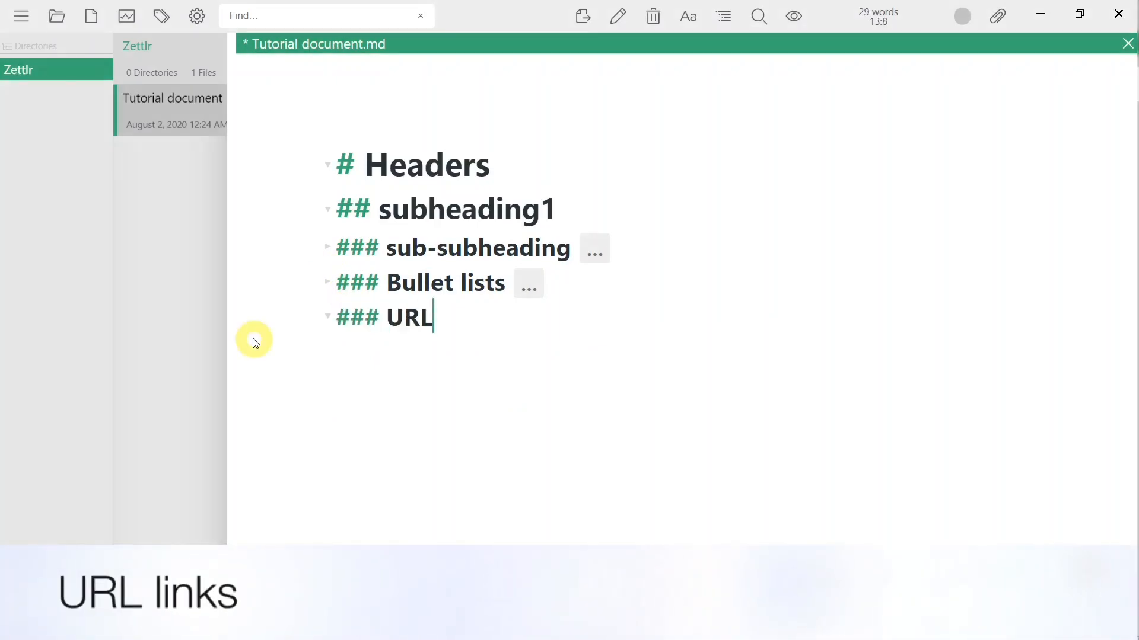
pyautogui.write('links')
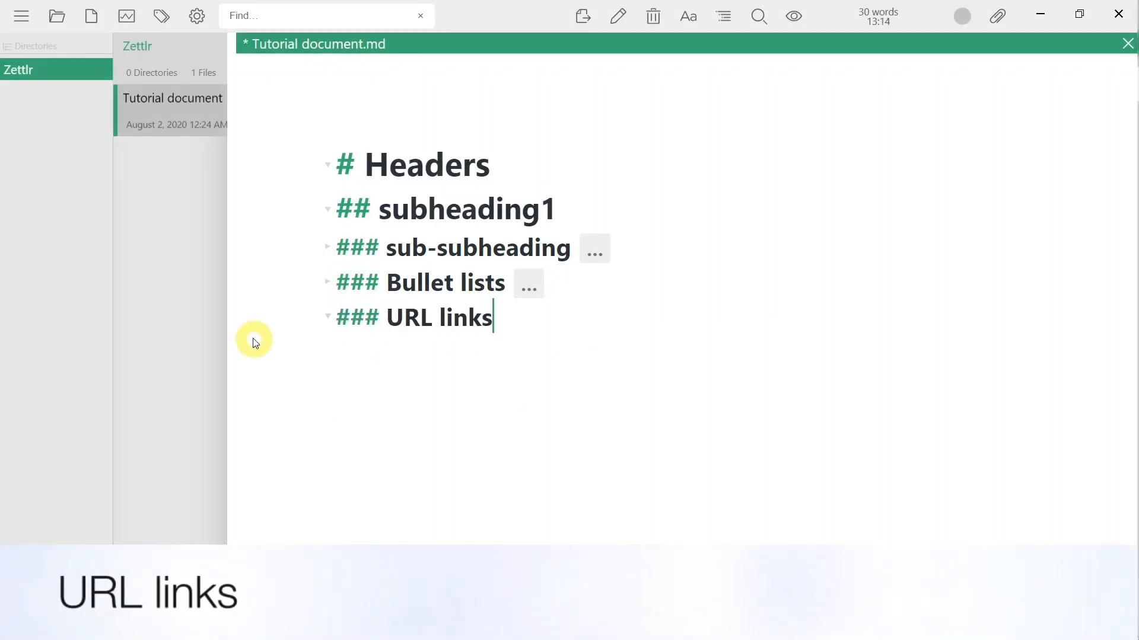
pyautogui.rightClick(428, 317)
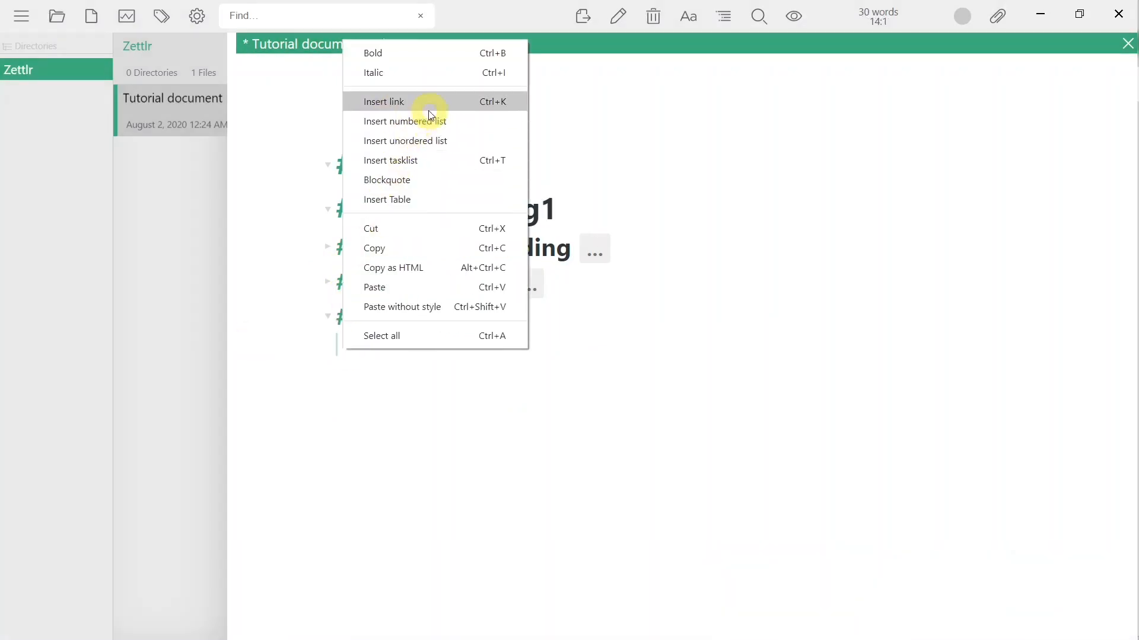
pyautogui.click(384, 101)
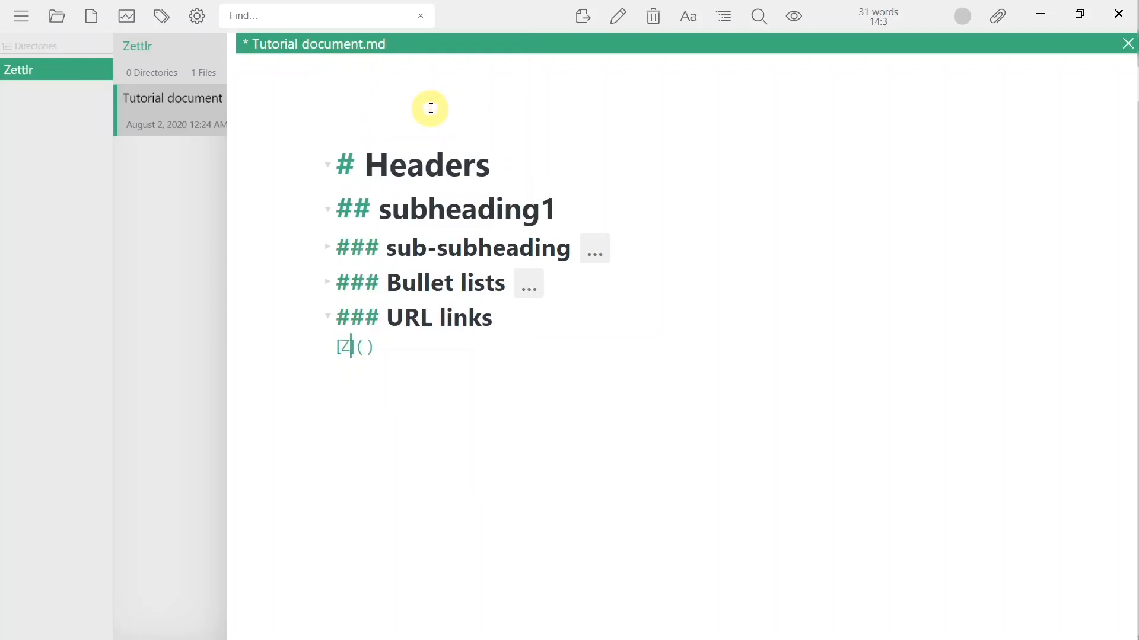
pyautogui.write('ettlr')
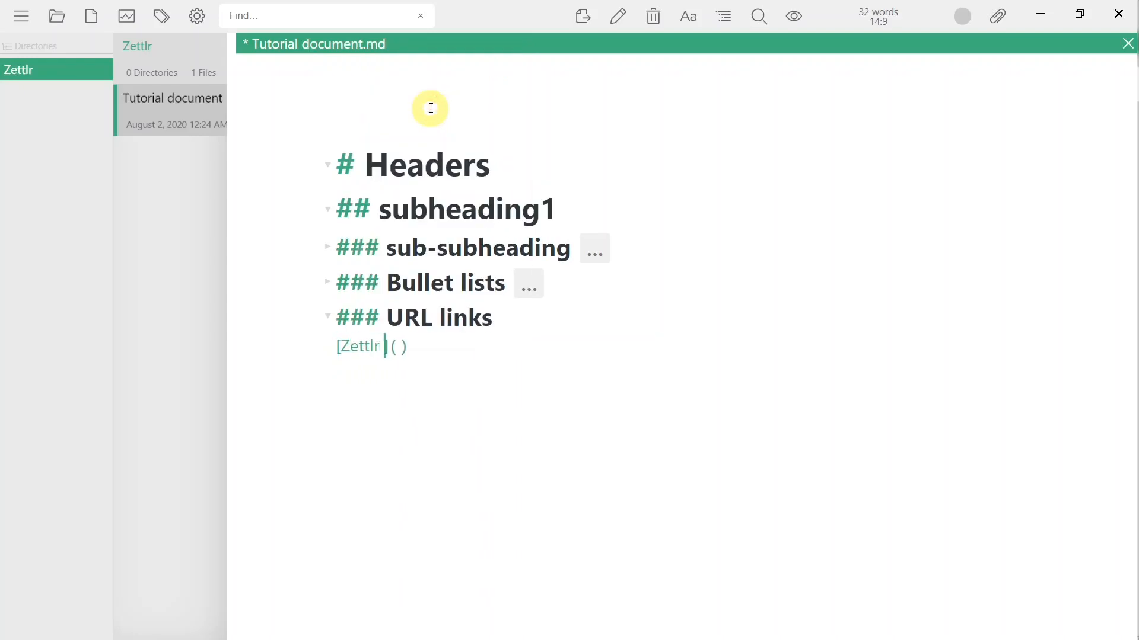
pyautogui.write('website')
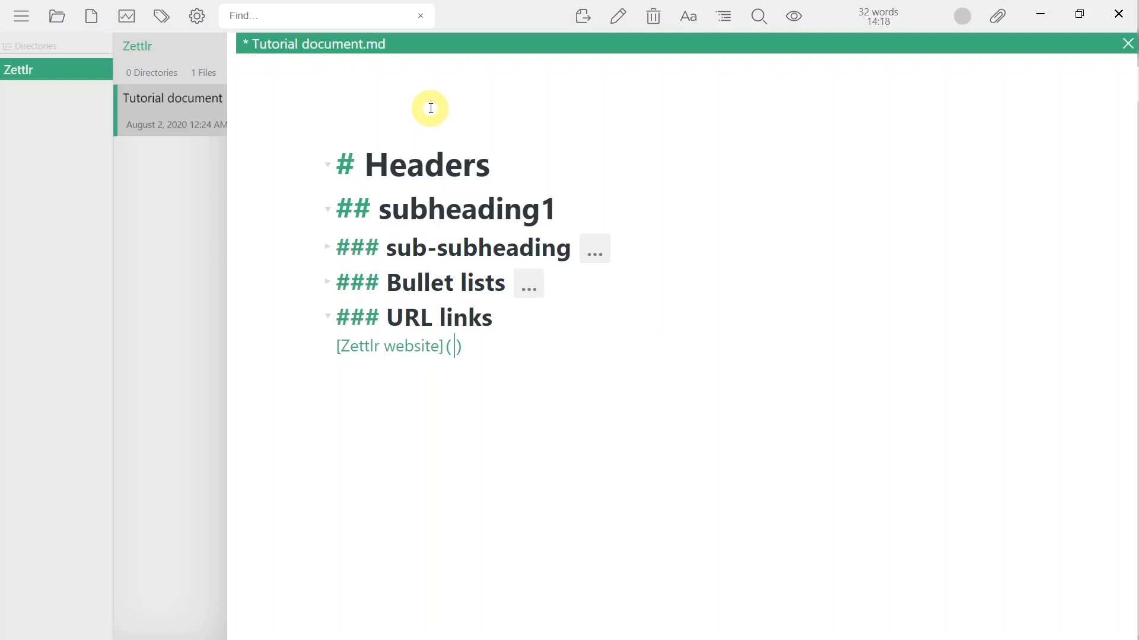
pyautogui.write('www.zett')
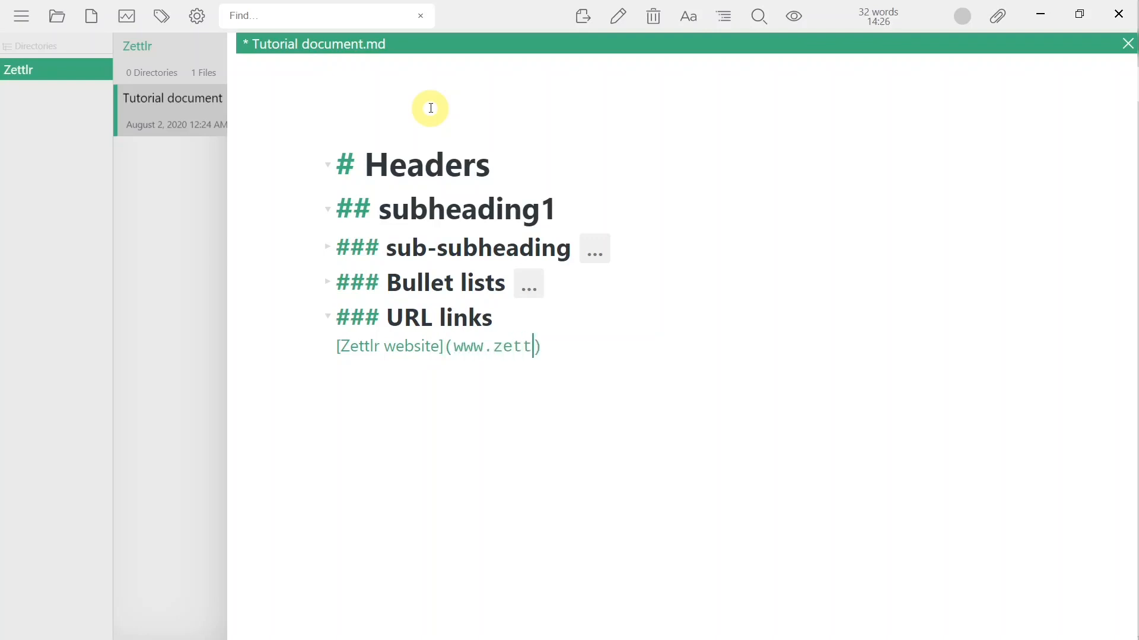
pyautogui.write('lr.com')
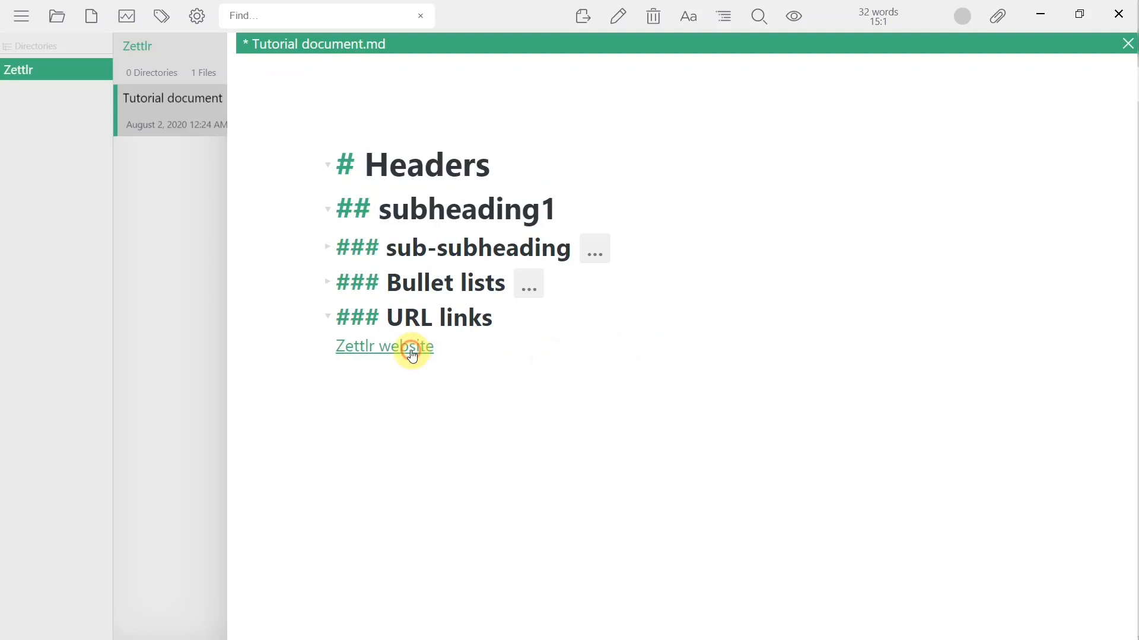
pyautogui.click(384, 346)
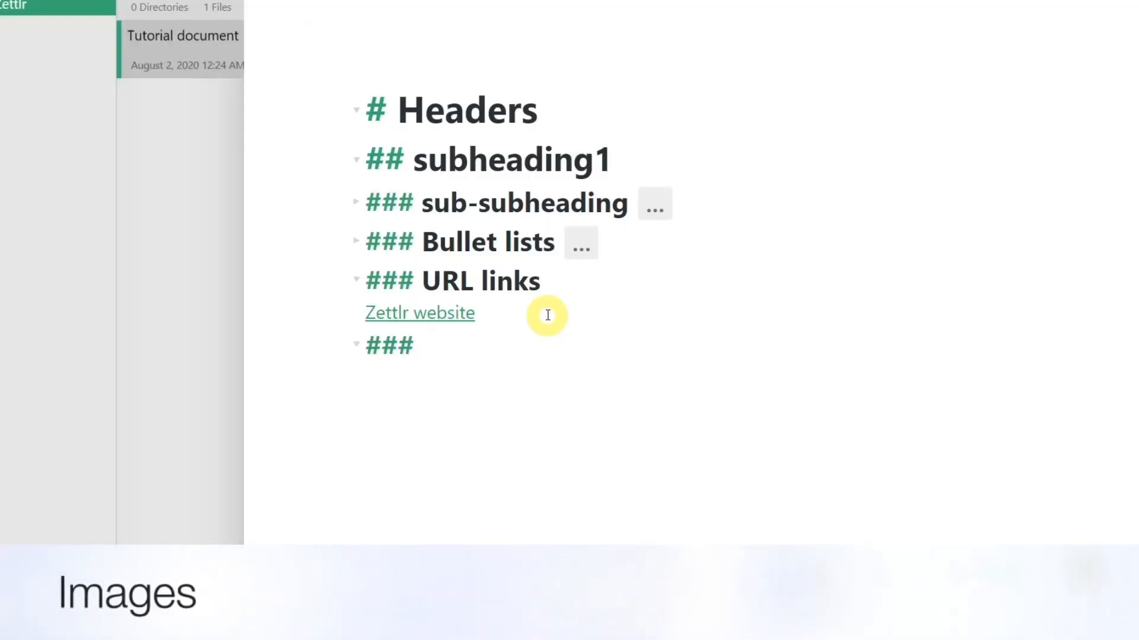
# Step: Add an 'images' heading and embed the smiley picture pic 1.png beneath it
pyautogui.write('images')
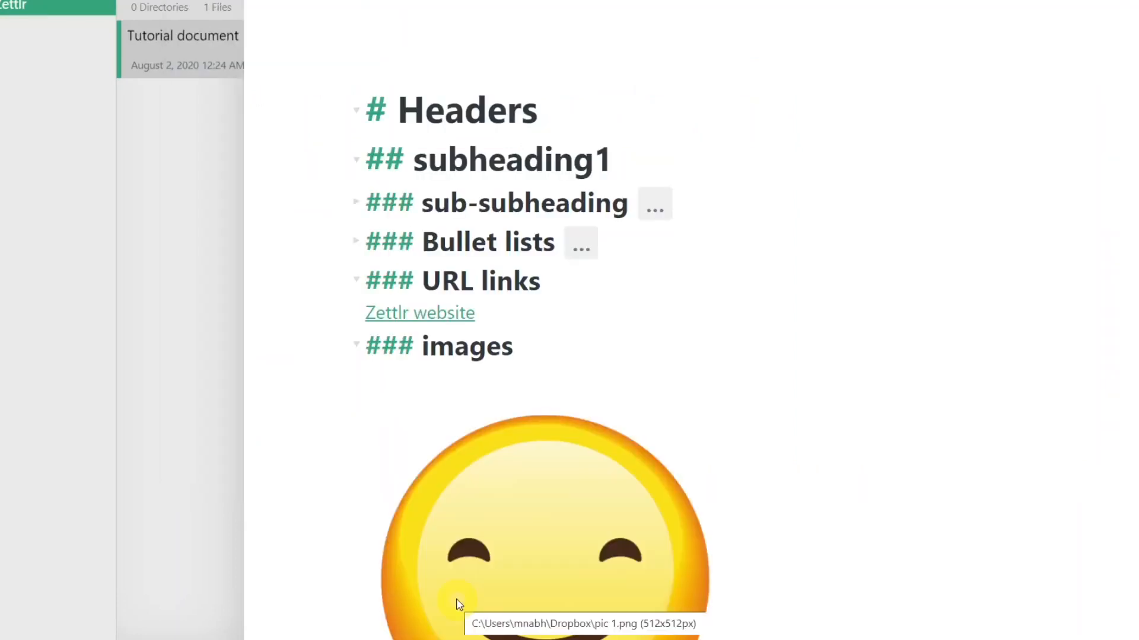
pyautogui.scroll(-3)
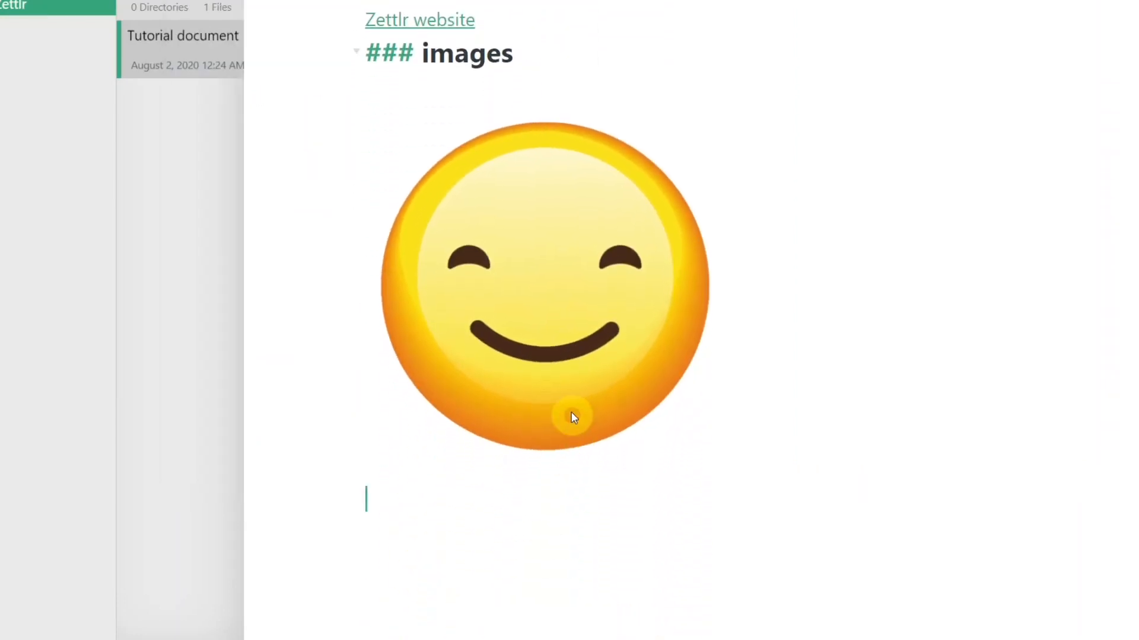
pyautogui.rightClick(572, 417)
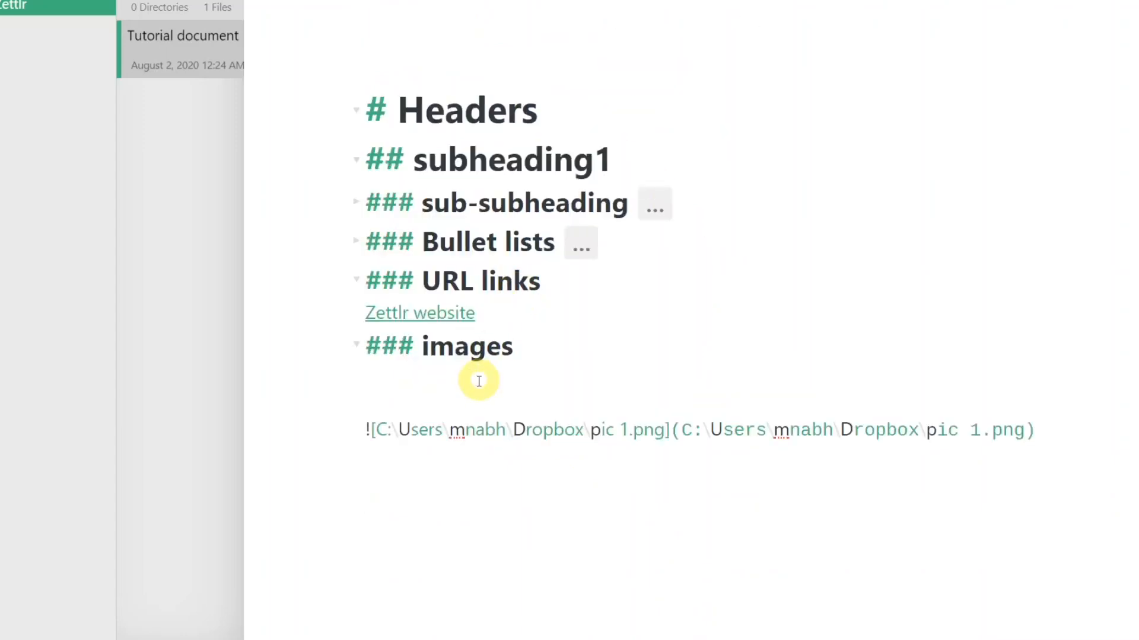
pyautogui.moveTo(403, 430)
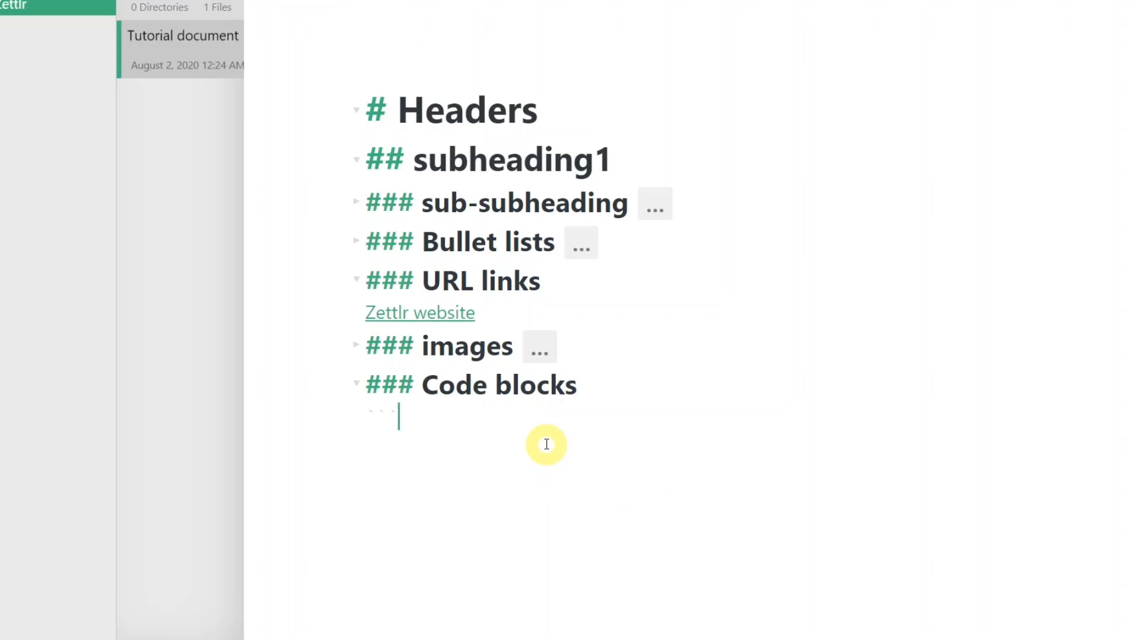
# Step: Add a Code blocks heading with an ``` r fenced block containing x<-1:100
pyautogui.write('r')
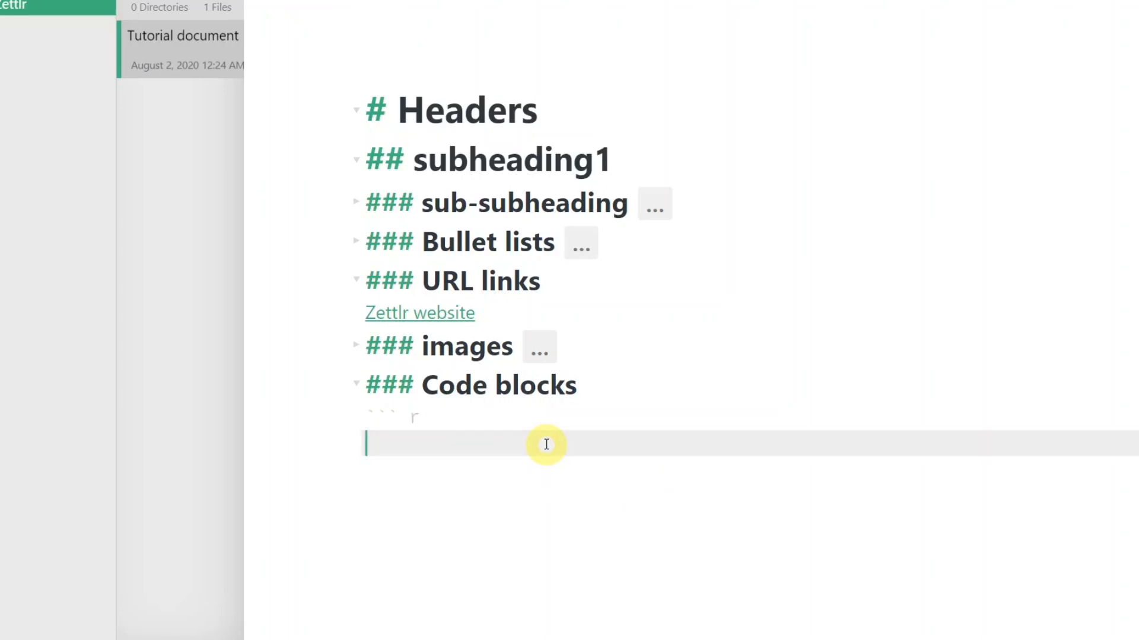
pyautogui.write('x<-')
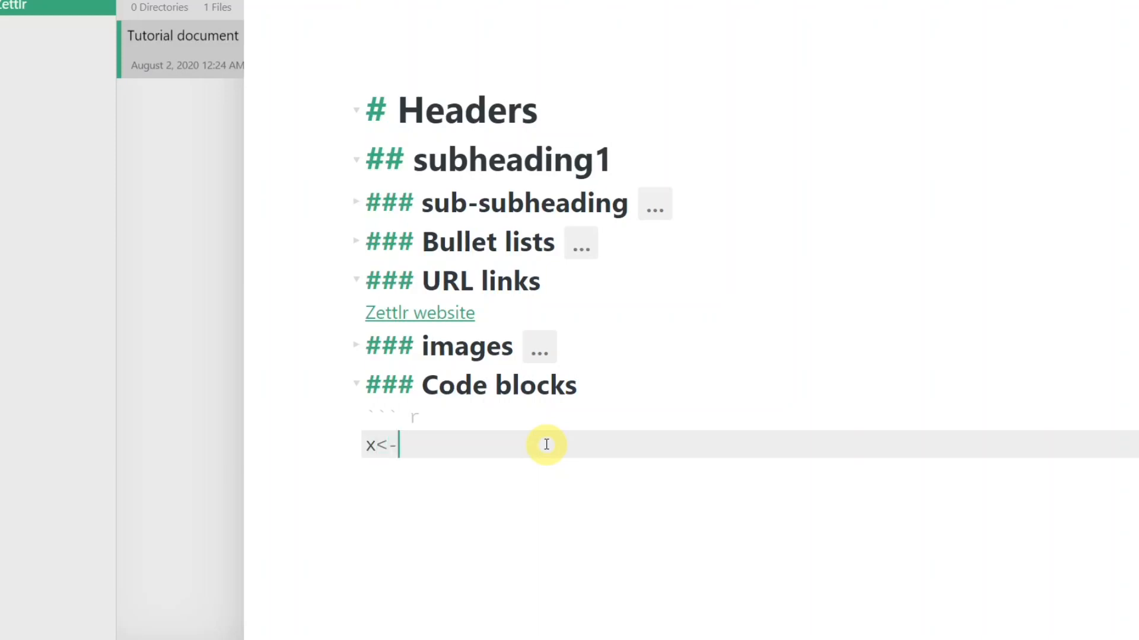
pyautogui.write('1:100')
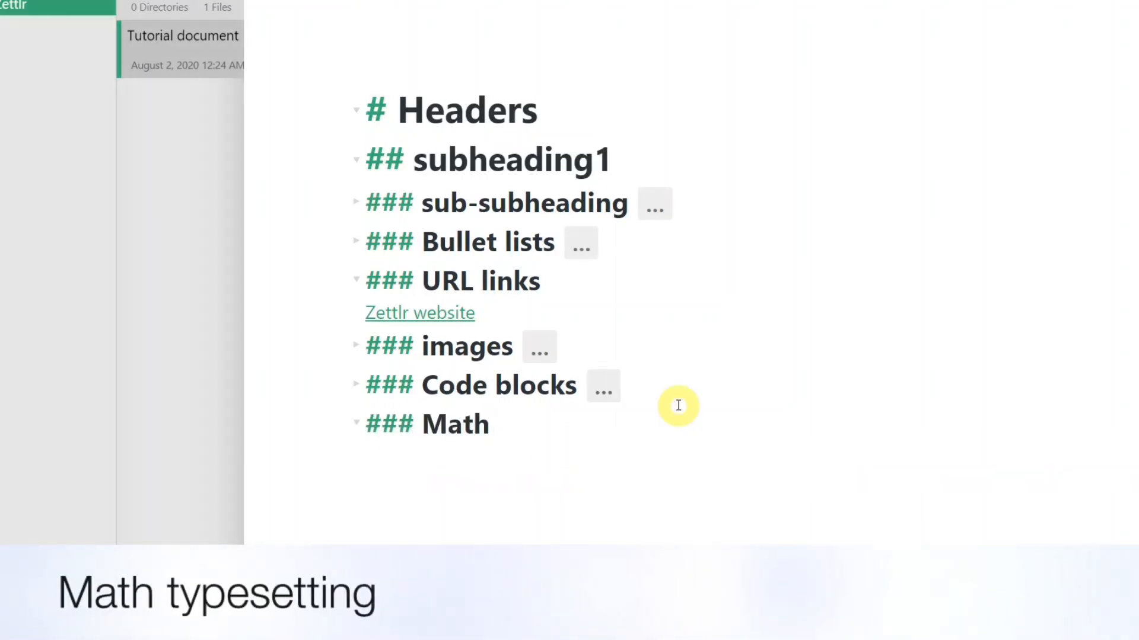
# Step: Write 'inline math $x^2$' under the Math heading
pyautogui.write('inlin')
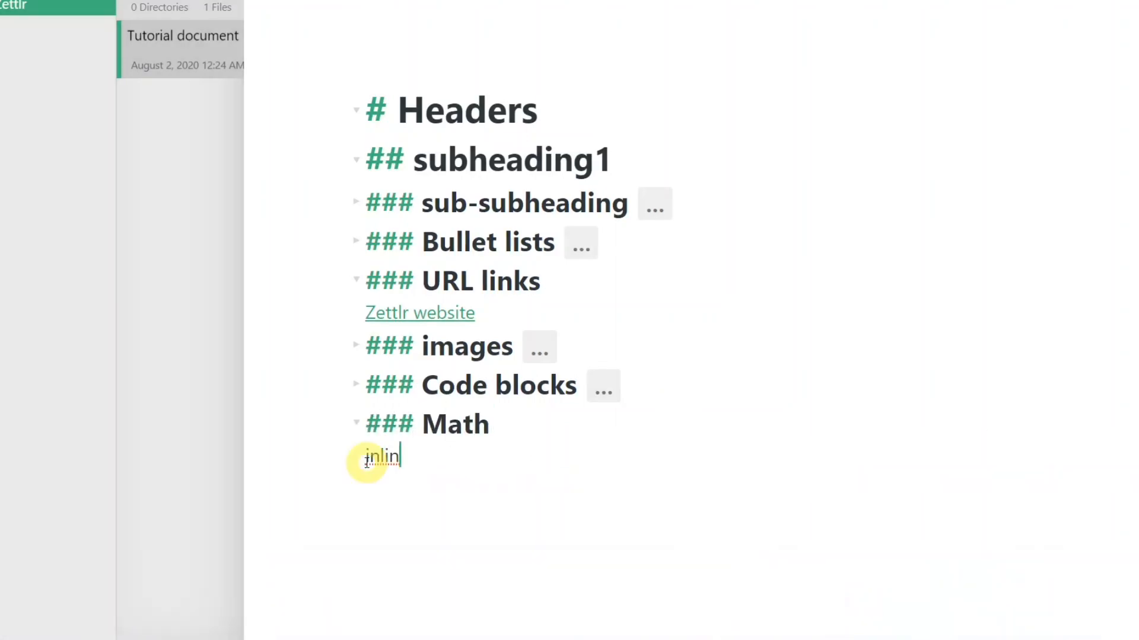
pyautogui.write('e math $')
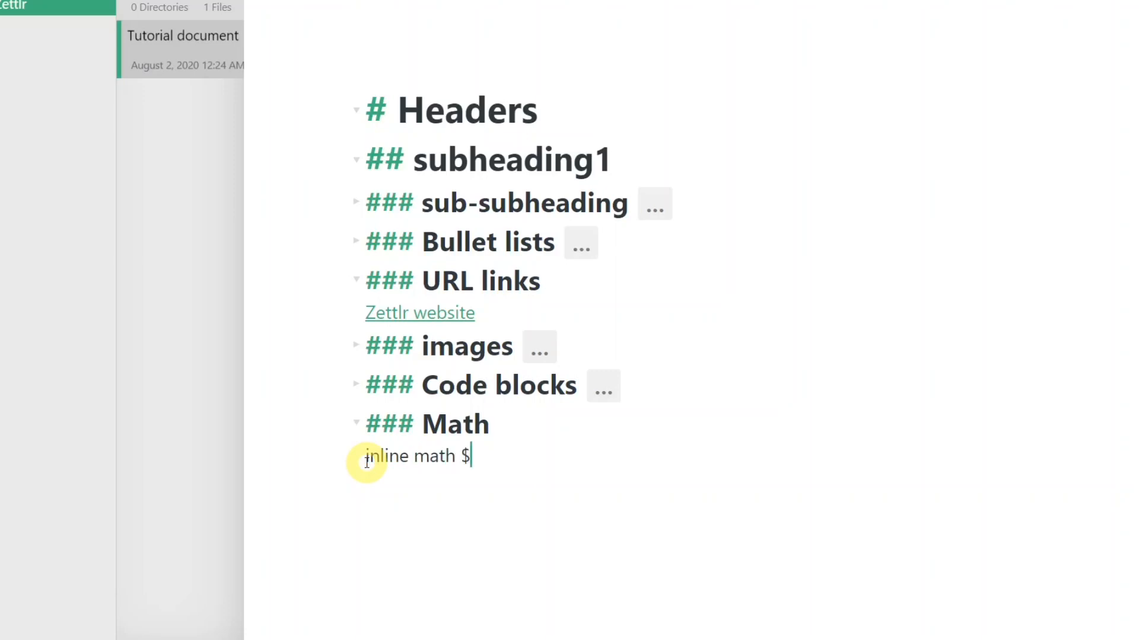
pyautogui.write('x^2$')
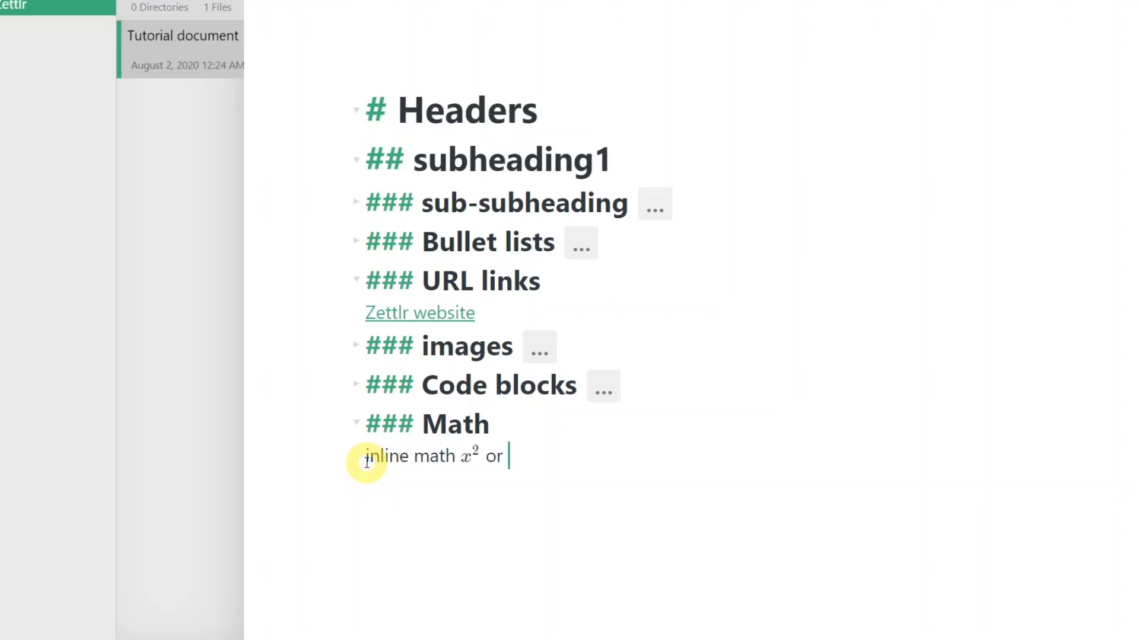
# Step: Add a 'math block' line and a $$ block containing \frac{x}{y}
pyautogui.write('math block')
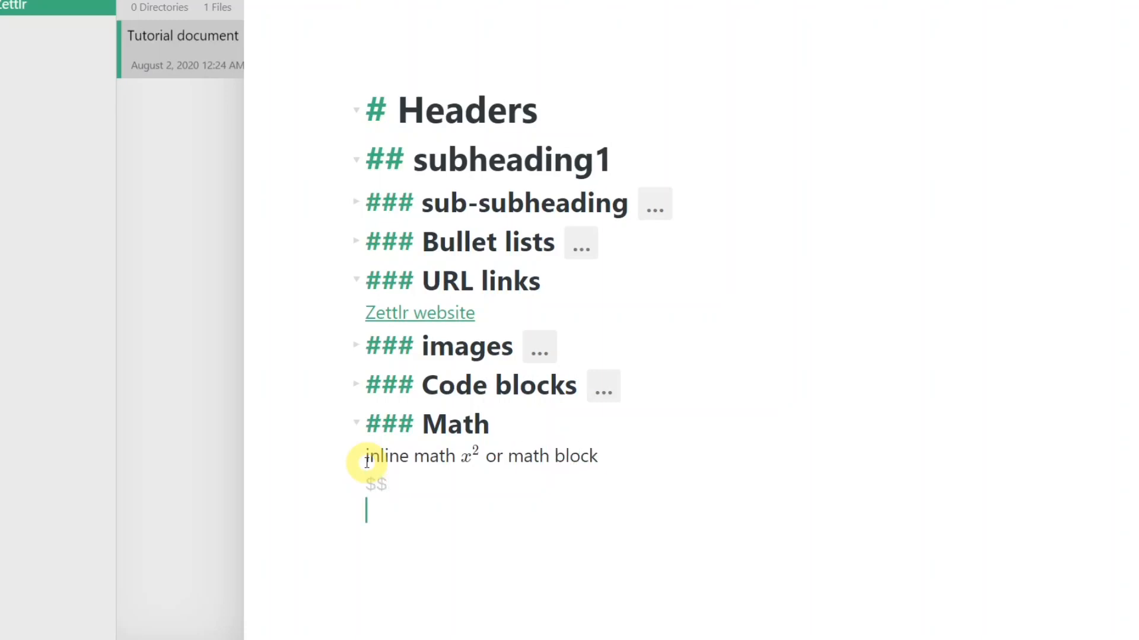
pyautogui.write('\\frac')
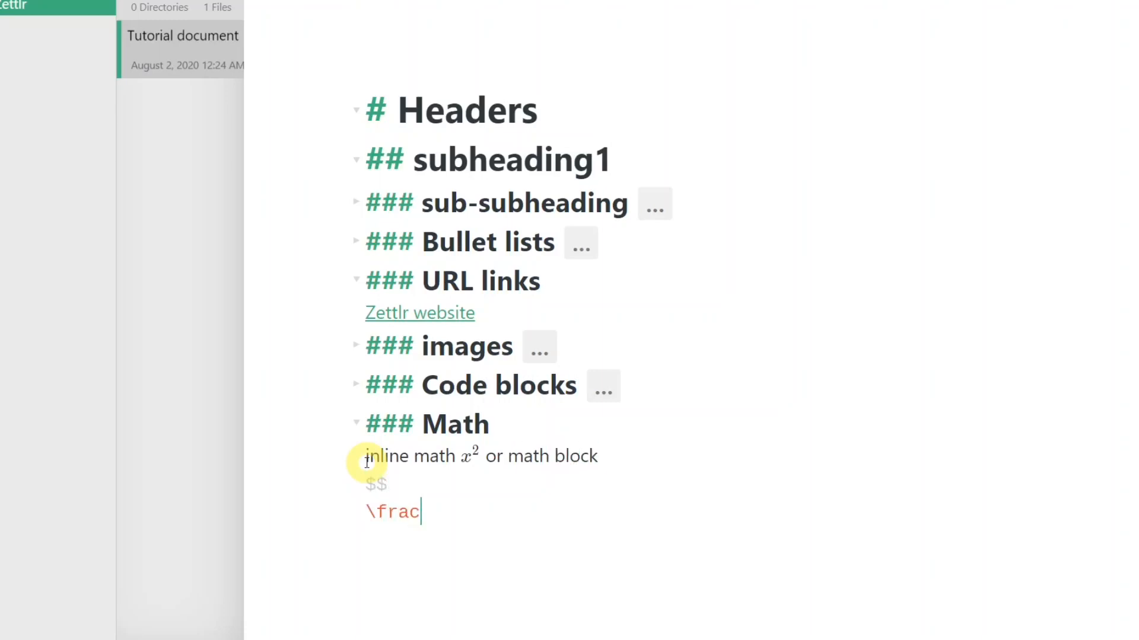
pyautogui.write('{x}')
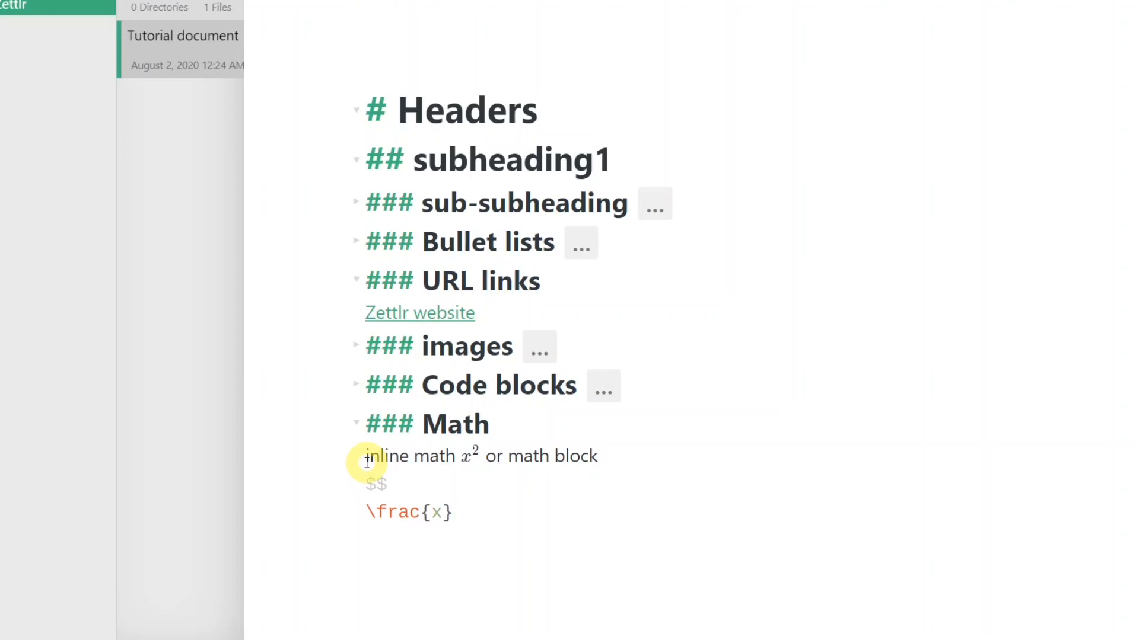
pyautogui.write('{y}')
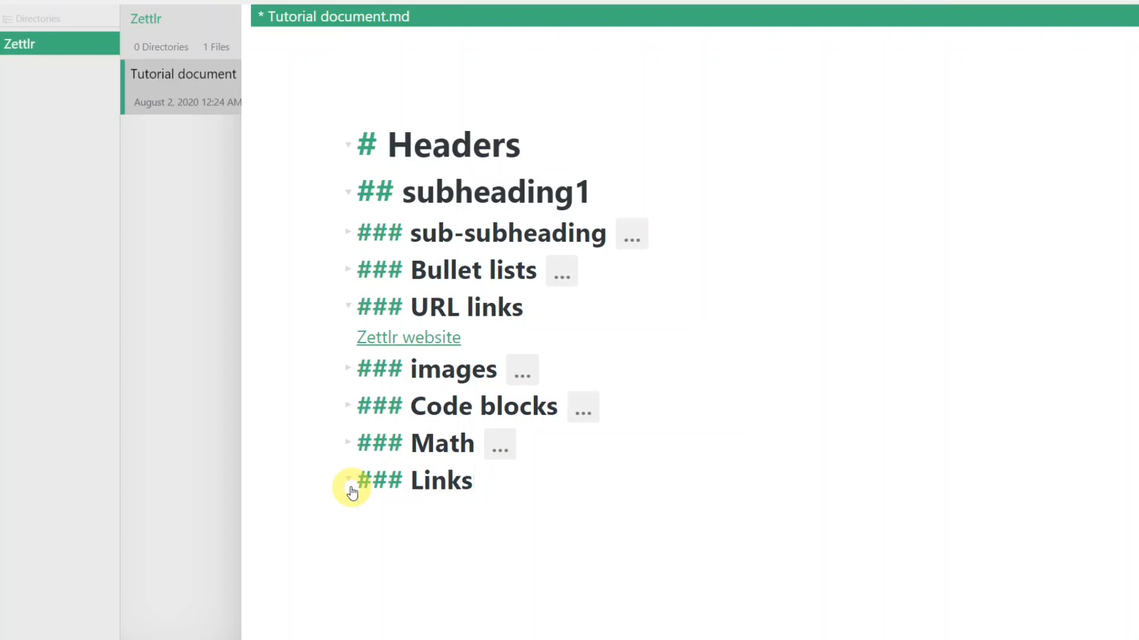
# Step: Write 'add a link to another page [[linked page]]' and Ctrl+click it to open linked page.md
pyautogui.write('add a link')
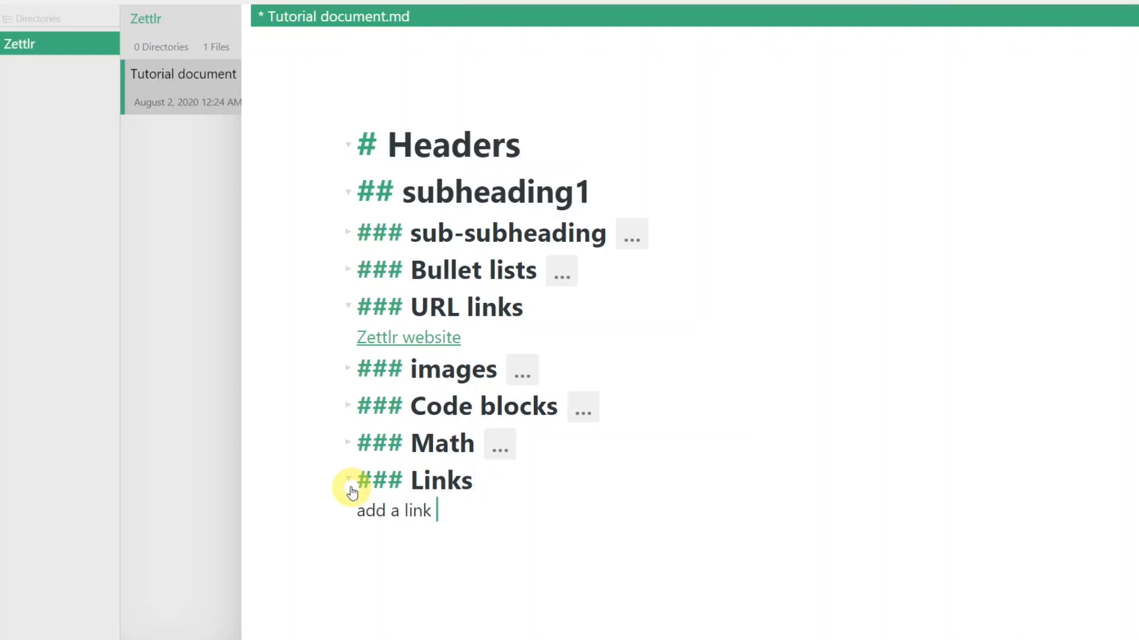
pyautogui.write('to another')
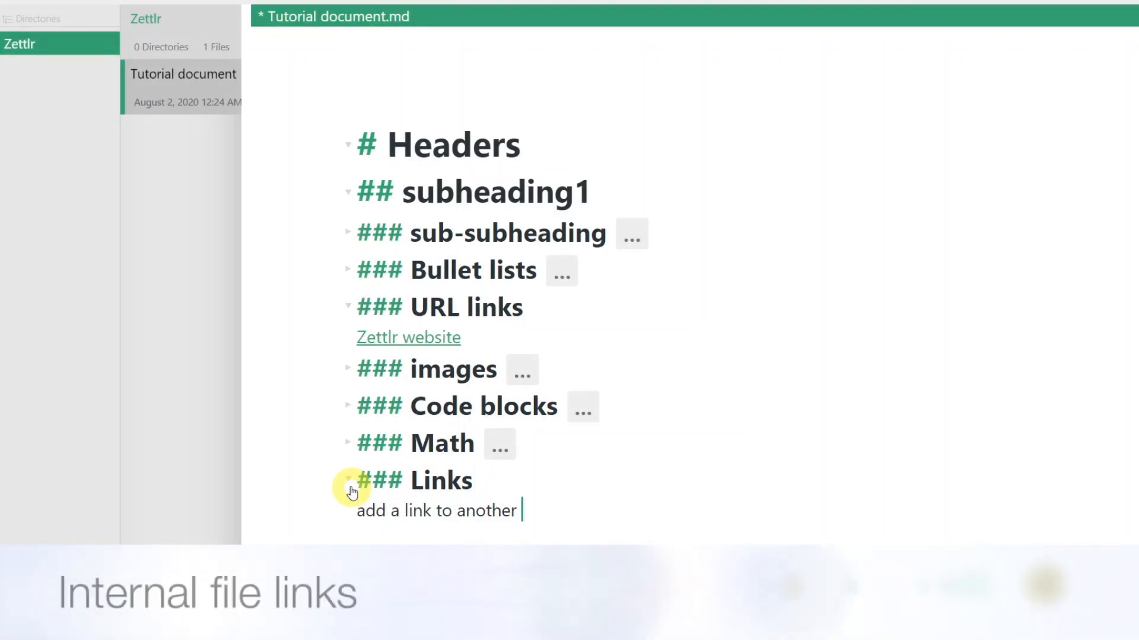
pyautogui.write('page [[linked')
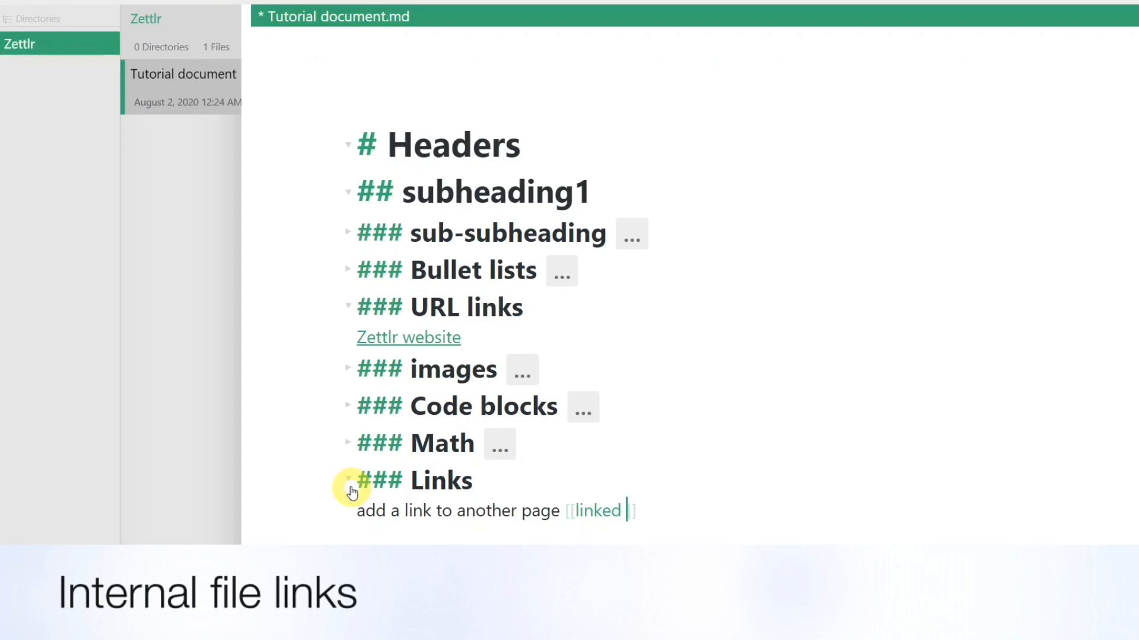
pyautogui.write('page]]')
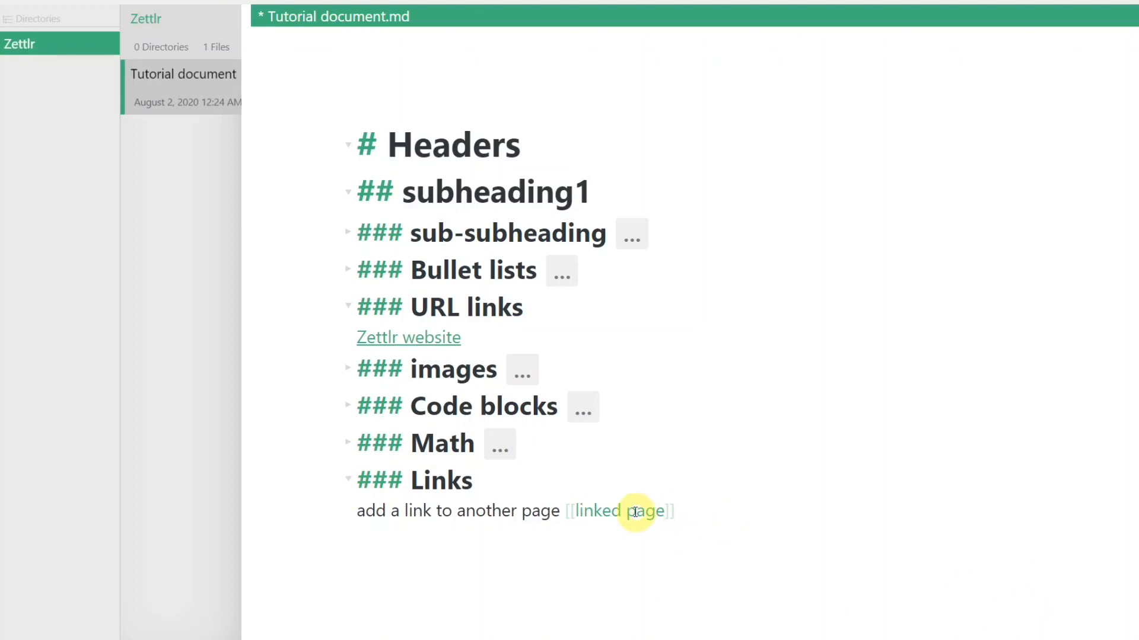
pyautogui.click(621, 511)
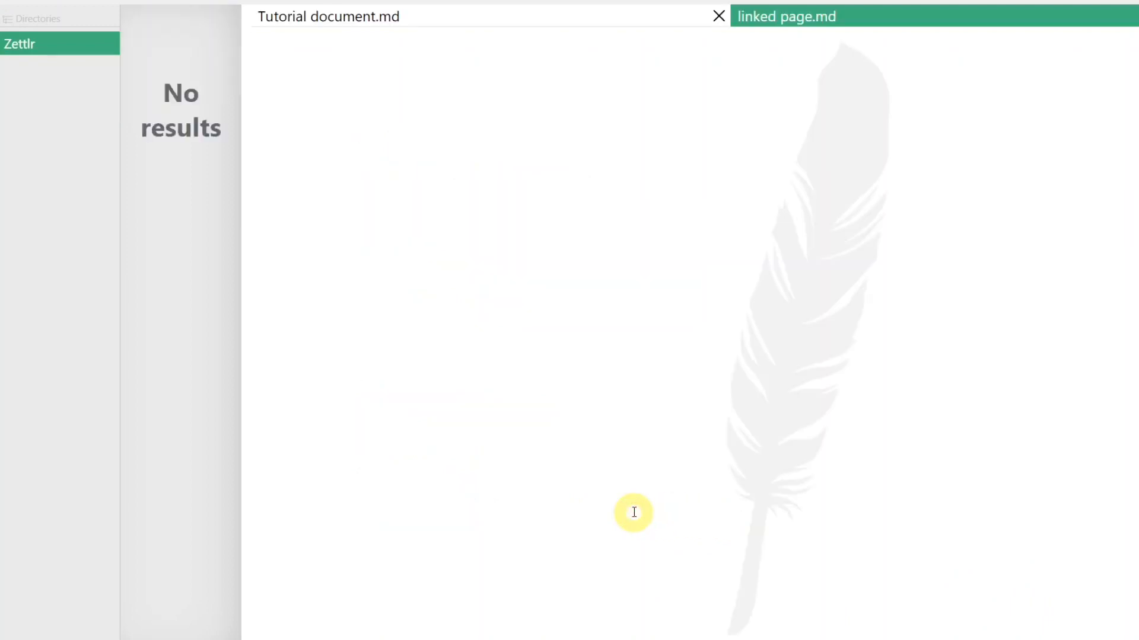
# Step: Write 'Opened the page' on the linked page
pyautogui.write('Op')
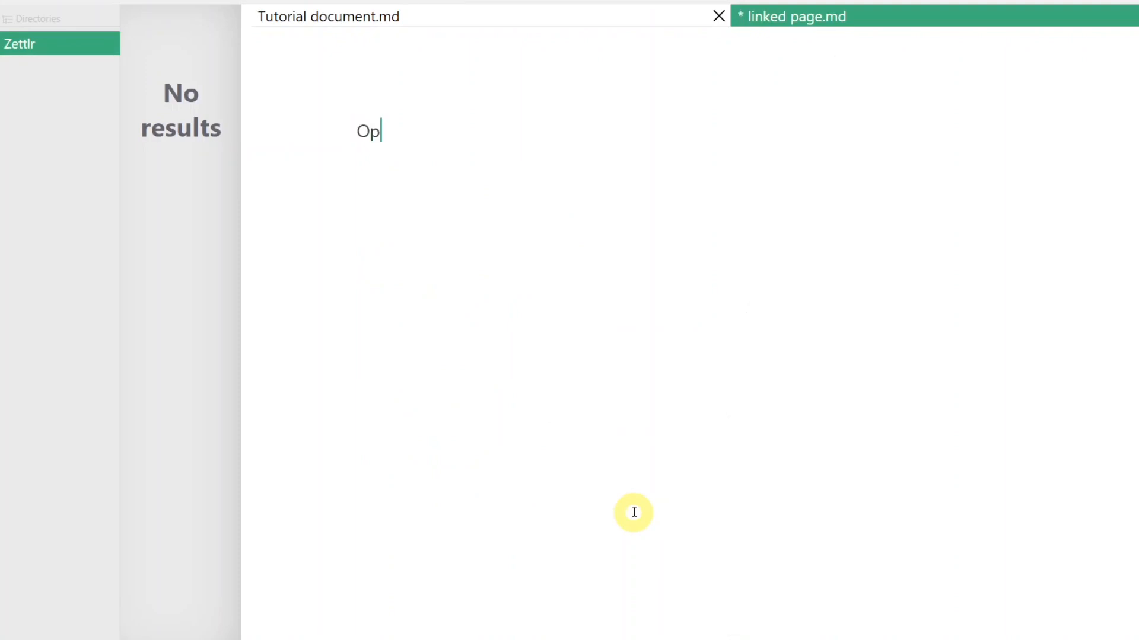
pyautogui.write('ened')
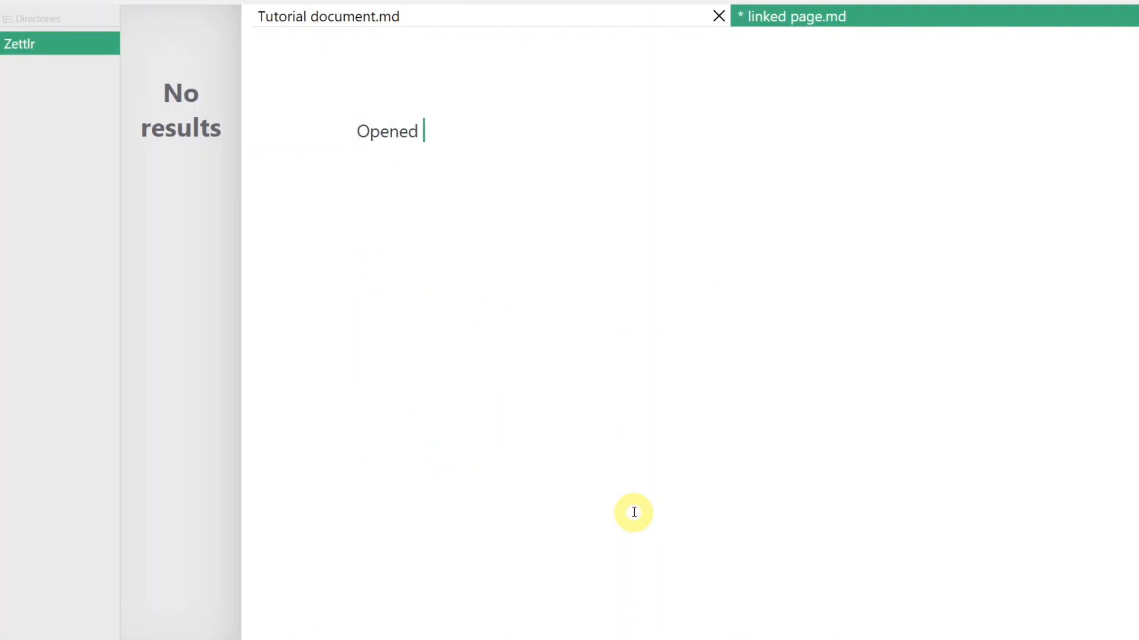
pyautogui.write('the')
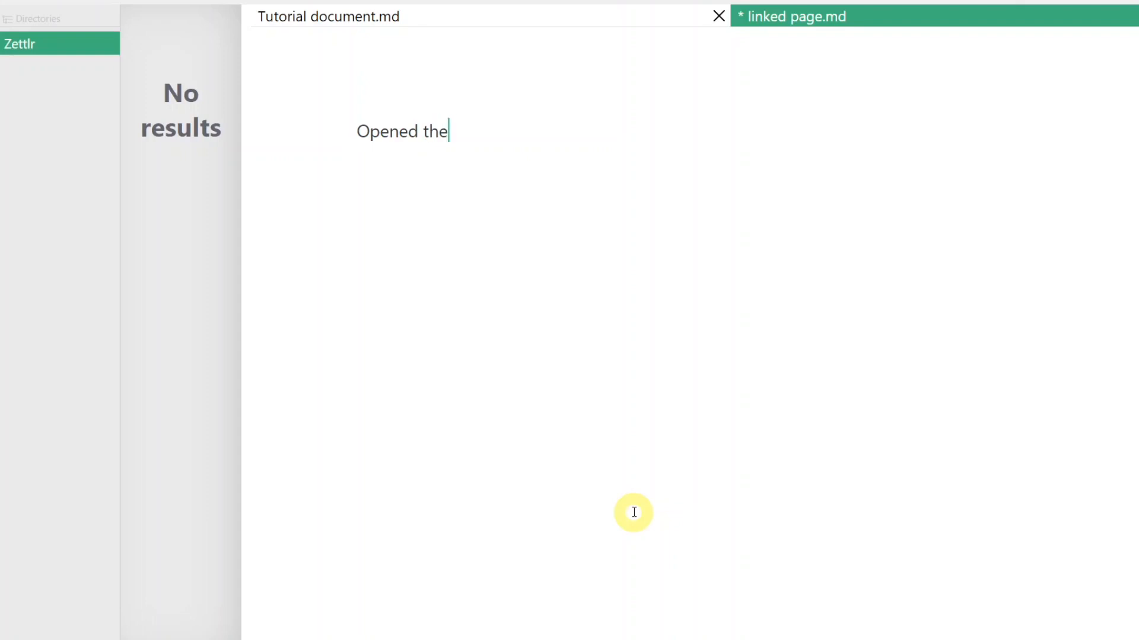
pyautogui.write('page')
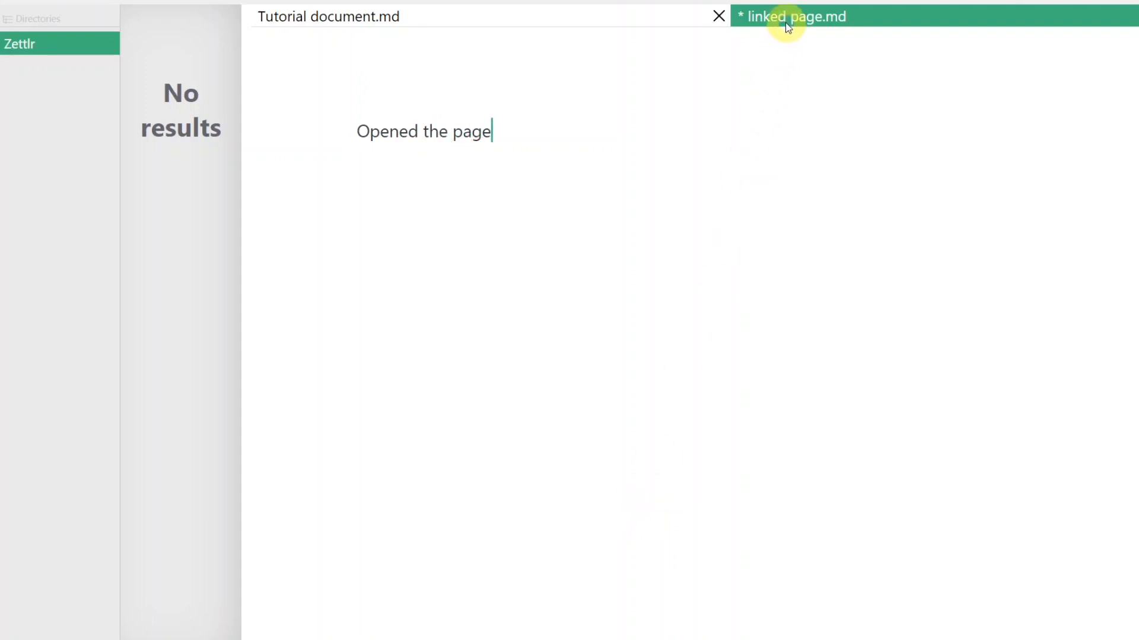
pyautogui.moveTo(788, 22)
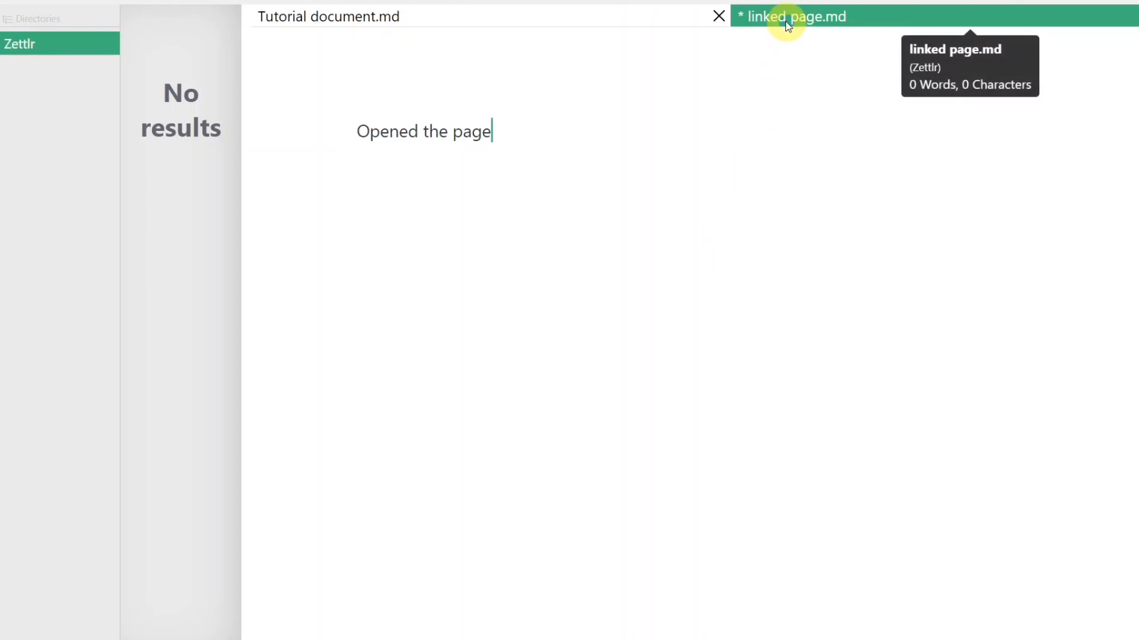
pyautogui.moveTo(743, 68)
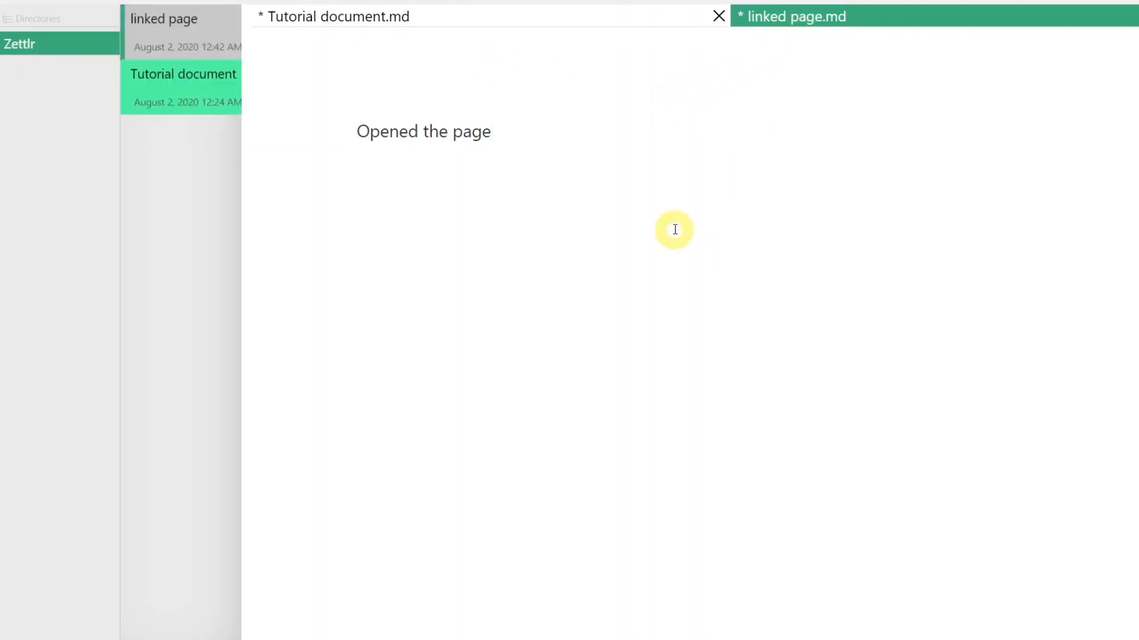
# Step: Add 'you can also add tags #tag1' from autocomplete, then search for #tag1
pyautogui.write('you can')
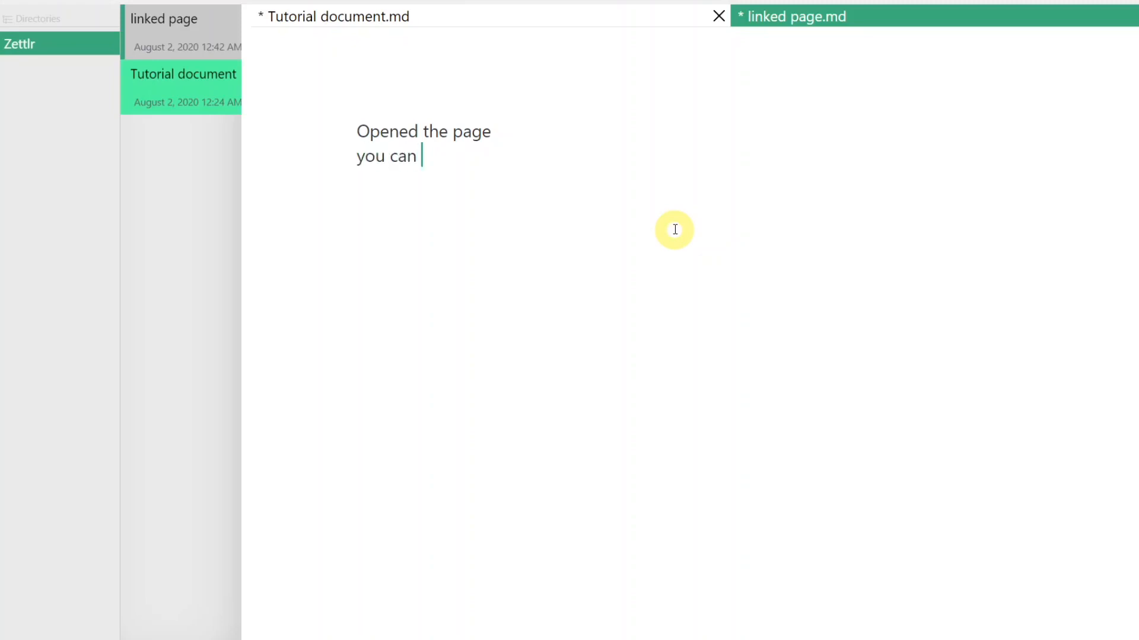
pyautogui.write('also add t')
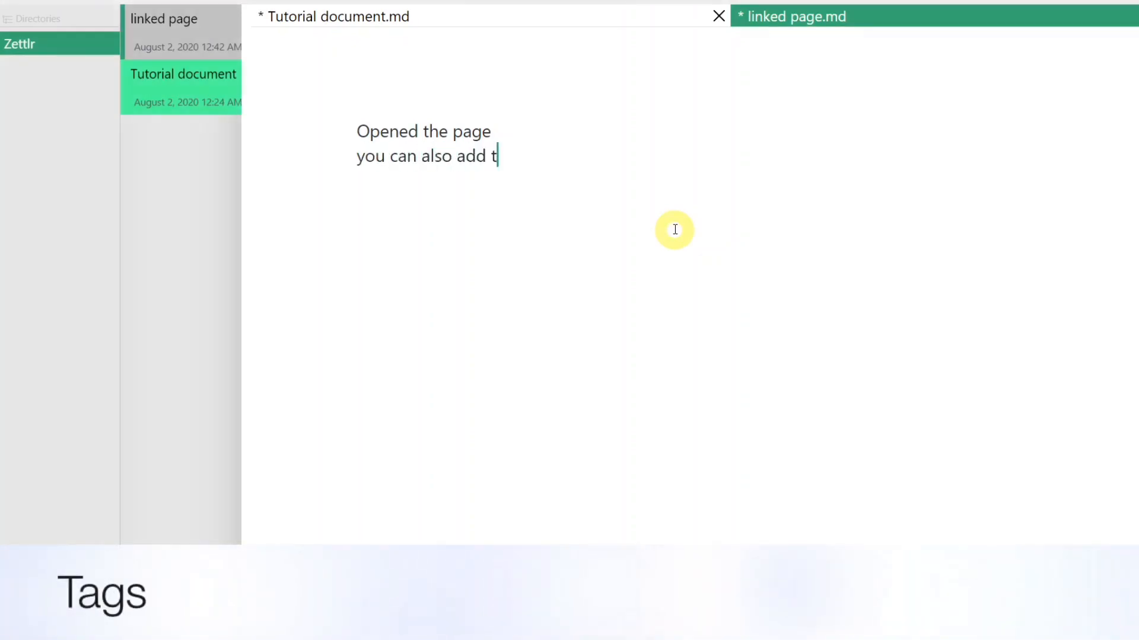
pyautogui.write('ags')
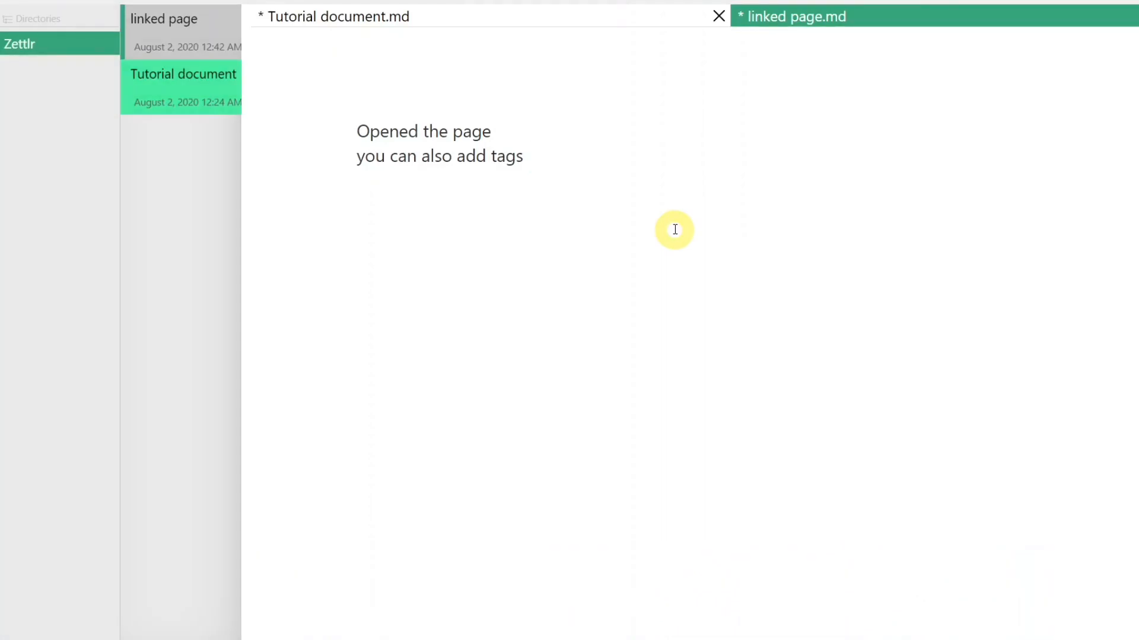
pyautogui.write('#')
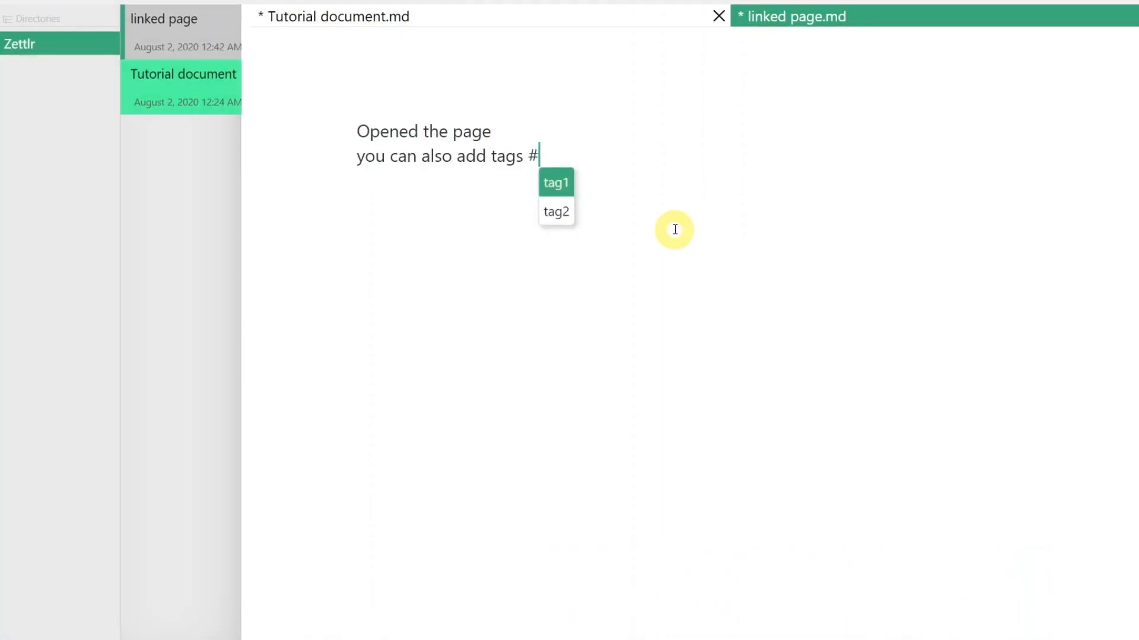
pyautogui.click(161, 15)
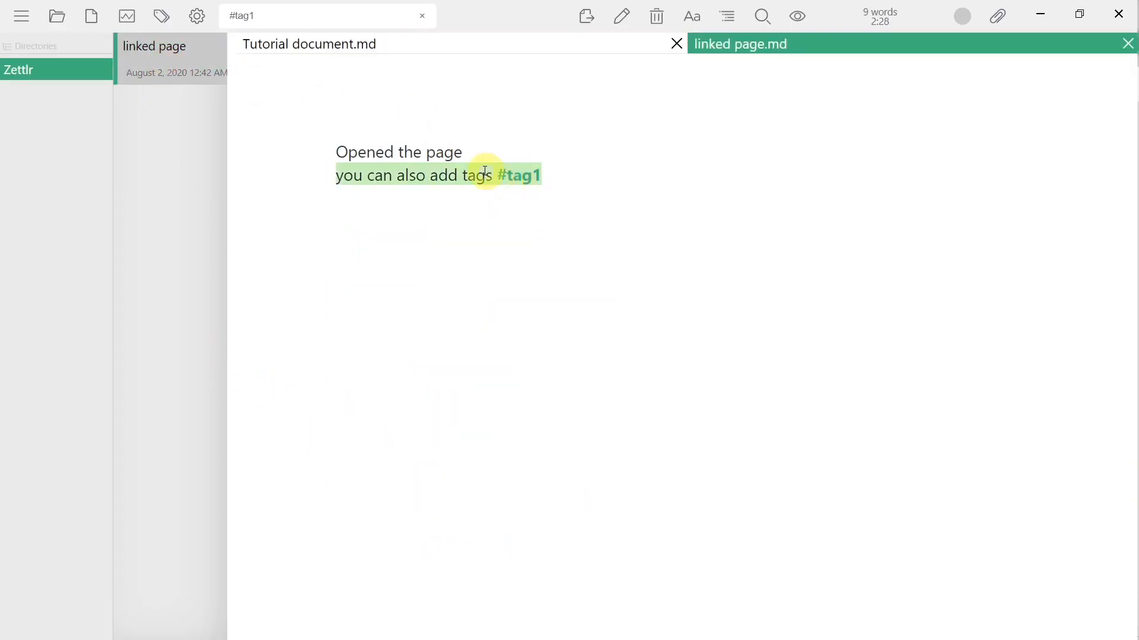
pyautogui.click(308, 44)
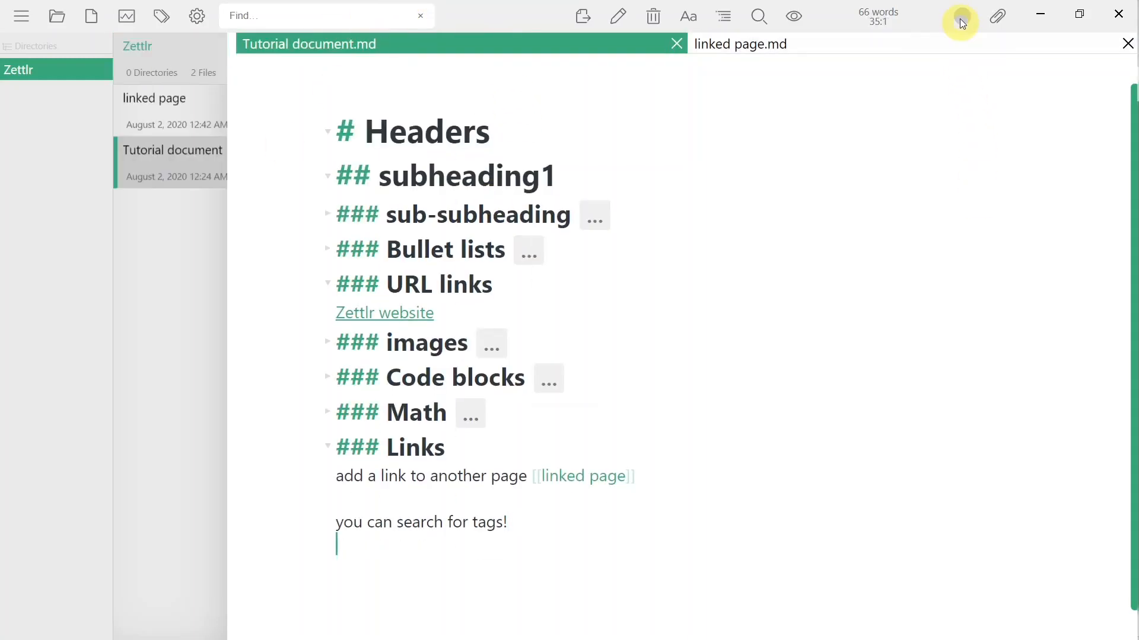
pyautogui.moveTo(960, 16)
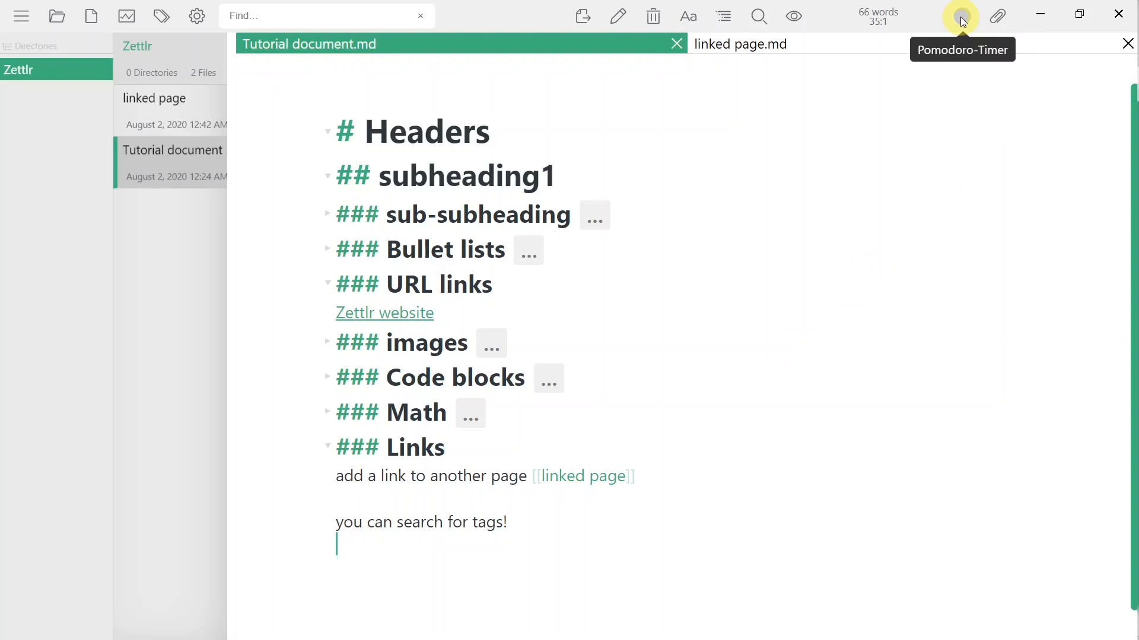
pyautogui.click(961, 16)
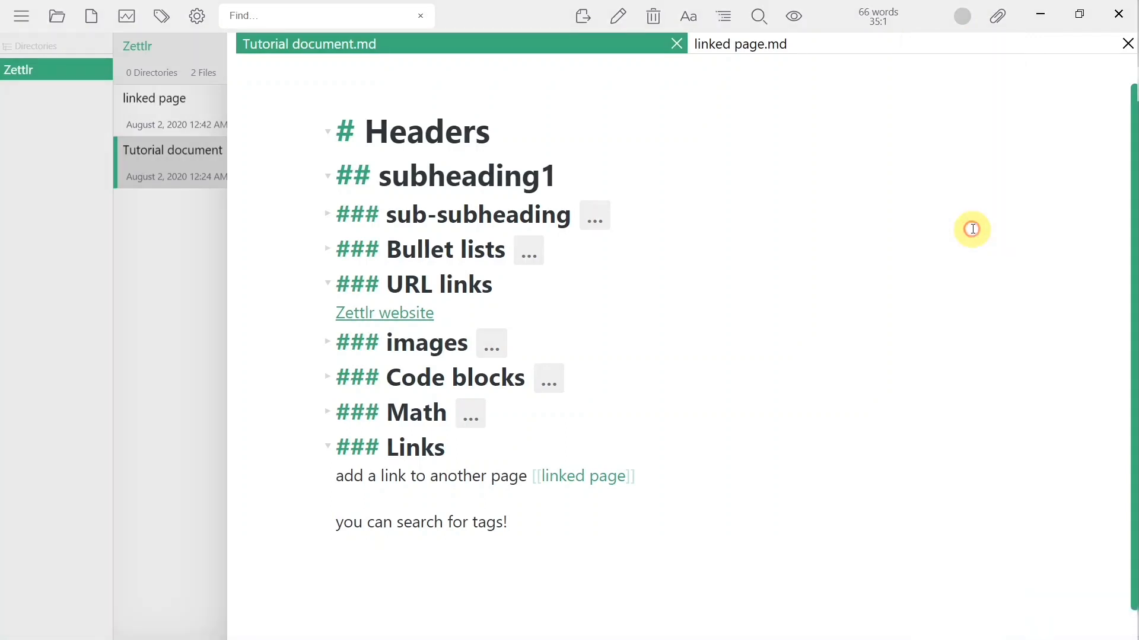
pyautogui.moveTo(975, 45)
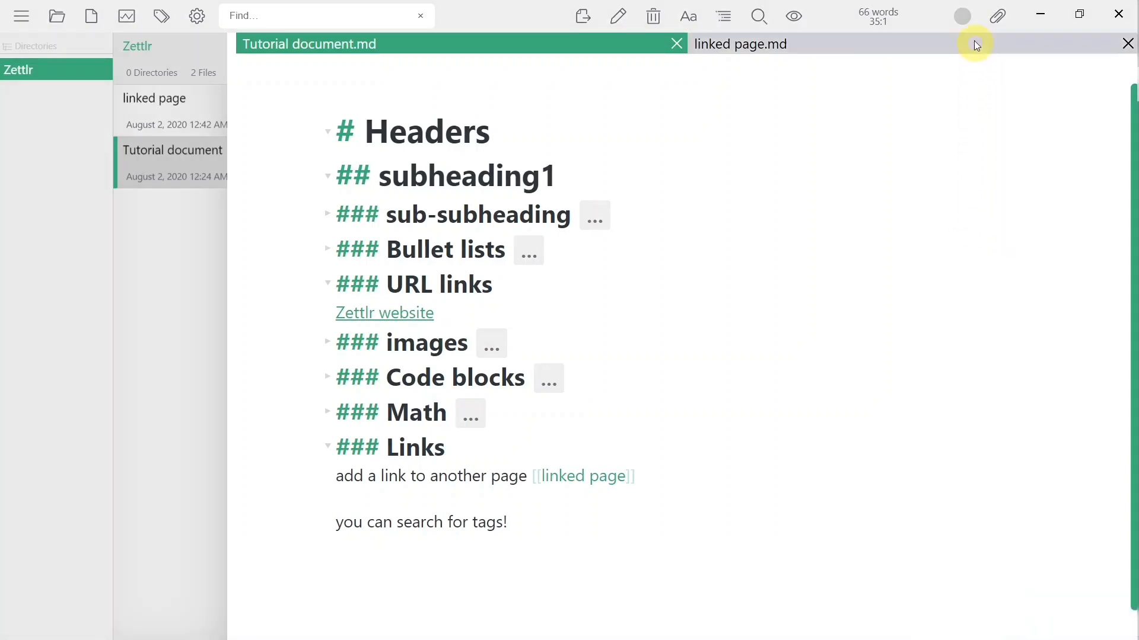
pyautogui.click(961, 16)
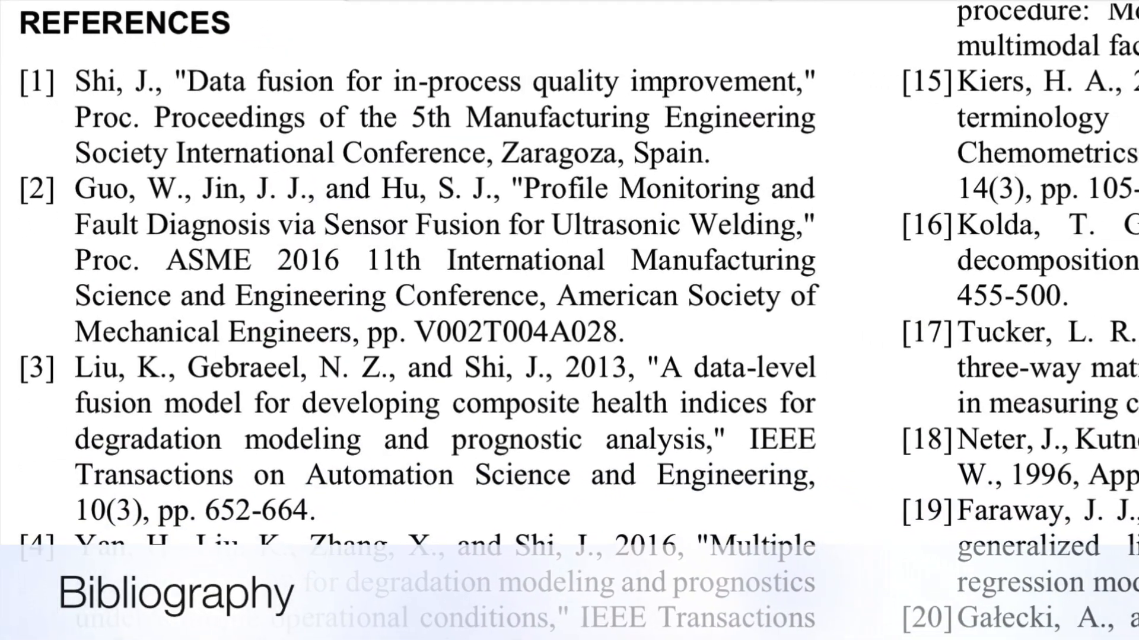
# Step: Scroll through the General preferences showing language, night mode and sidebar settings
pyautogui.scroll(-3)
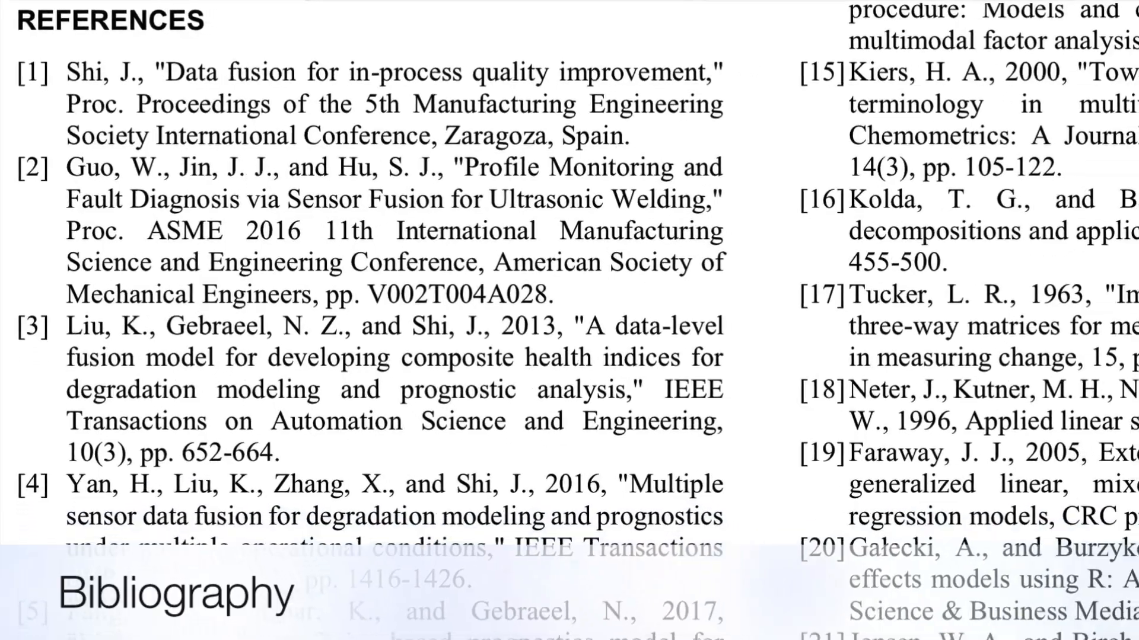
pyautogui.scroll(-3)
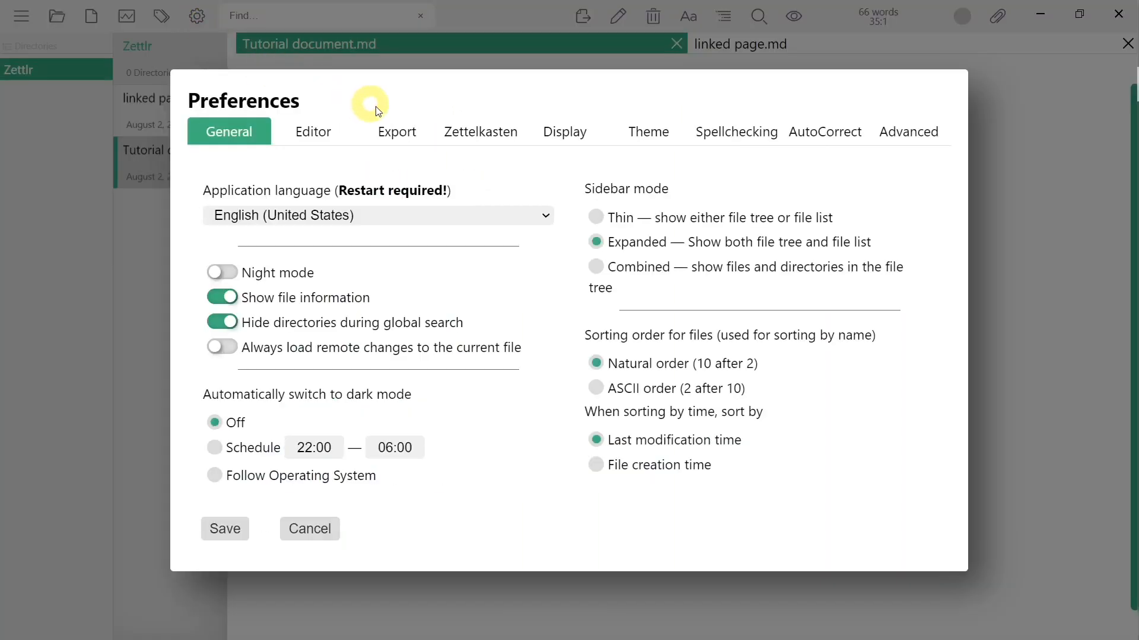
# Step: Choose the example library's .bib file as the citation database under Export preferences
pyautogui.click(396, 131)
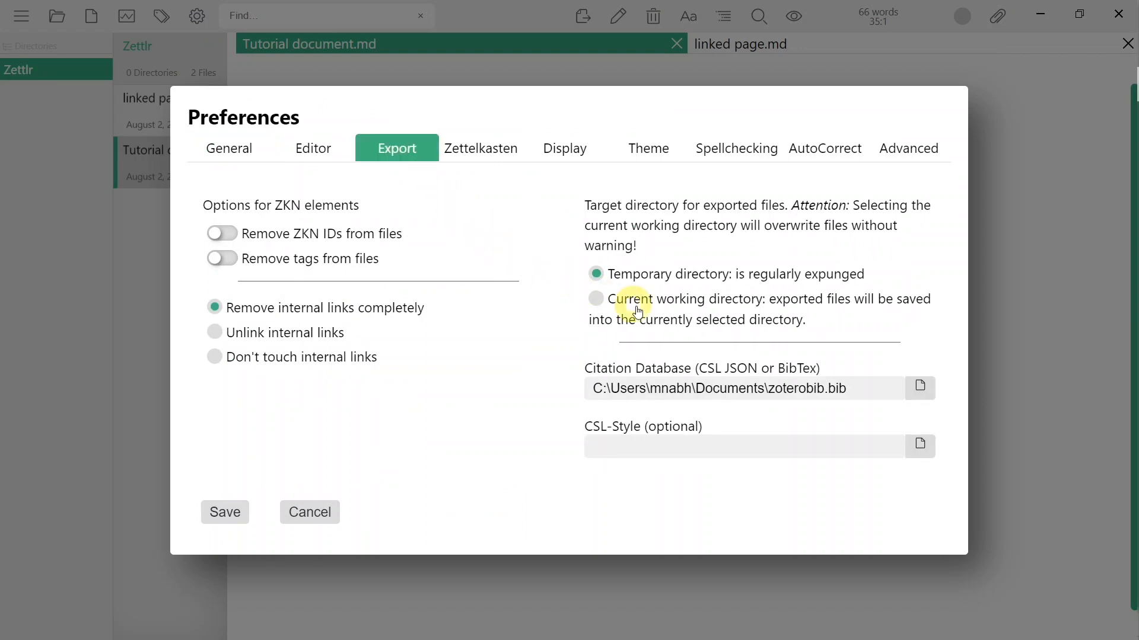
pyautogui.moveTo(915, 396)
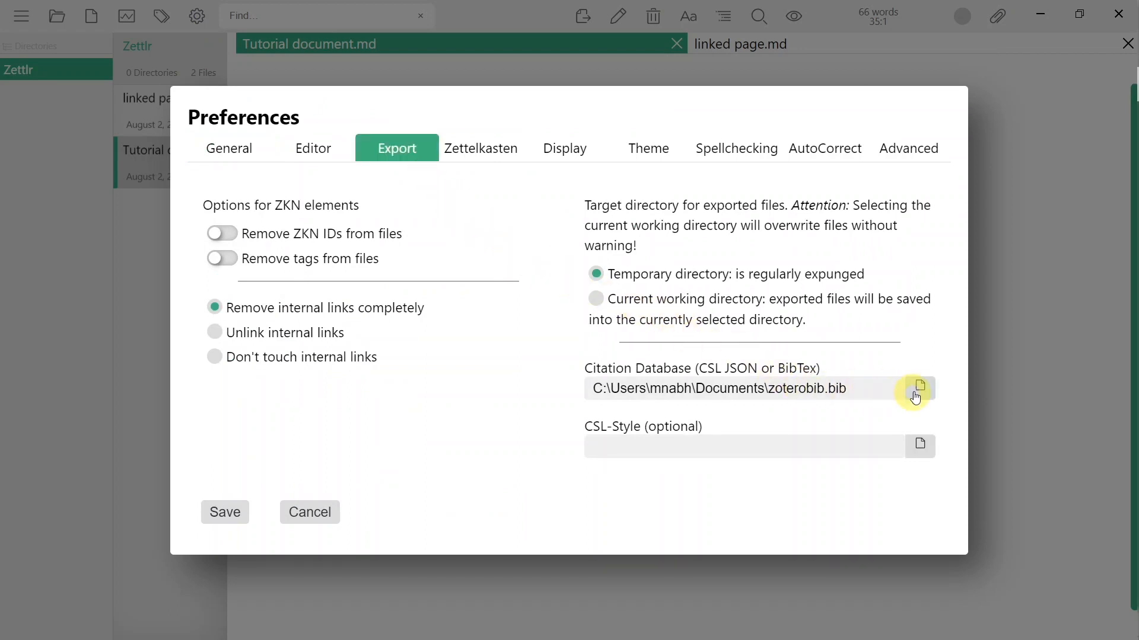
pyautogui.click(920, 388)
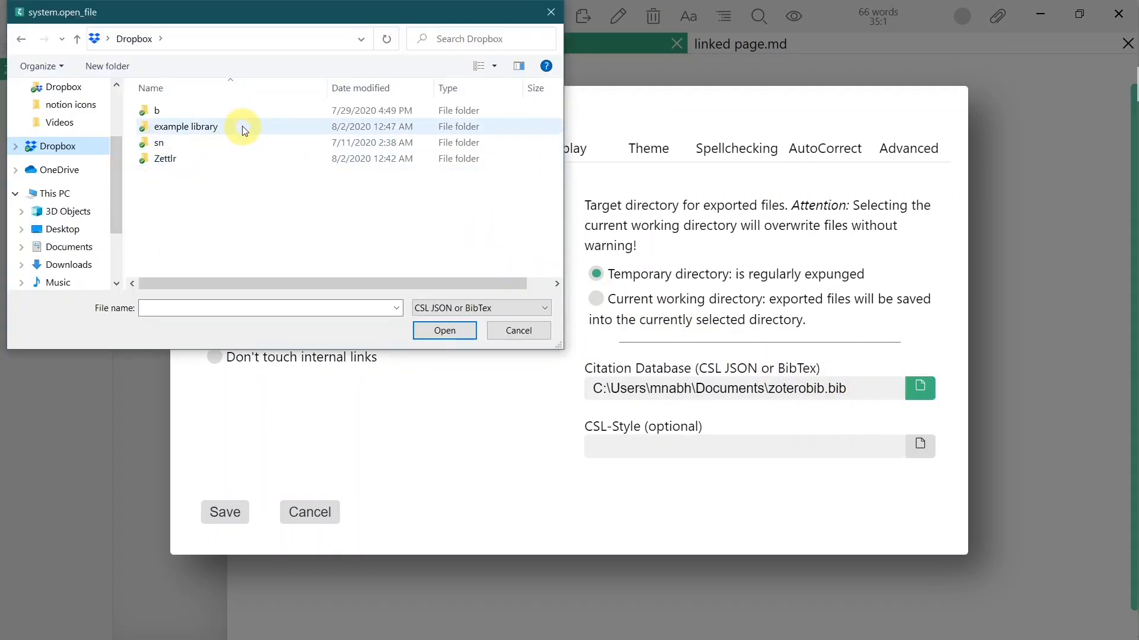
pyautogui.doubleClick(185, 126)
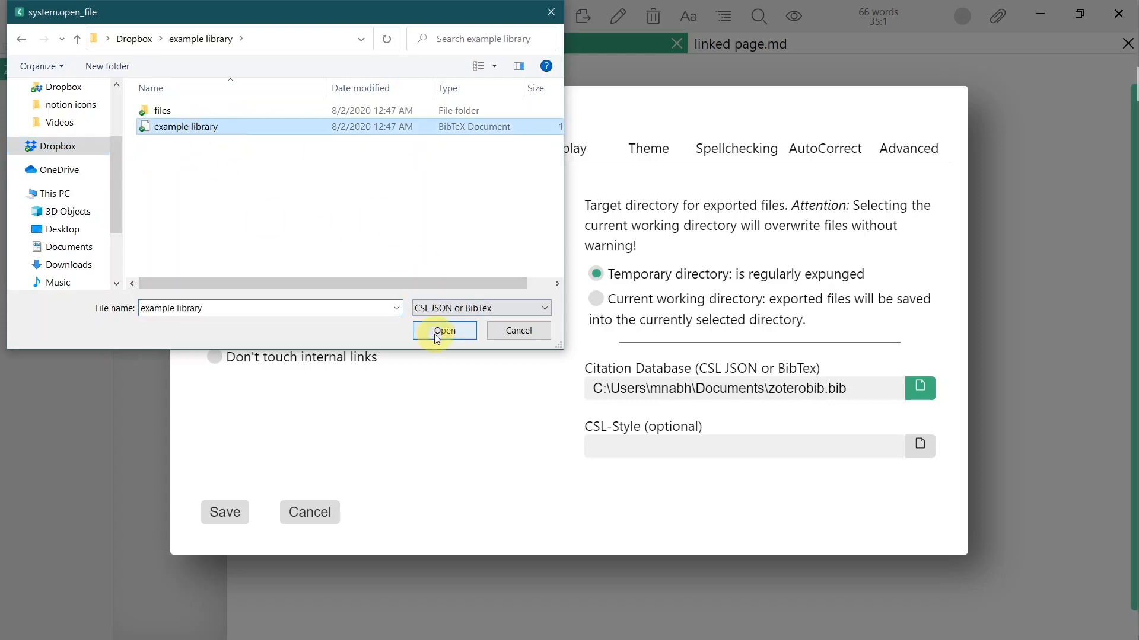
pyautogui.click(444, 331)
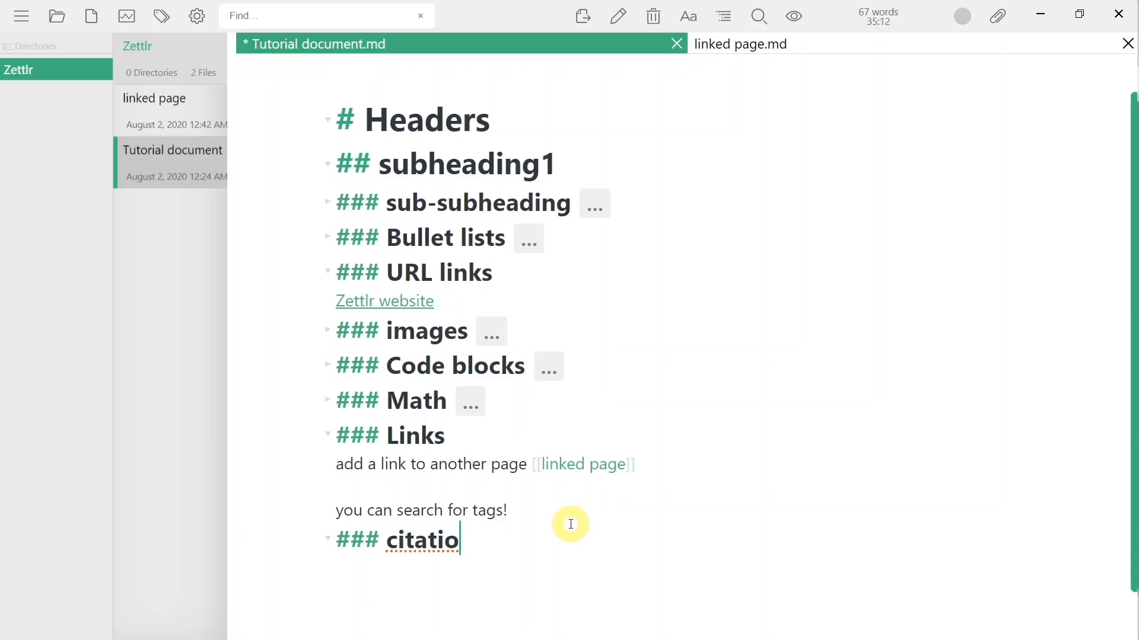
pyautogui.write('ns')
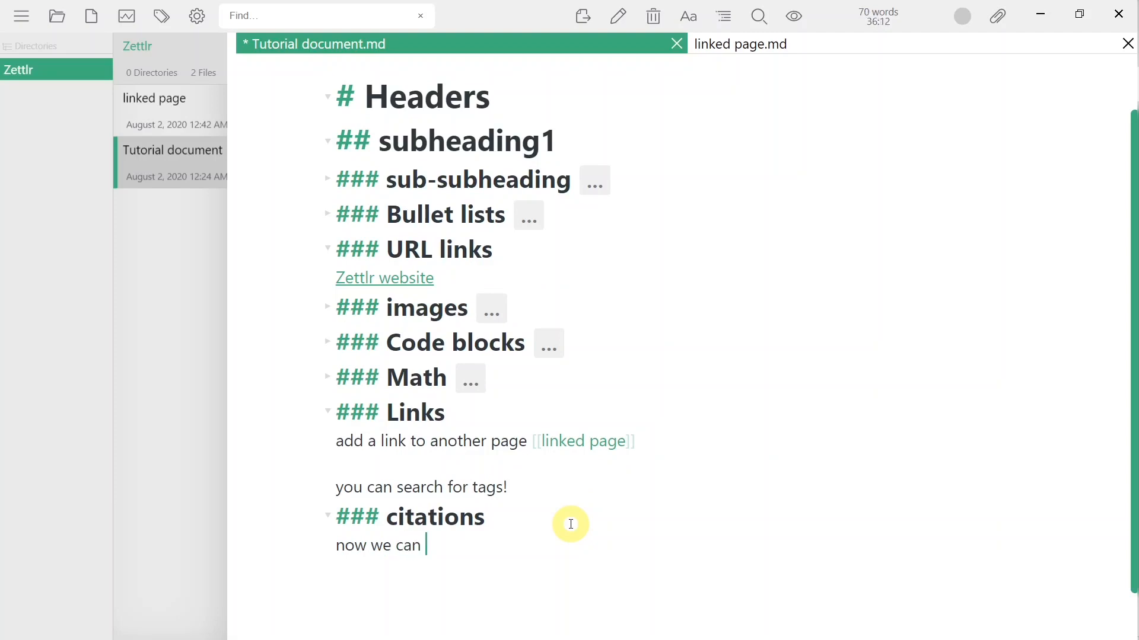
pyautogui.write('cite papers')
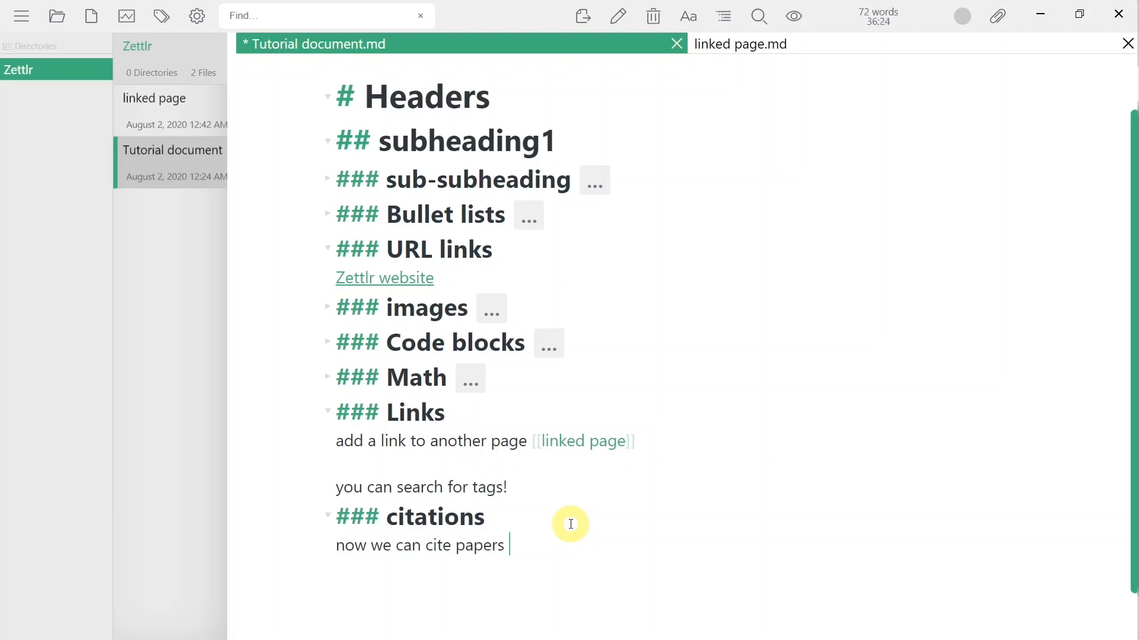
pyautogui.write('@nabhan_high_2019')
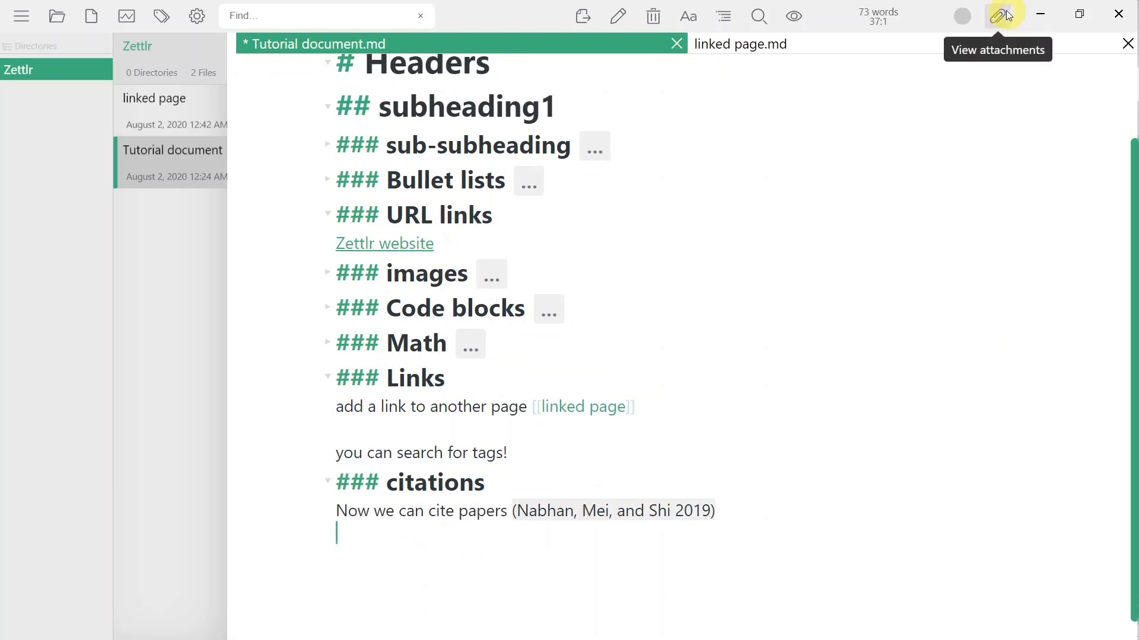
pyautogui.click(997, 15)
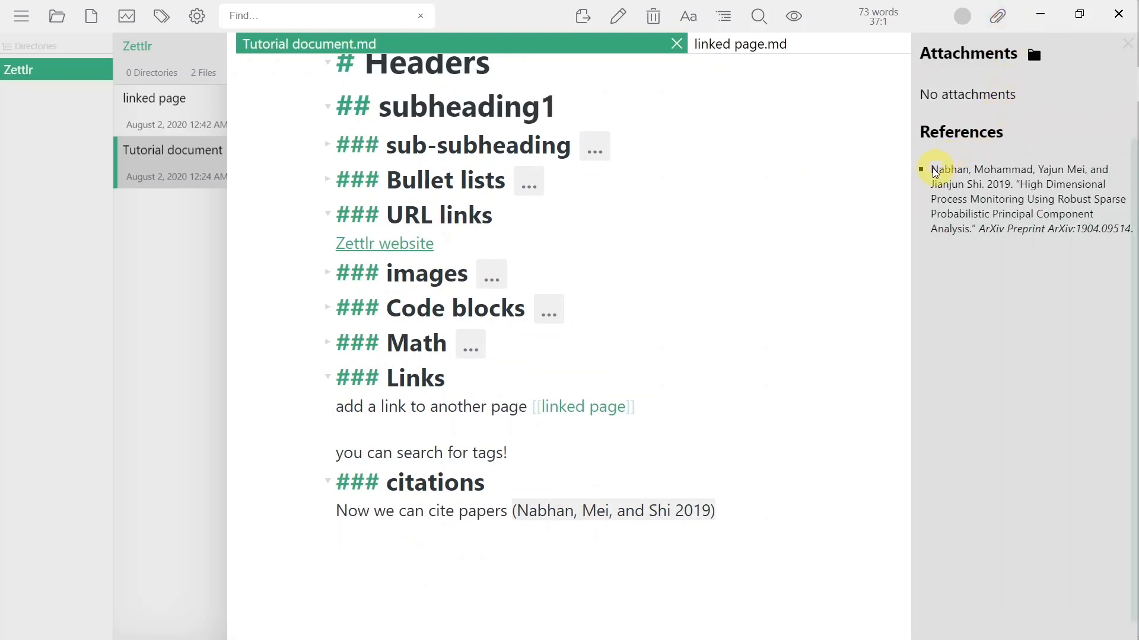
pyautogui.moveTo(1049, 254)
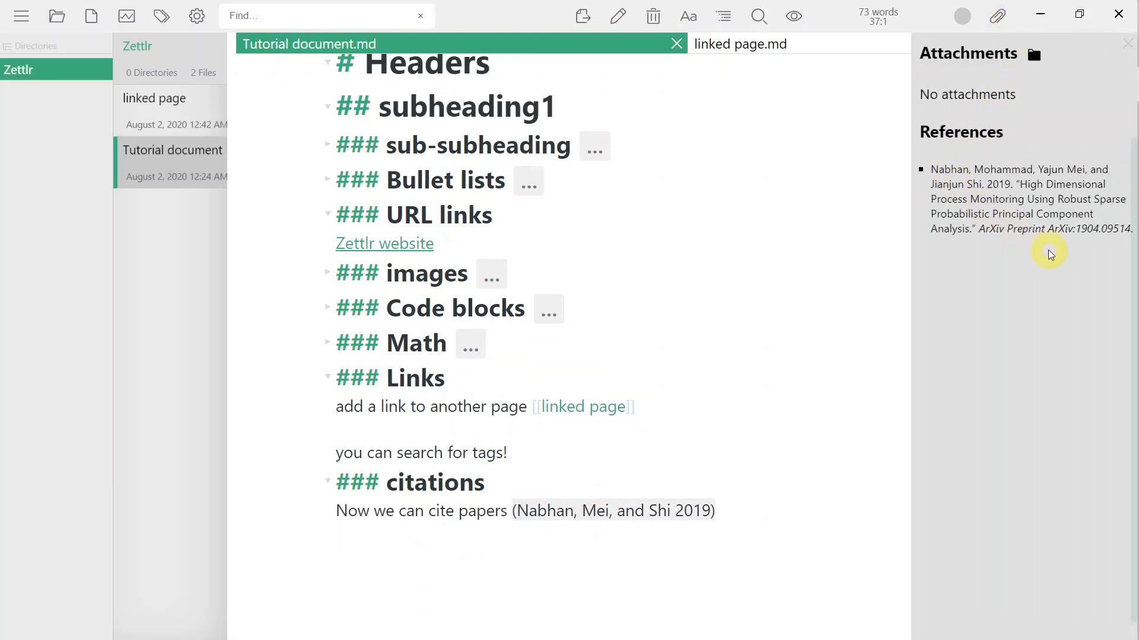
pyautogui.moveTo(986, 75)
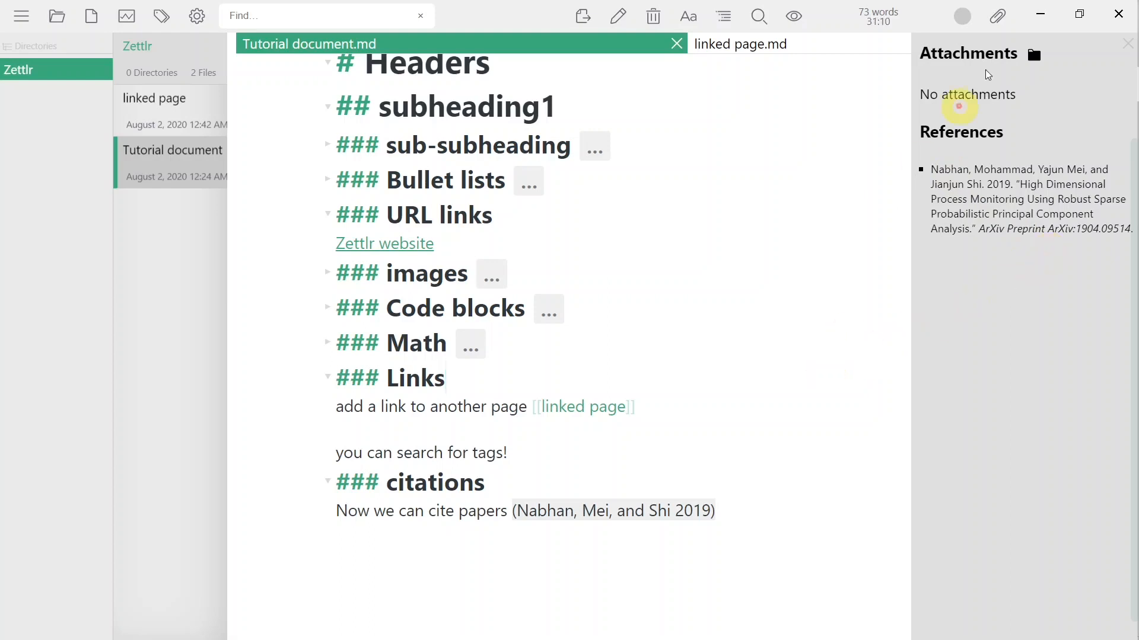
pyautogui.click(997, 15)
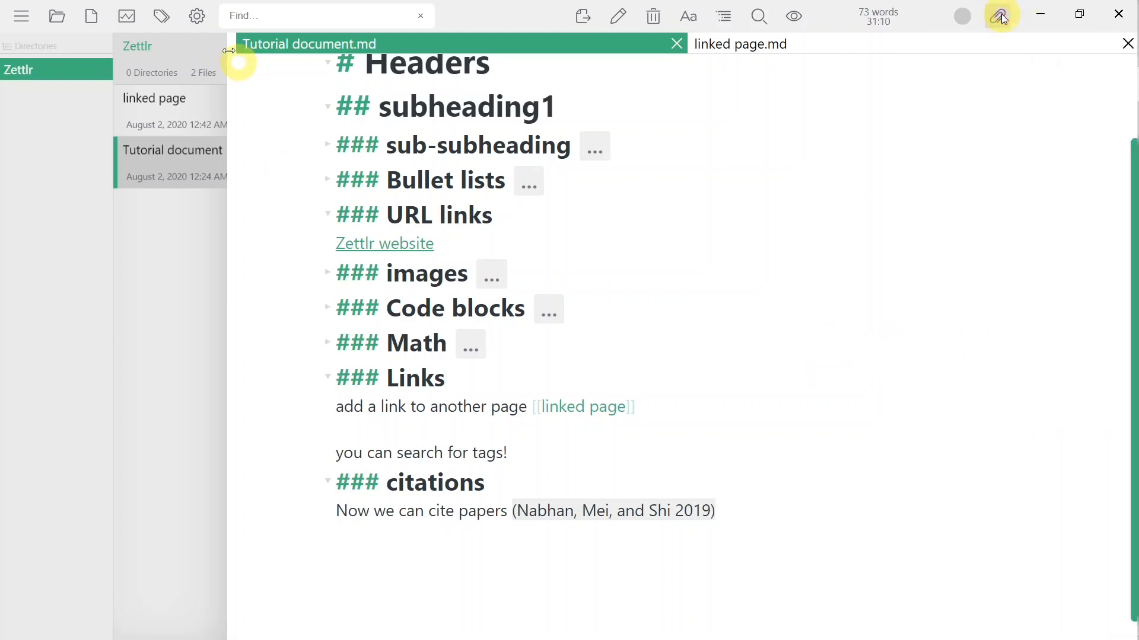
# Step: Turn on night mode in Preferences and apply it
pyautogui.click(196, 15)
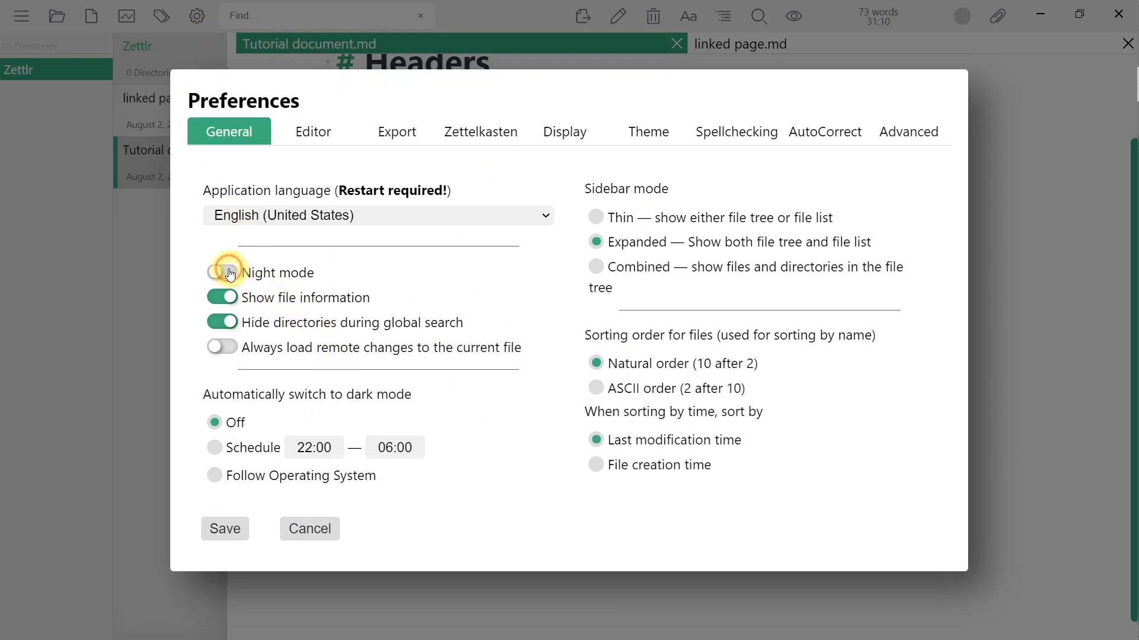
pyautogui.click(221, 272)
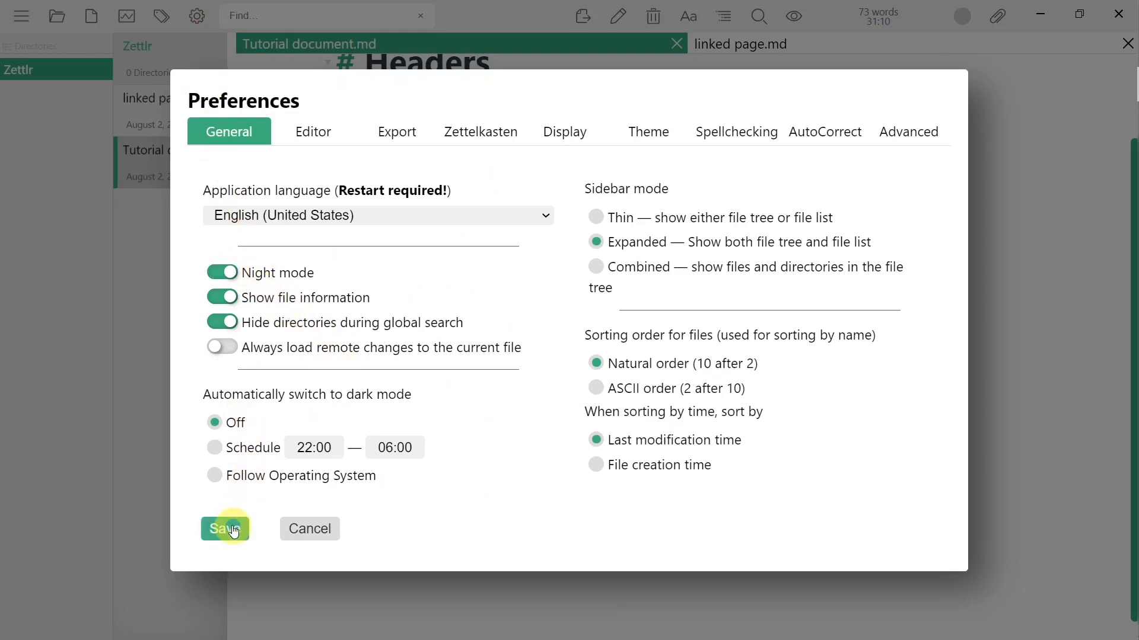
pyautogui.click(226, 529)
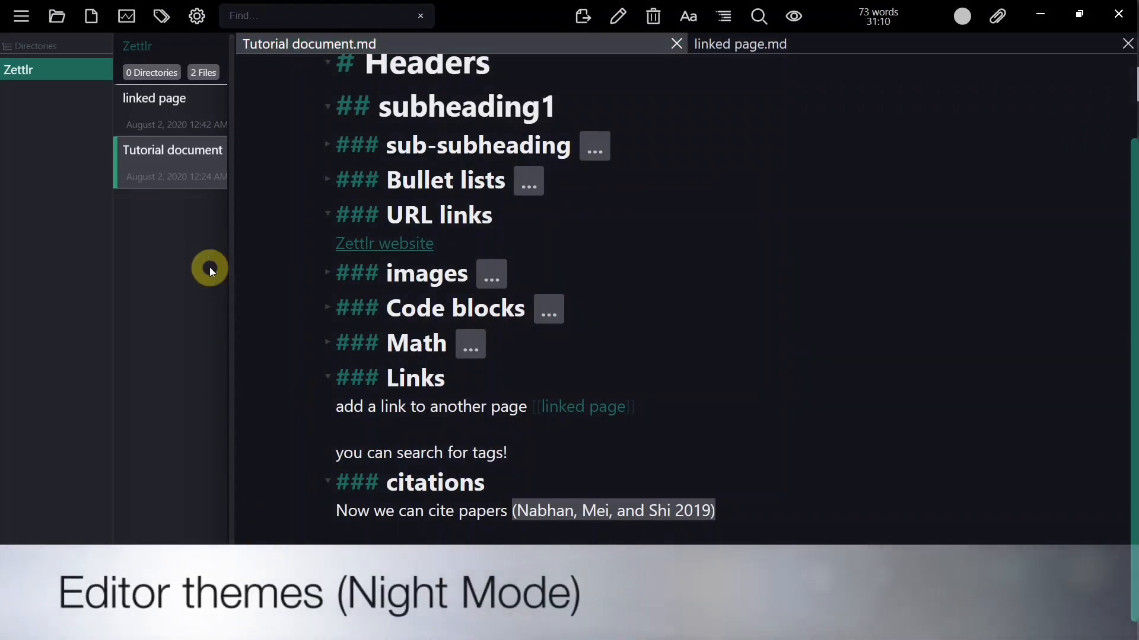
# Step: Try scheduled and system dark-mode switching, then set switching and night mode off and save
pyautogui.click(197, 16)
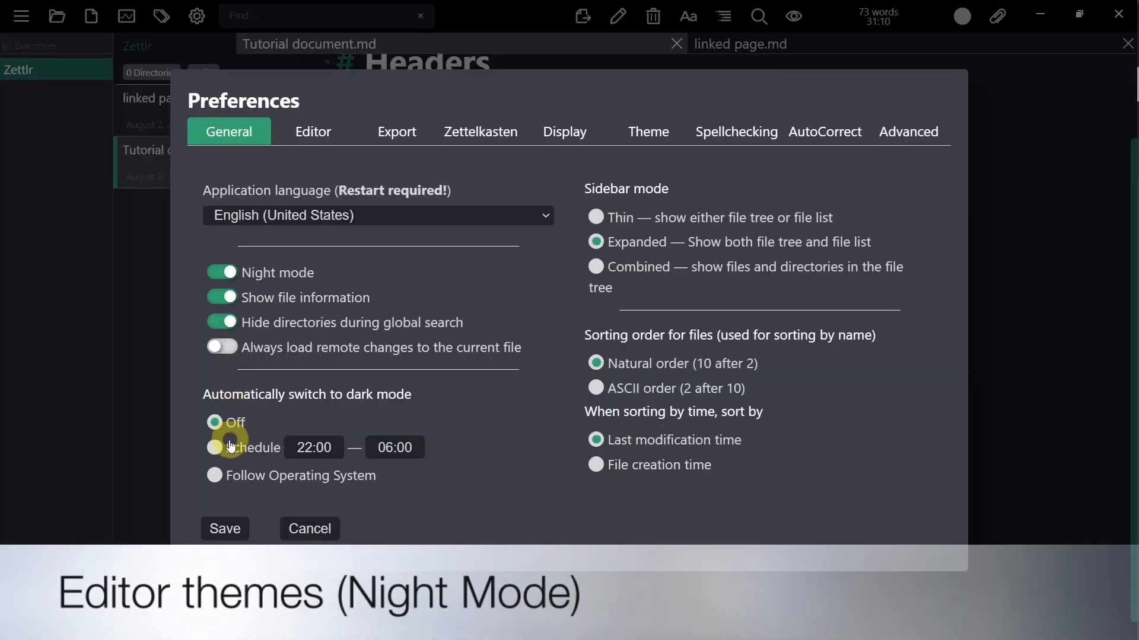
pyautogui.click(213, 447)
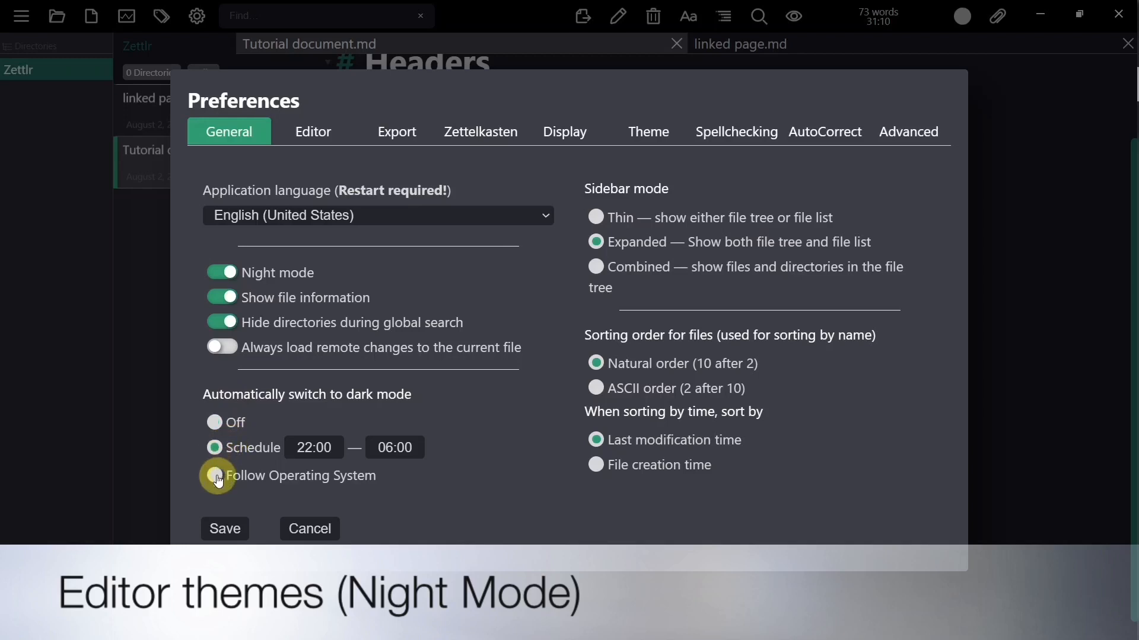
pyautogui.click(215, 476)
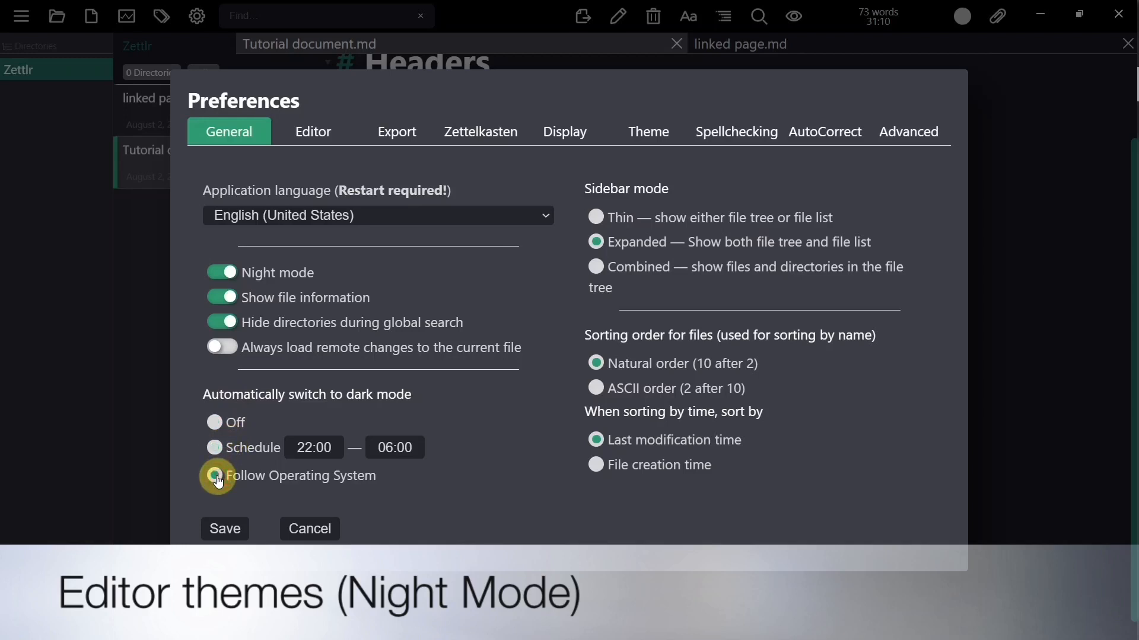
pyautogui.click(214, 423)
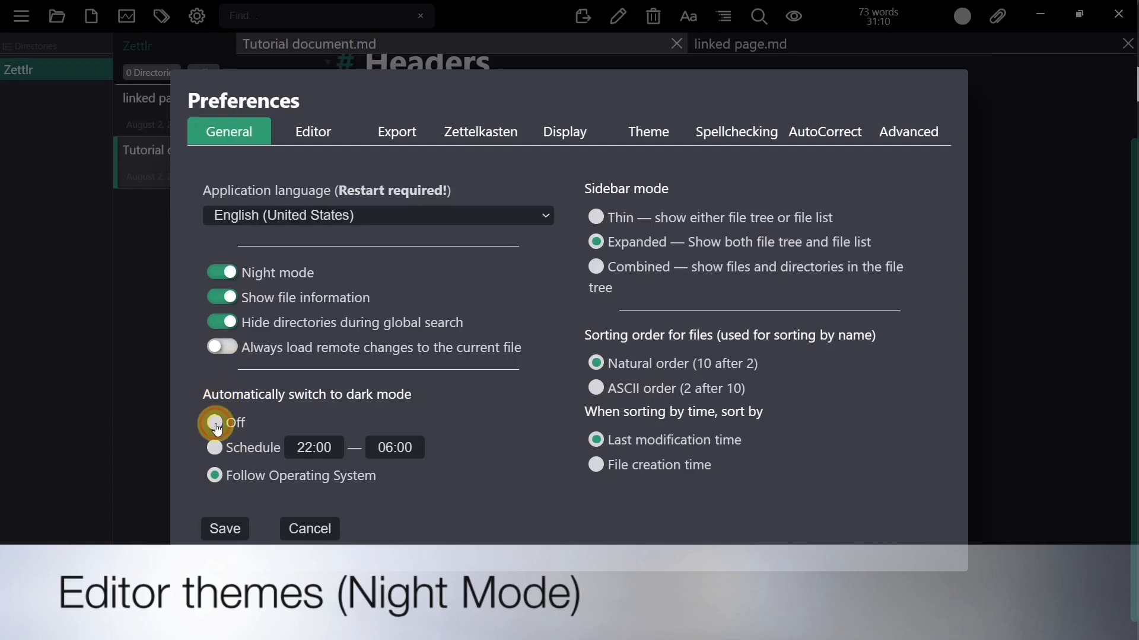
pyautogui.click(214, 422)
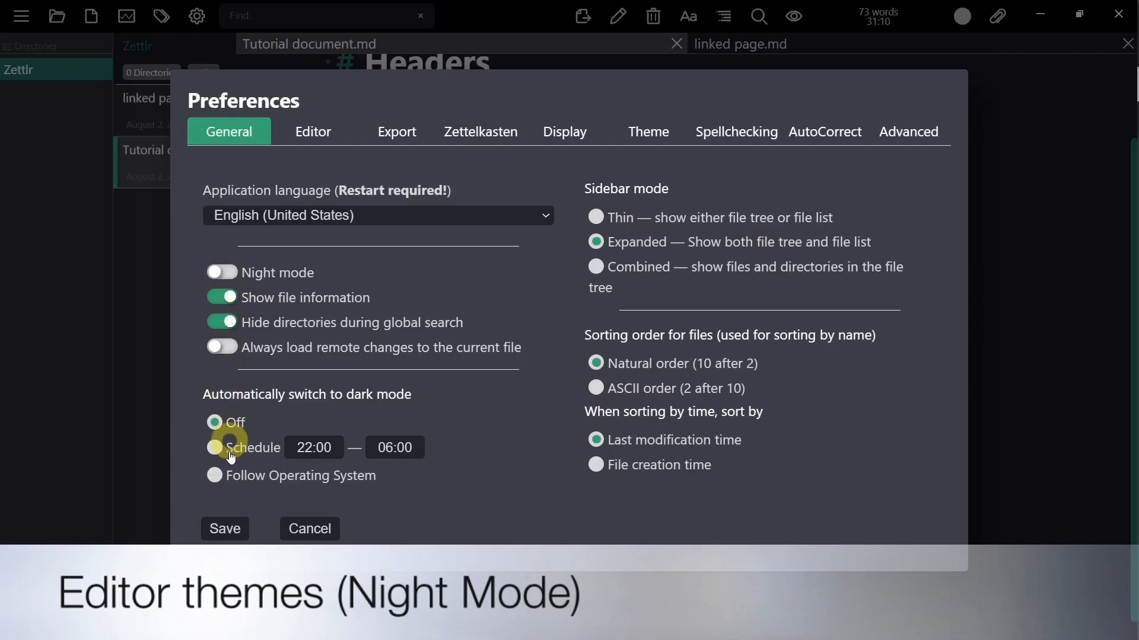
pyautogui.click(308, 528)
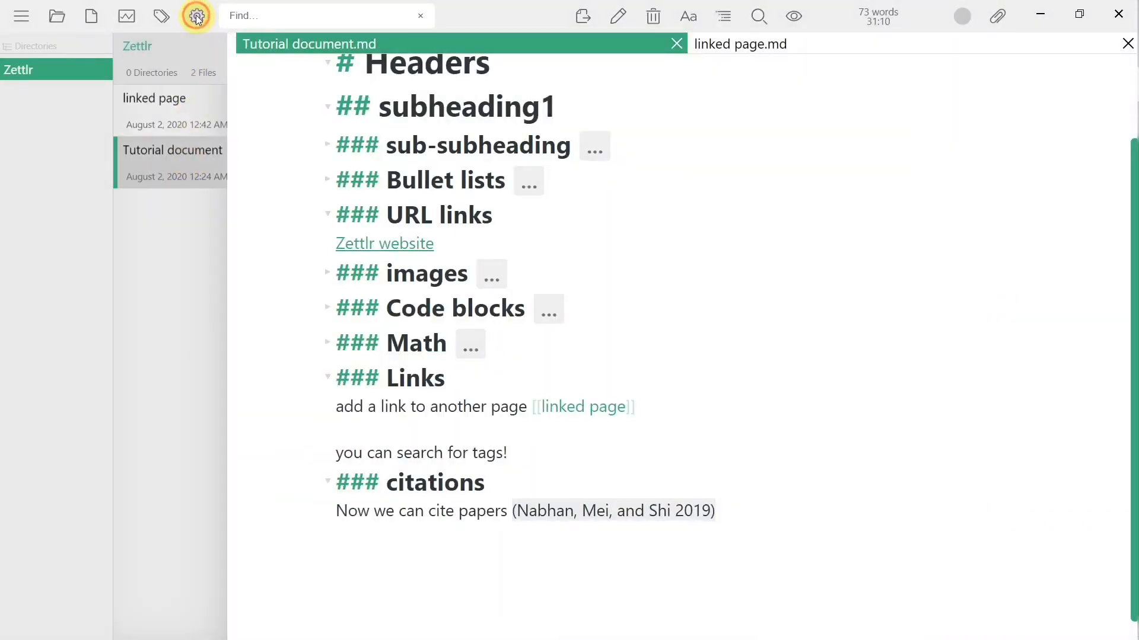
# Step: Toggle the English (United States) spellcheck dictionary off and back on
pyautogui.click(196, 16)
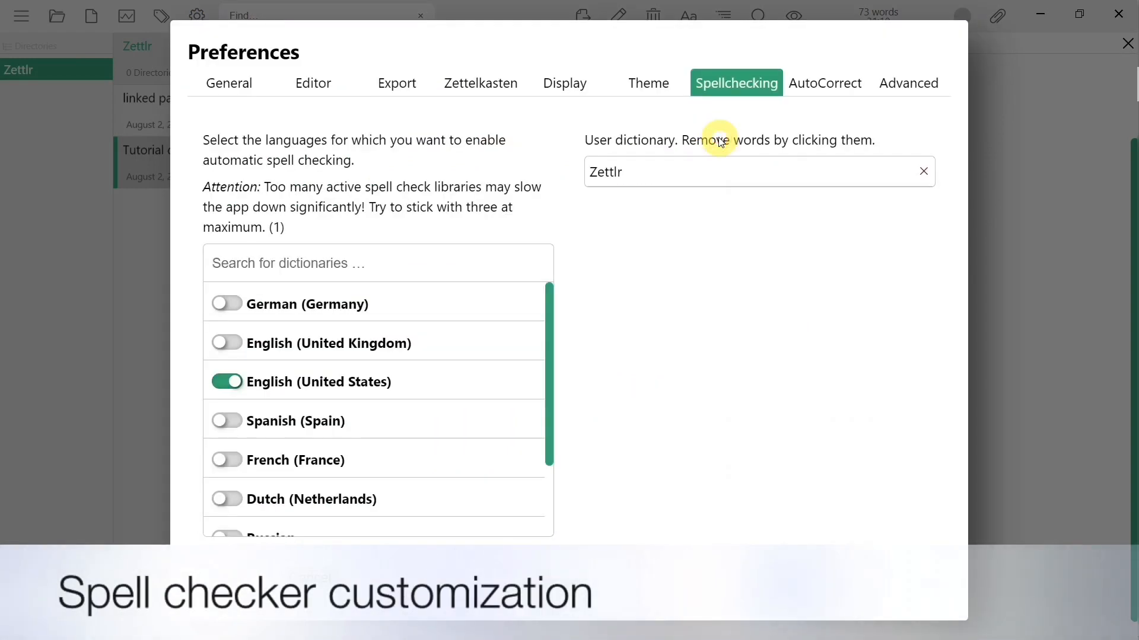
pyautogui.click(226, 381)
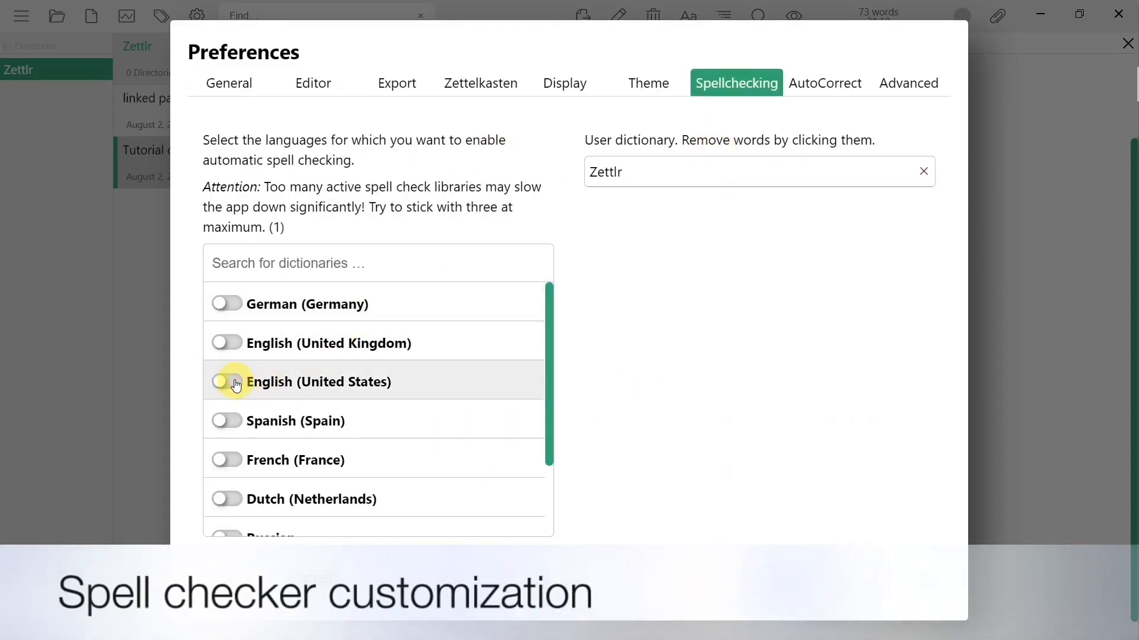
pyautogui.click(226, 382)
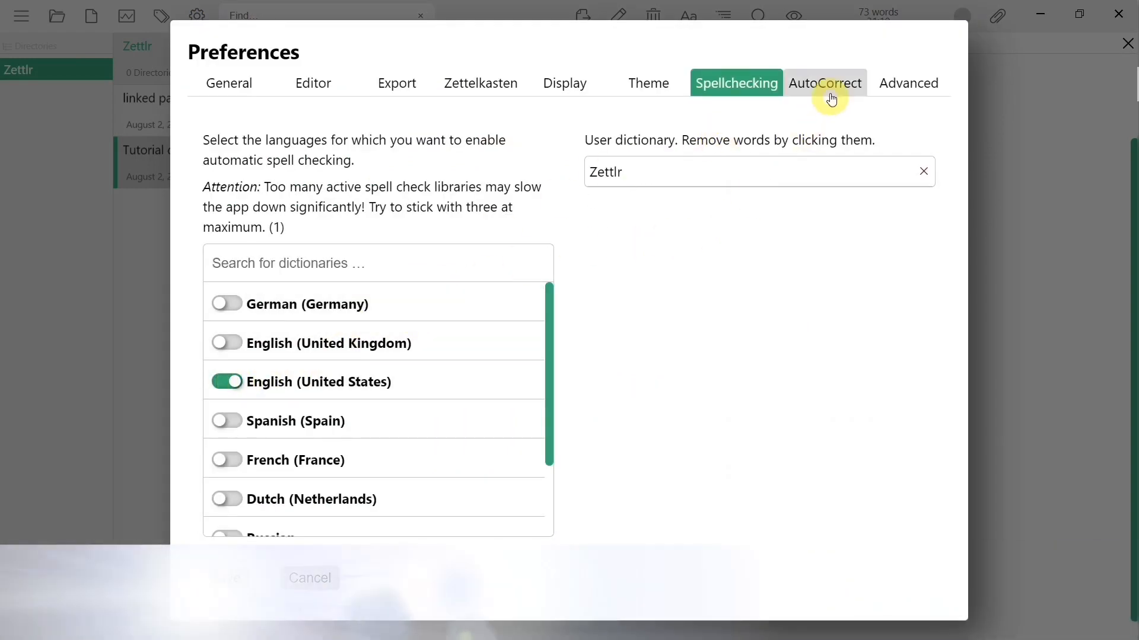
# Step: Add a 'new shortcut' AutoCorrect replacement entry and save the preferences
pyautogui.click(824, 81)
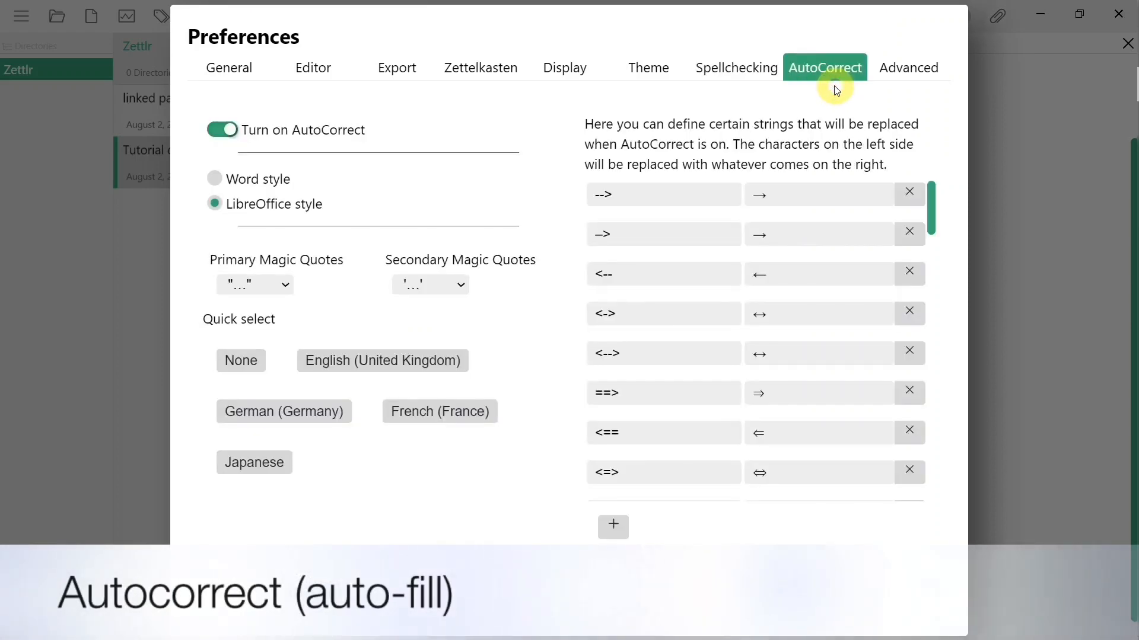
pyautogui.scroll(-3)
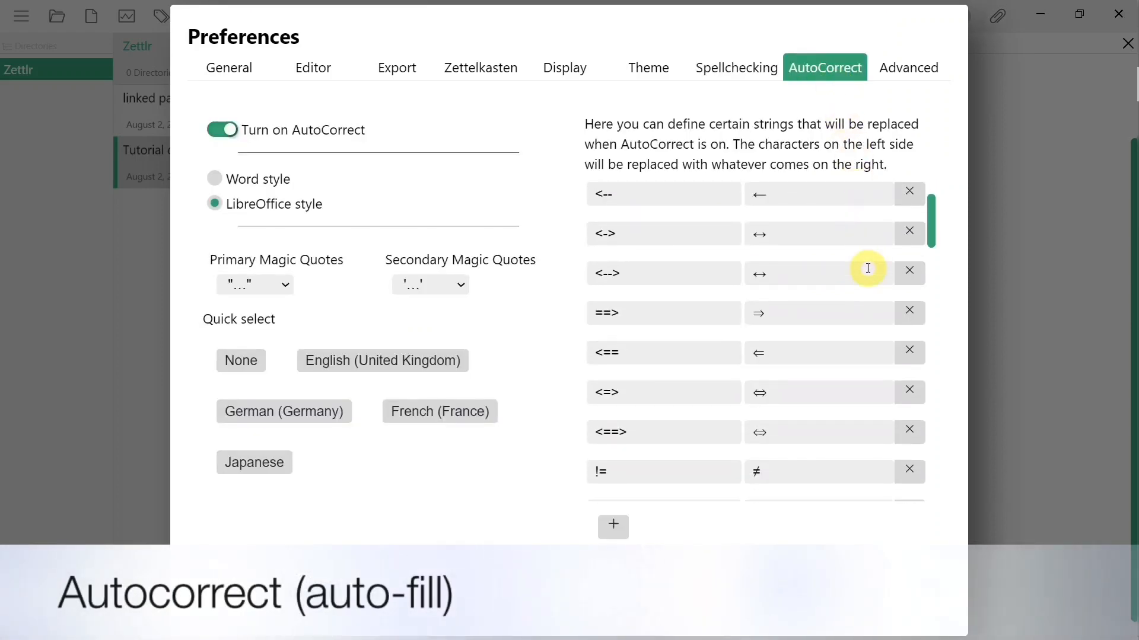
pyautogui.scroll(-3)
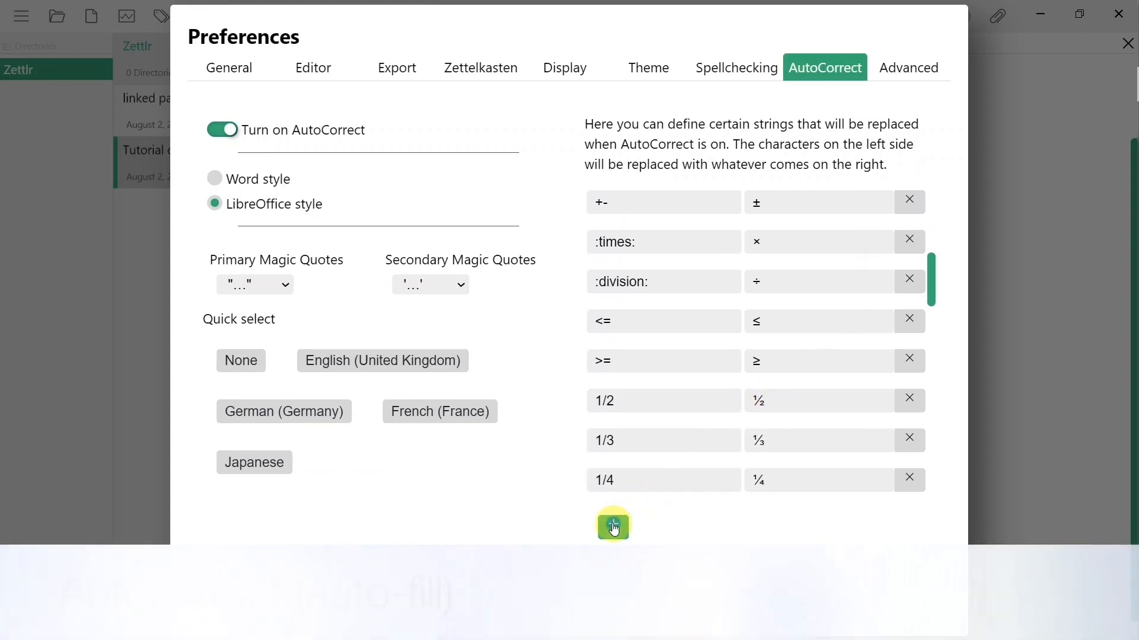
pyautogui.click(613, 526)
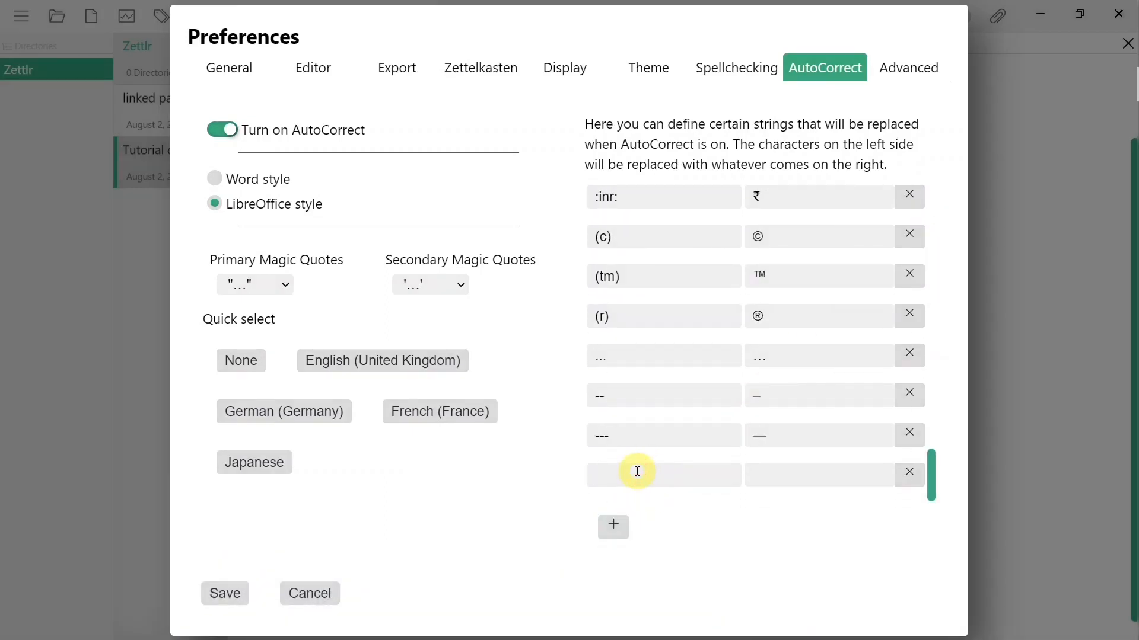
pyautogui.write('new shor')
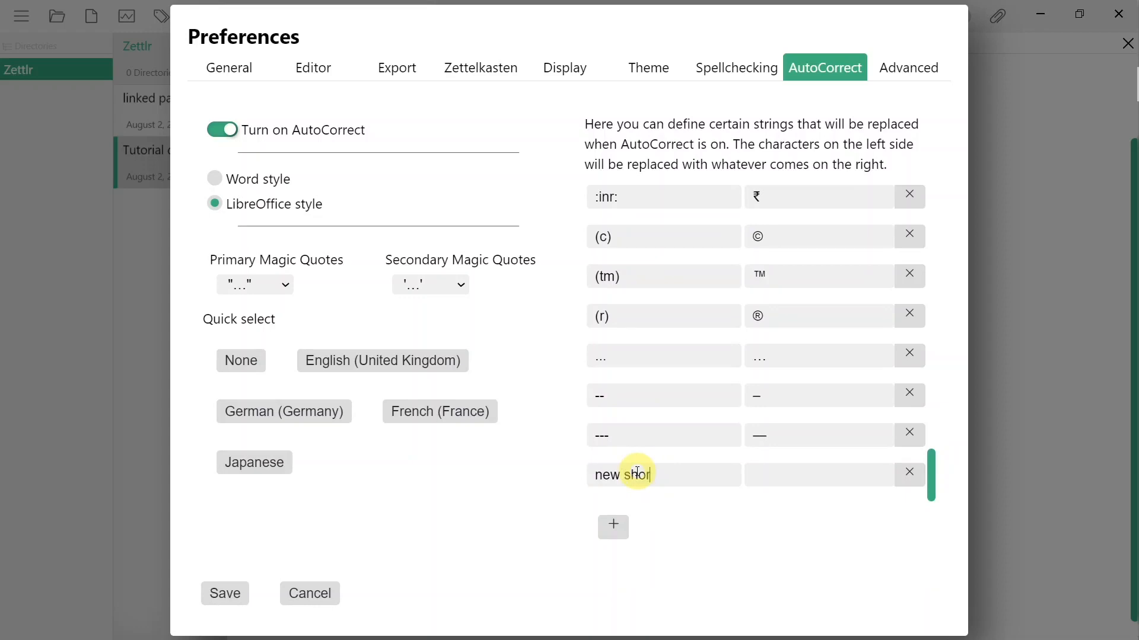
pyautogui.write('tcut')
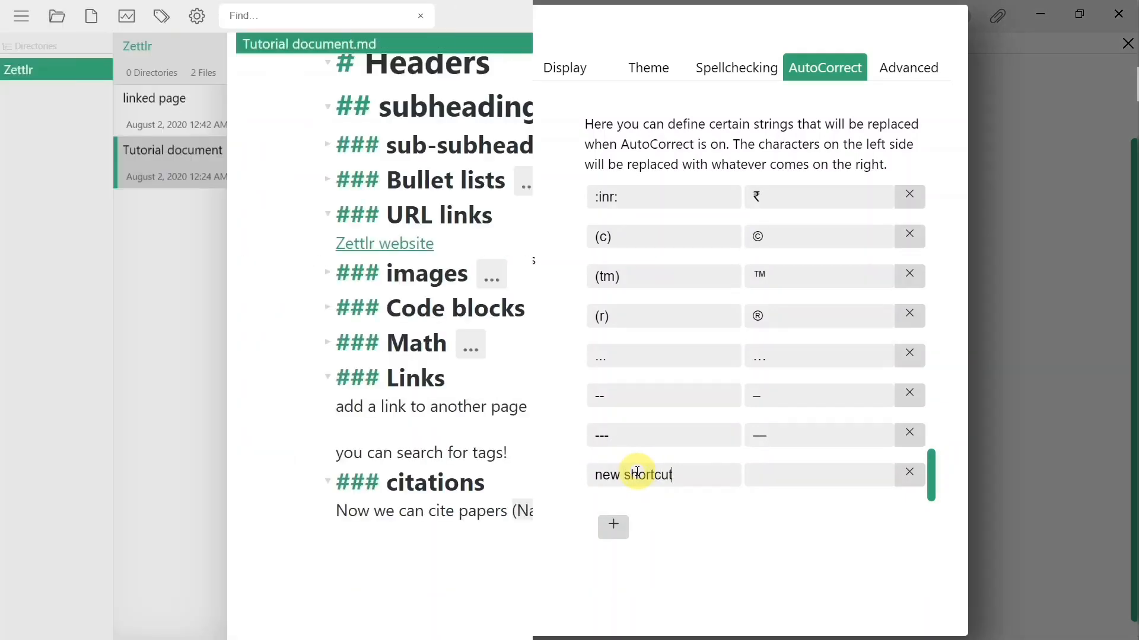
pyautogui.click(586, 15)
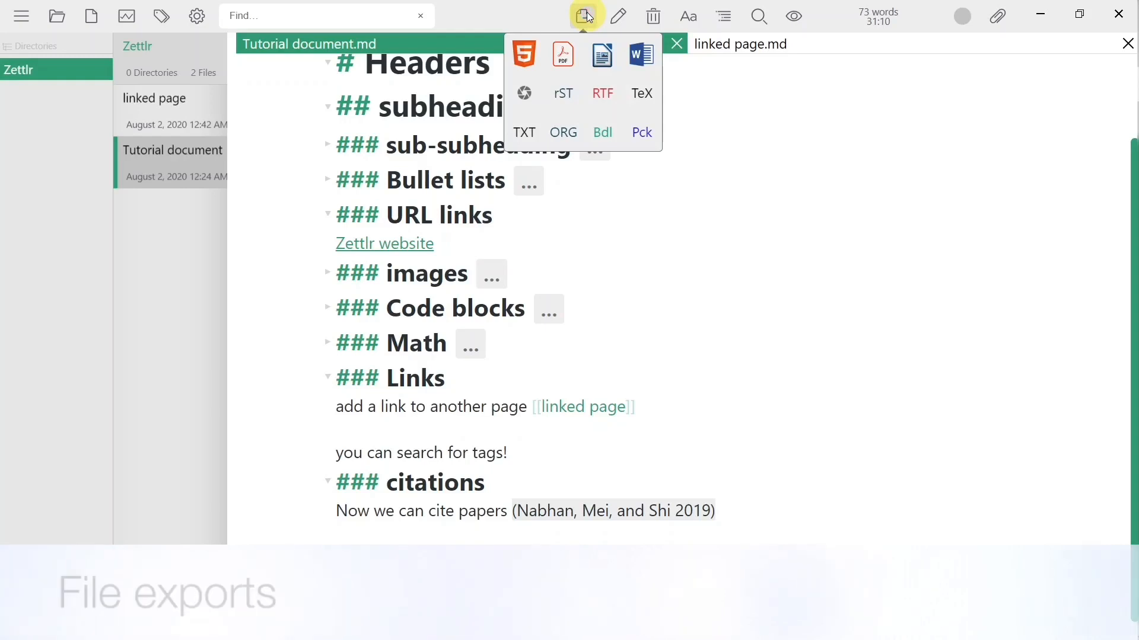
pyautogui.moveTo(641, 54)
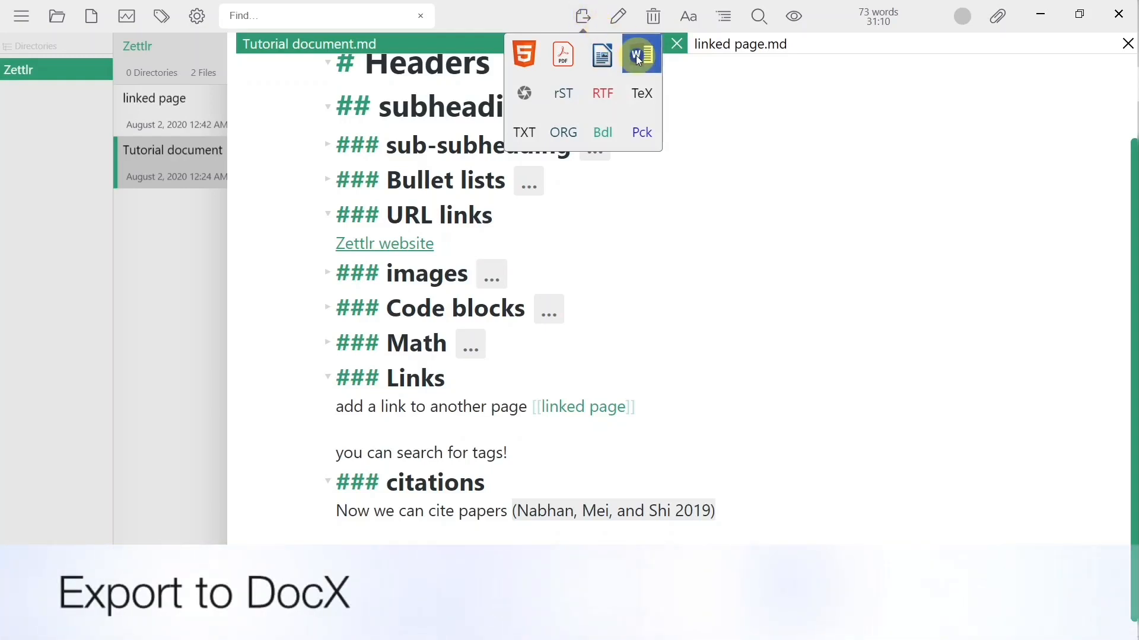
# Step: Export the tutorial document to Word and open Help > Get Pandoc
pyautogui.click(639, 55)
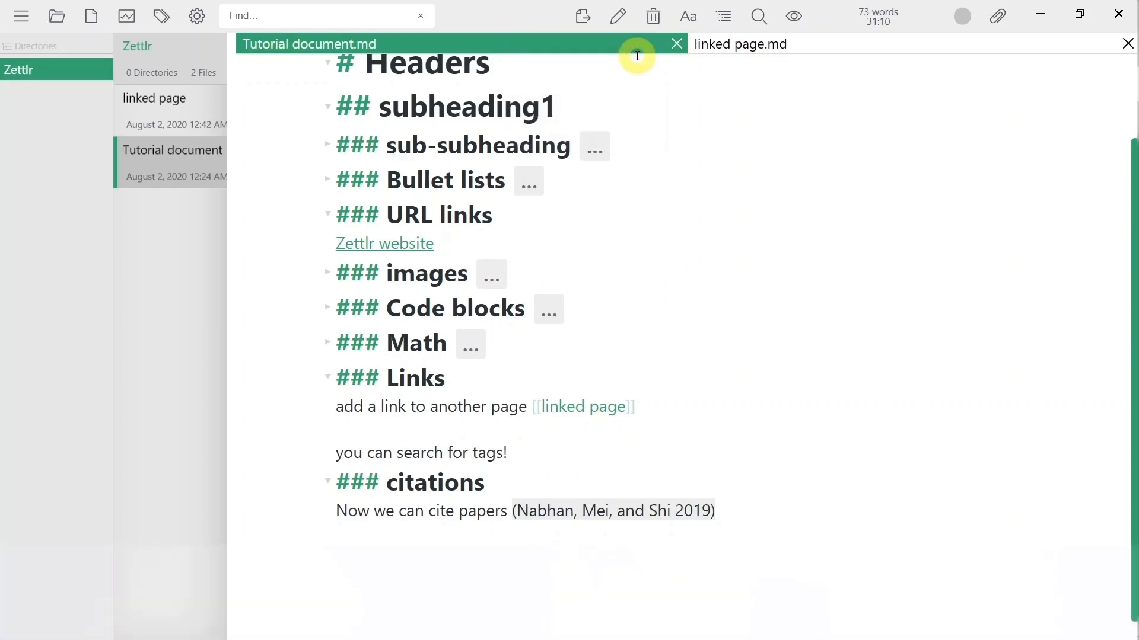
pyautogui.click(582, 16)
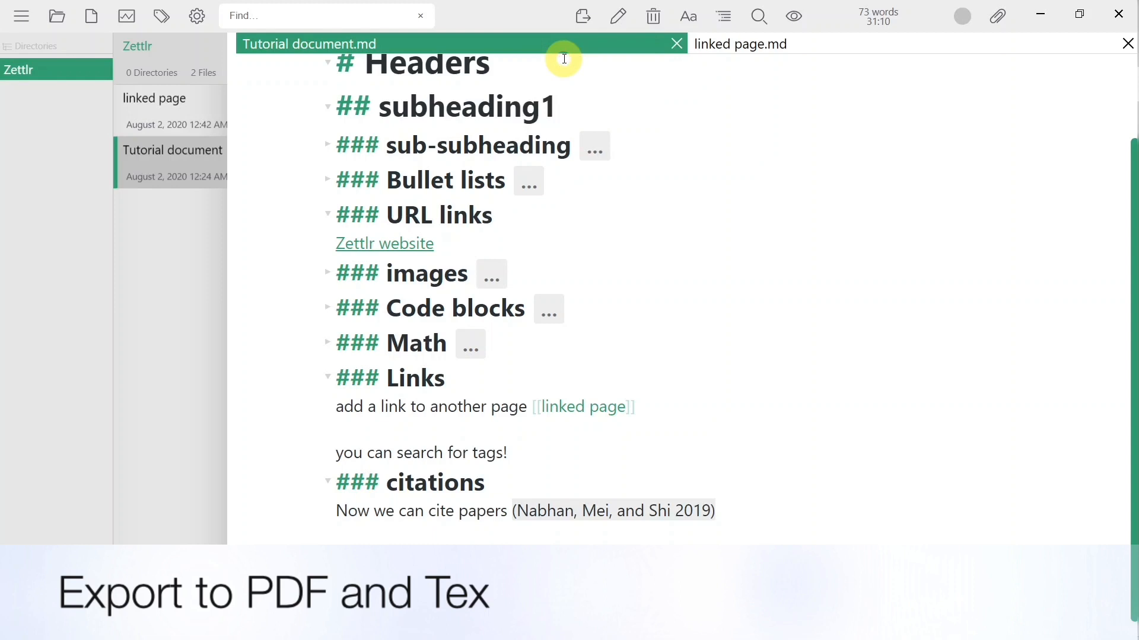
pyautogui.click(22, 16)
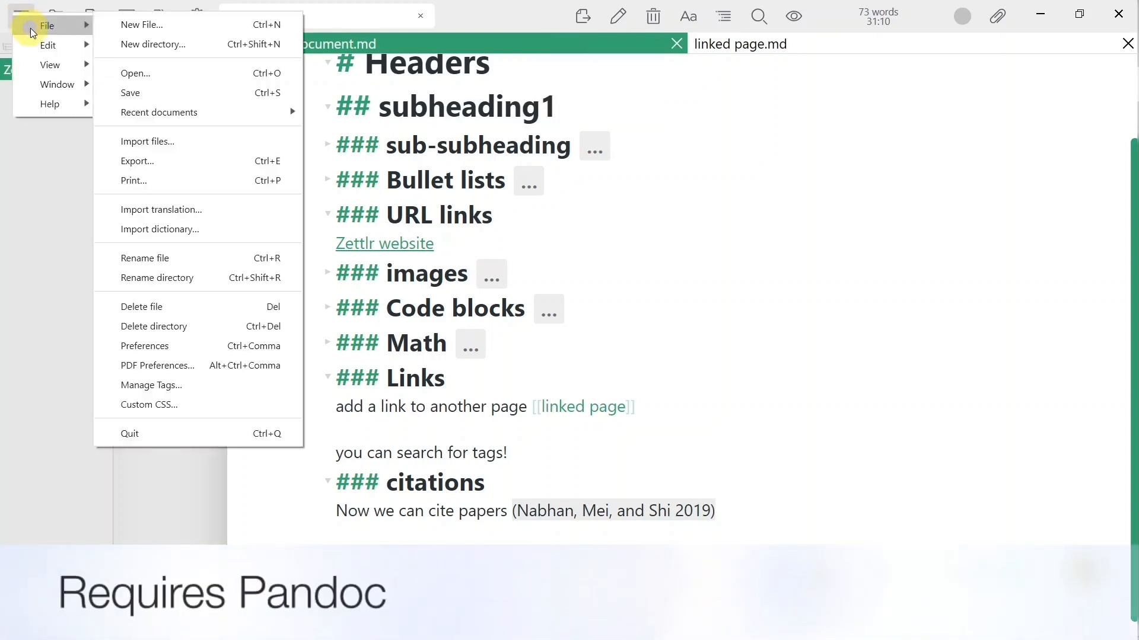
pyautogui.click(50, 104)
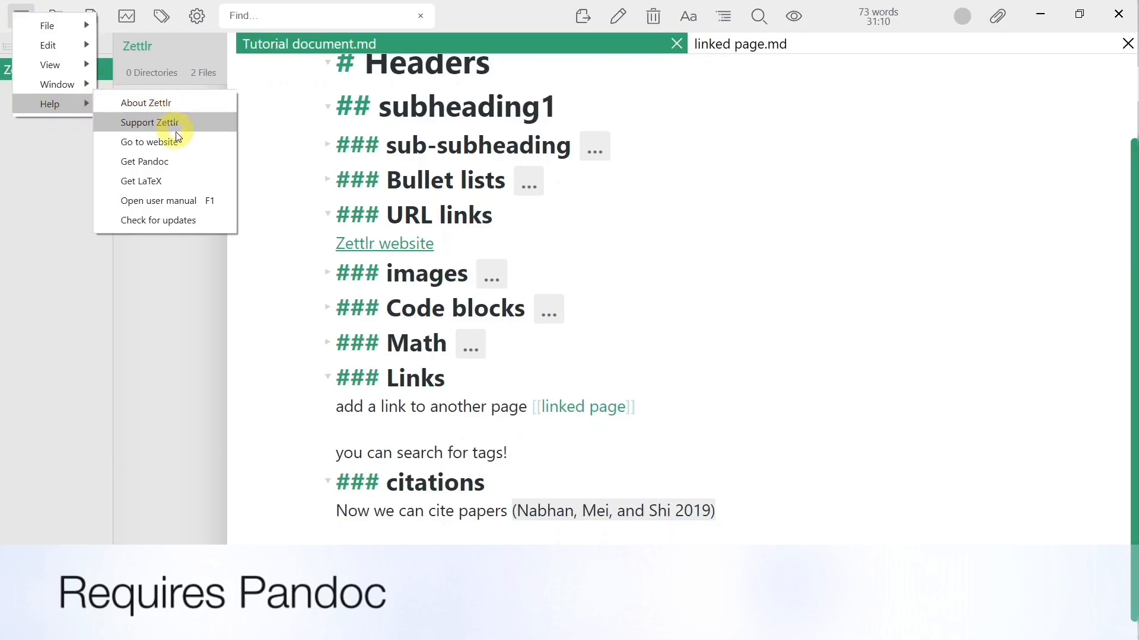
pyautogui.click(145, 161)
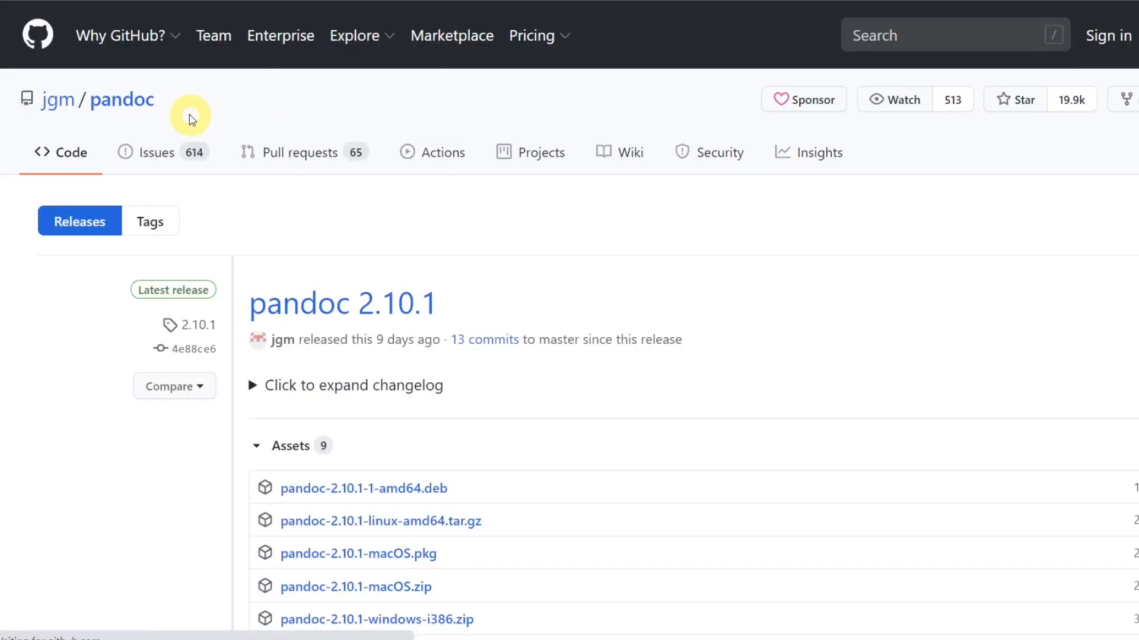
# Step: Scroll the pandoc 2.10.1 release page to its download assets and return to Zettlr
pyautogui.scroll(-3)
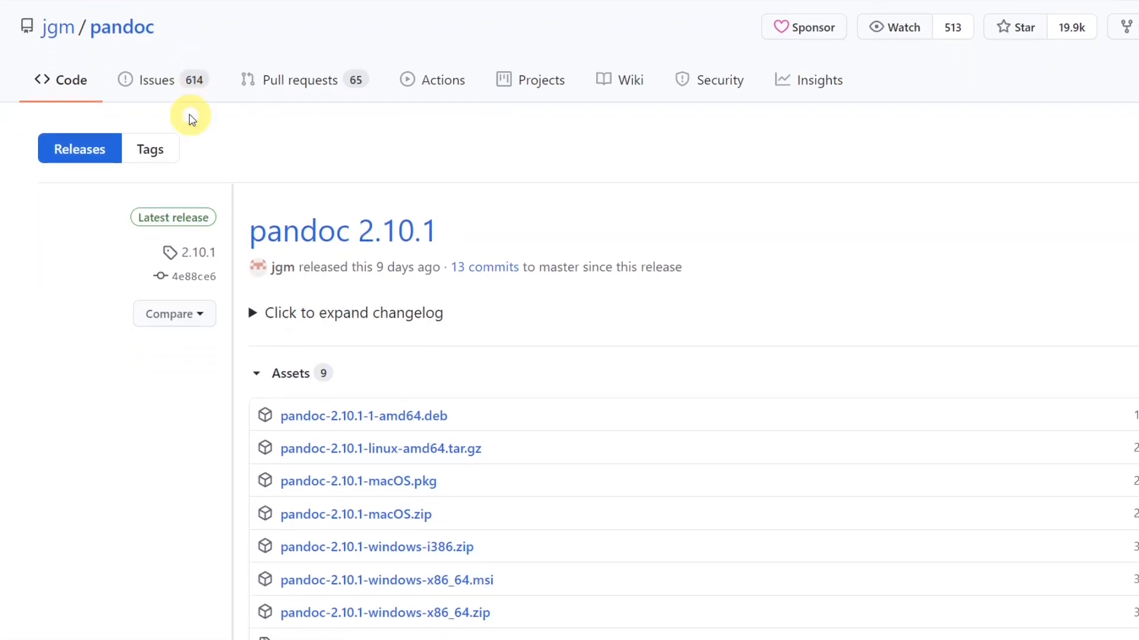
pyautogui.scroll(-3)
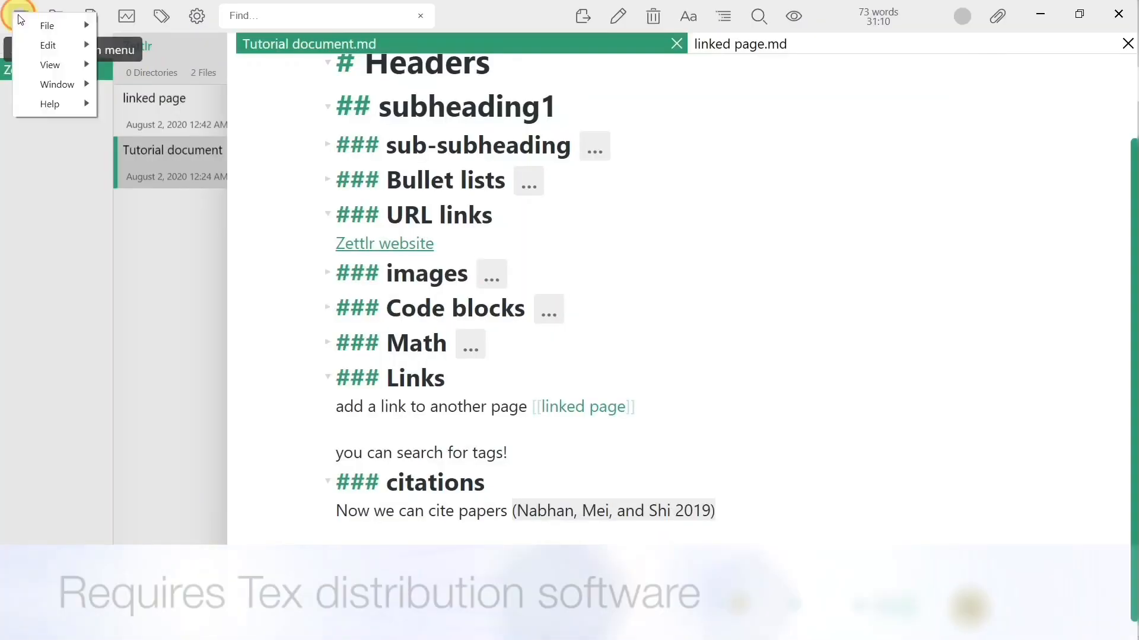
pyautogui.click(47, 26)
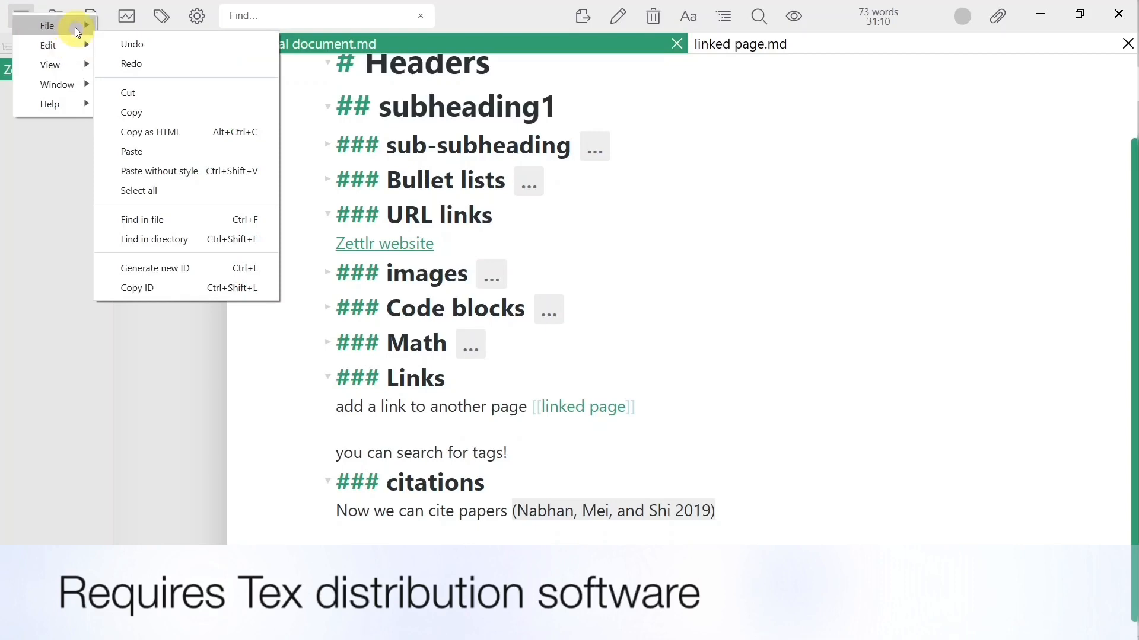